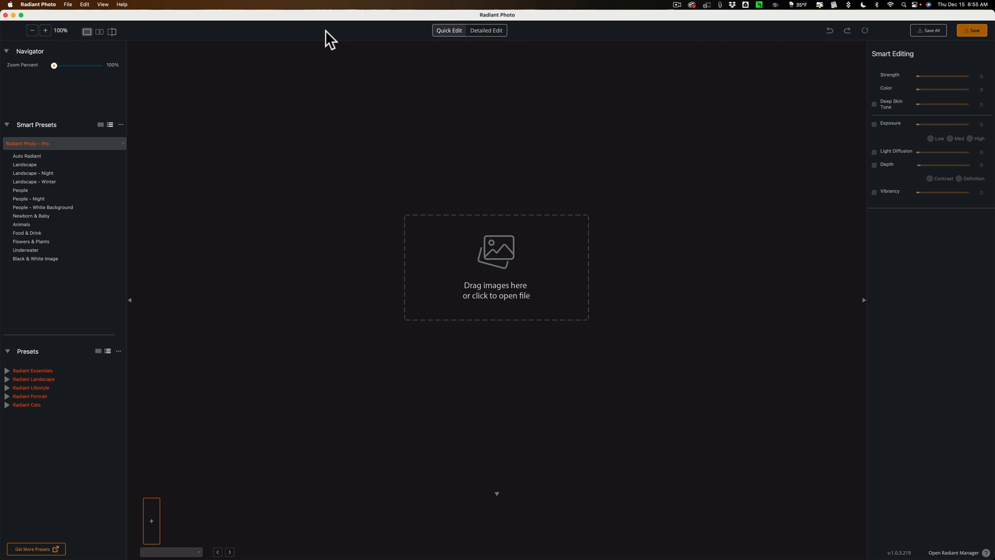
# Load Portrait.tif from the Desktop so the People – White Background preset applies
pyautogui.click(495, 285)
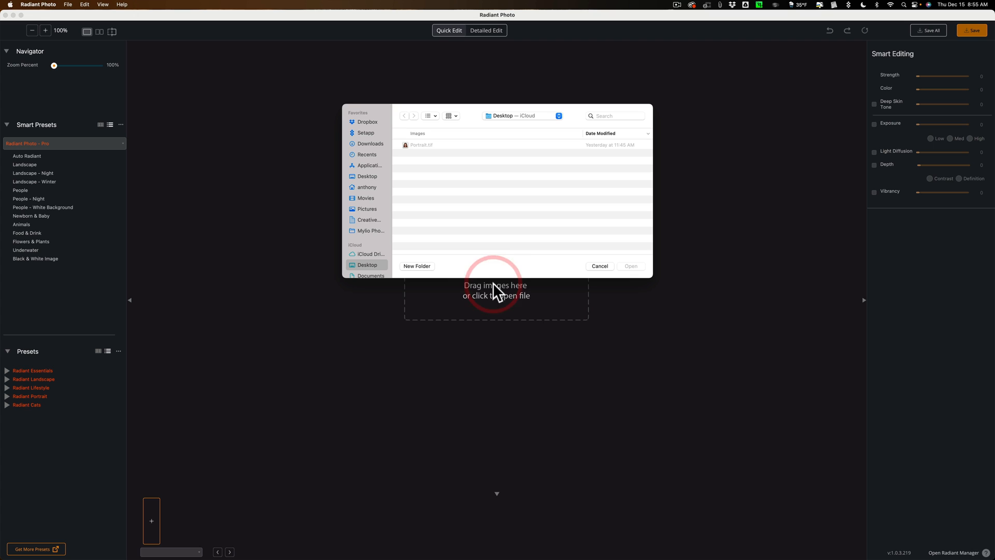
pyautogui.click(421, 145)
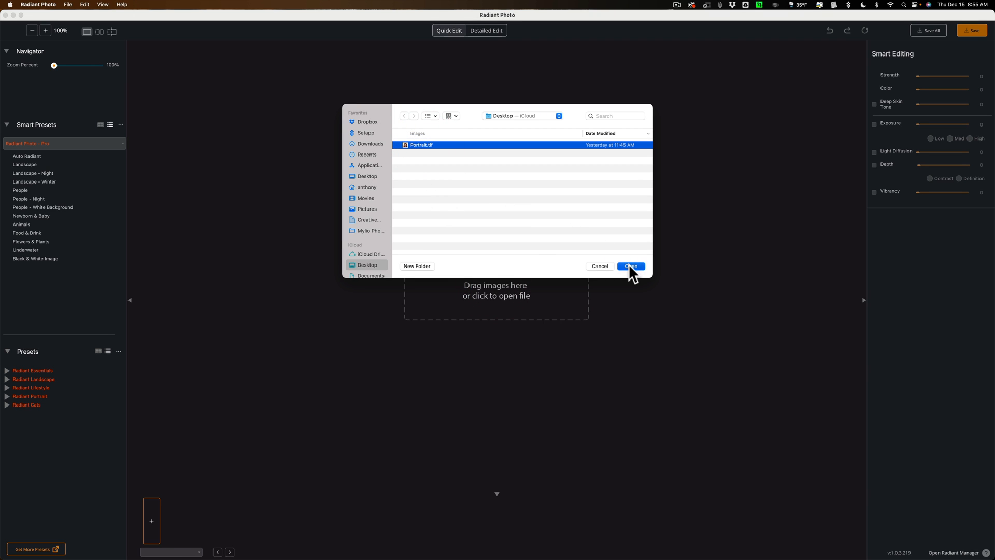
pyautogui.click(629, 265)
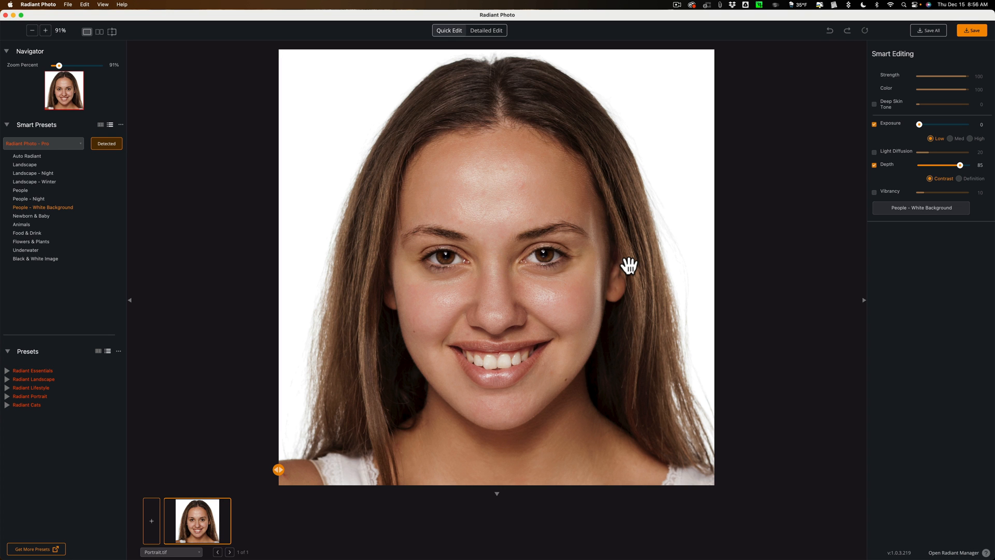
pyautogui.moveTo(563, 278)
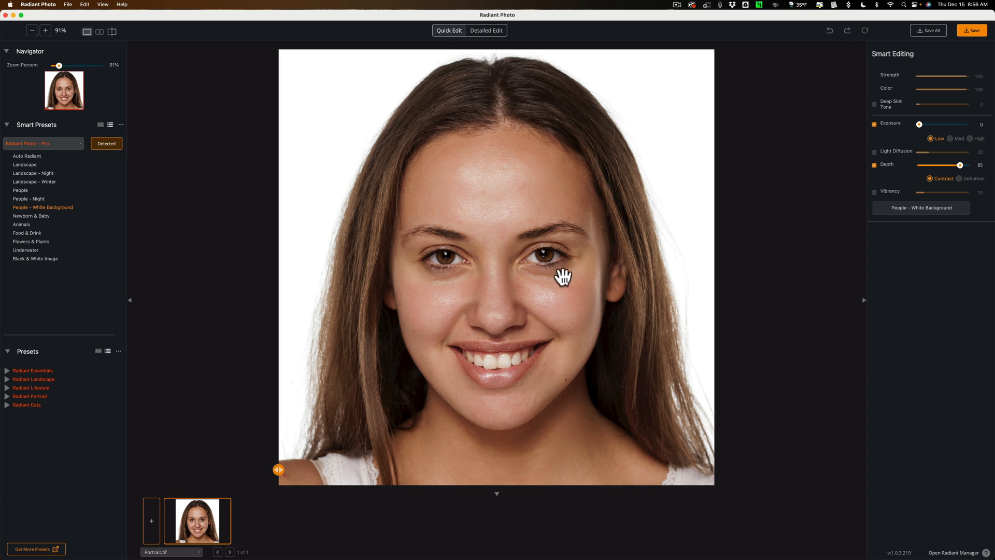
pyautogui.moveTo(535, 283)
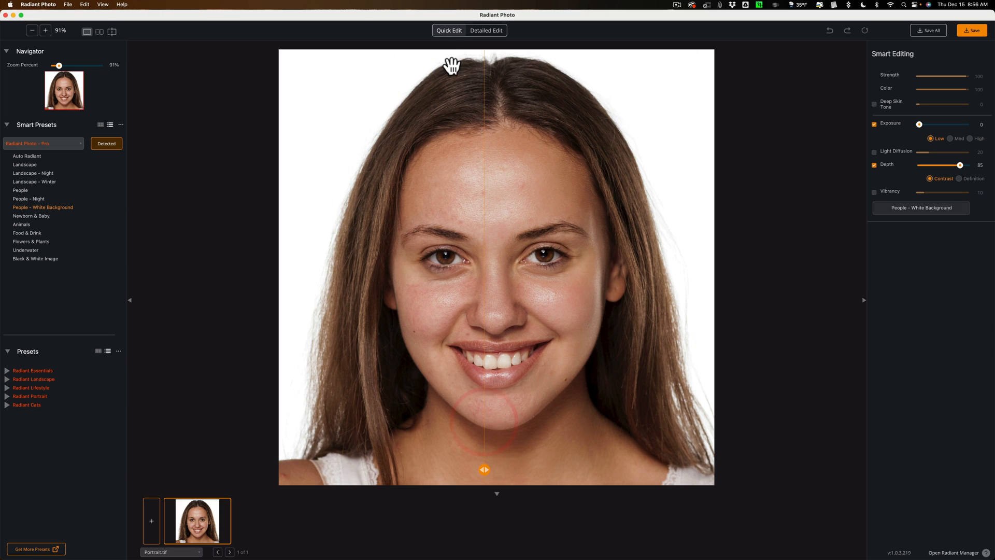
pyautogui.moveTo(549, 88)
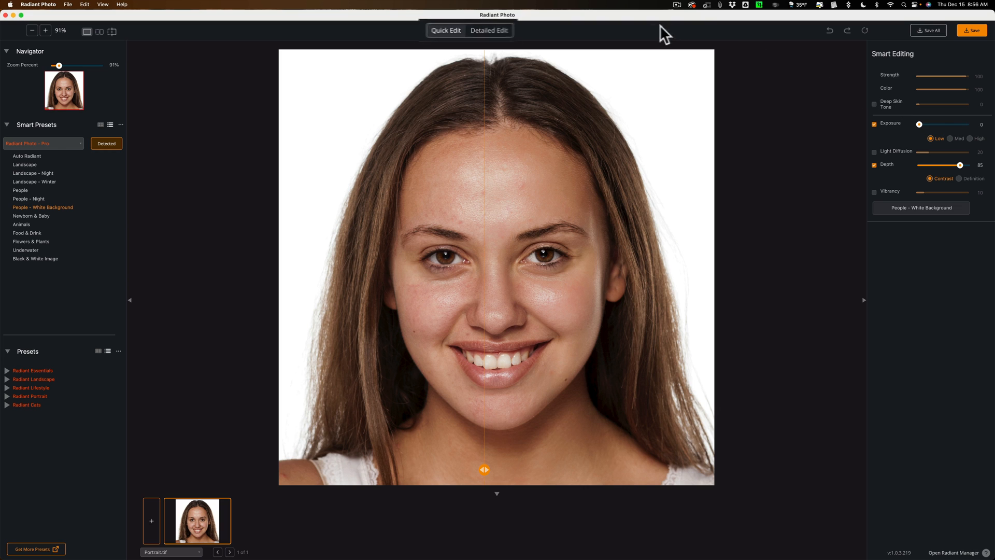
# Switch to the Detailed Edit tab to show Tone, Color, Details and Finishing Tools
pyautogui.click(489, 30)
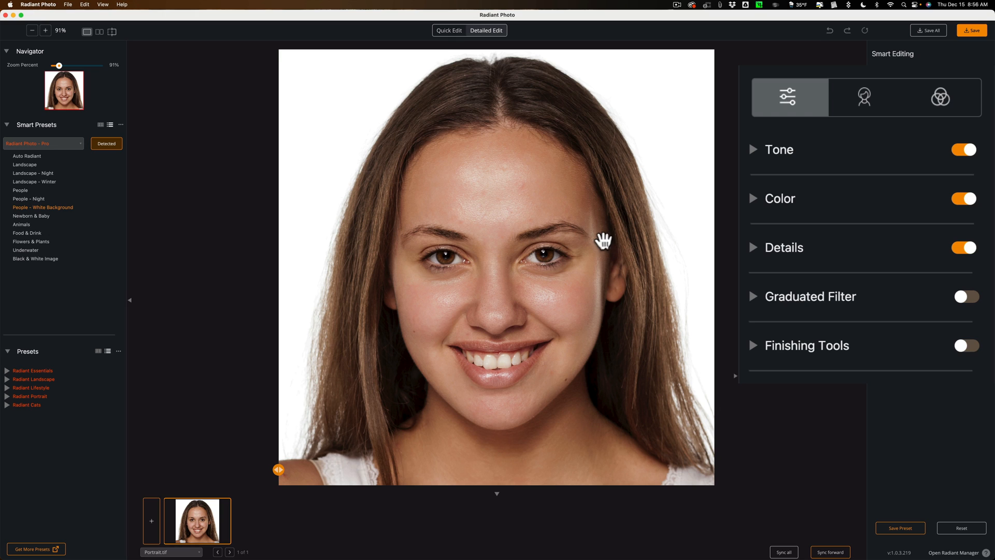
pyautogui.moveTo(779, 150)
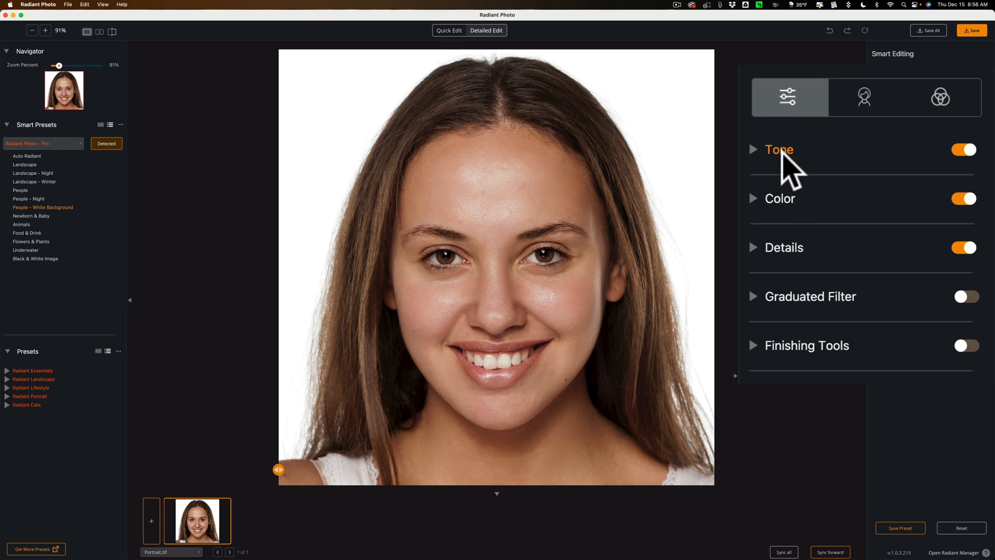
pyautogui.moveTo(780, 198)
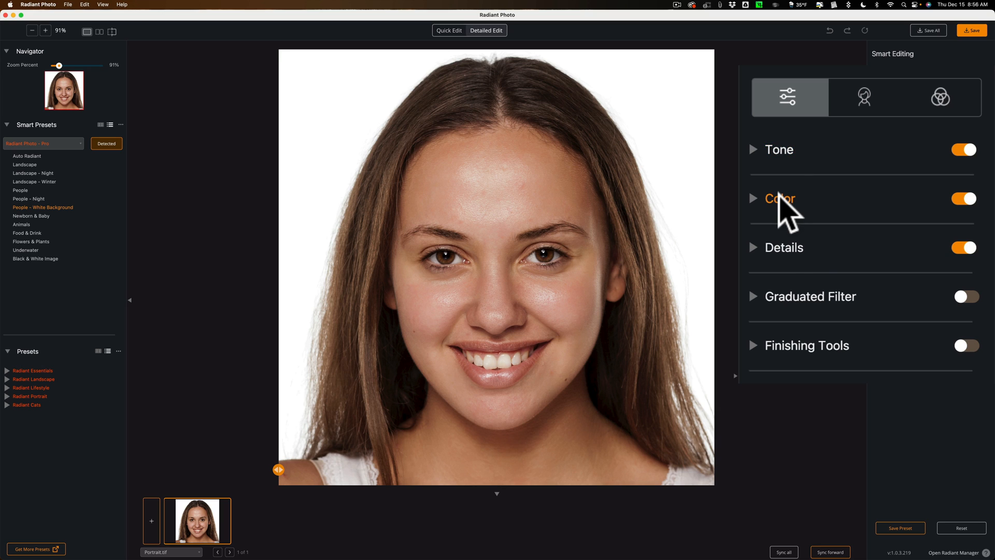
pyautogui.moveTo(811, 264)
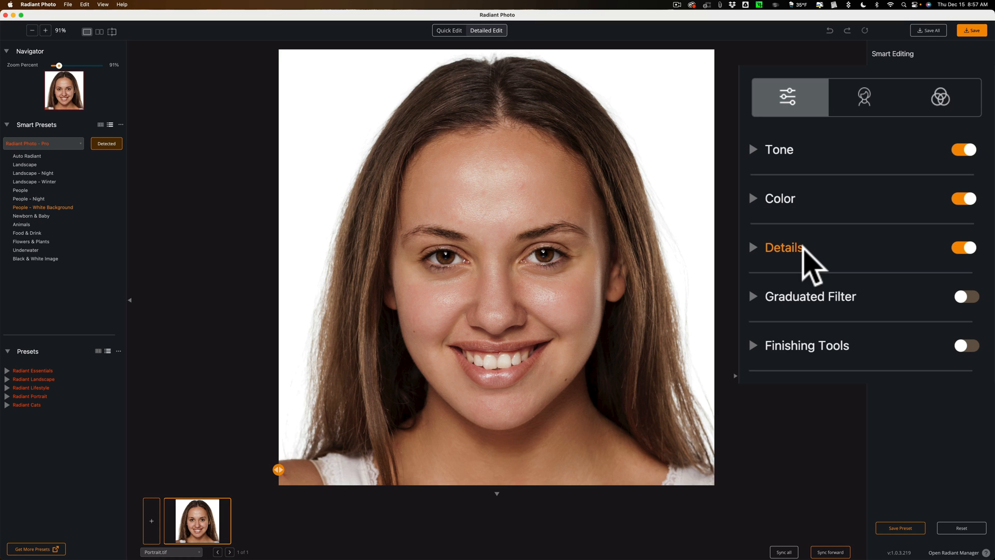
pyautogui.moveTo(892, 152)
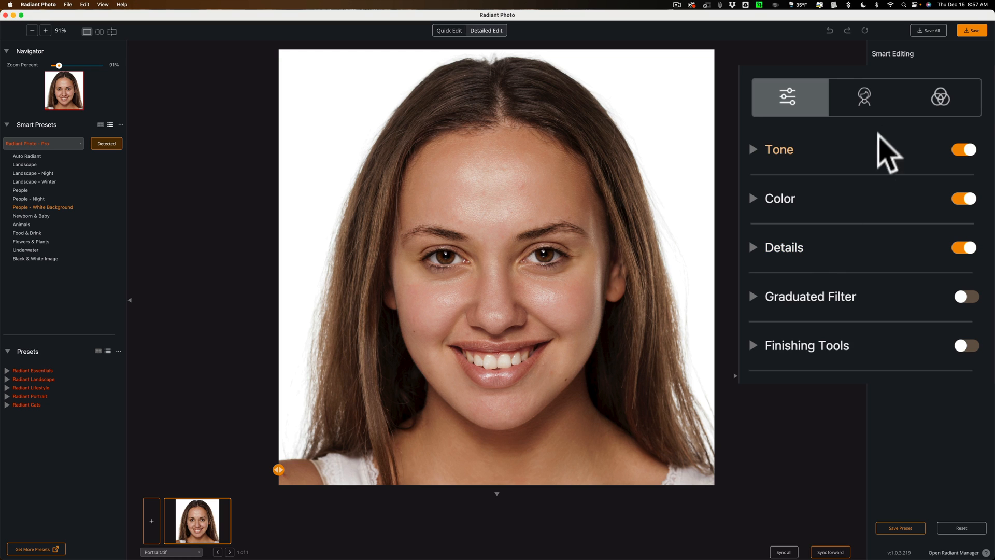
pyautogui.moveTo(874, 111)
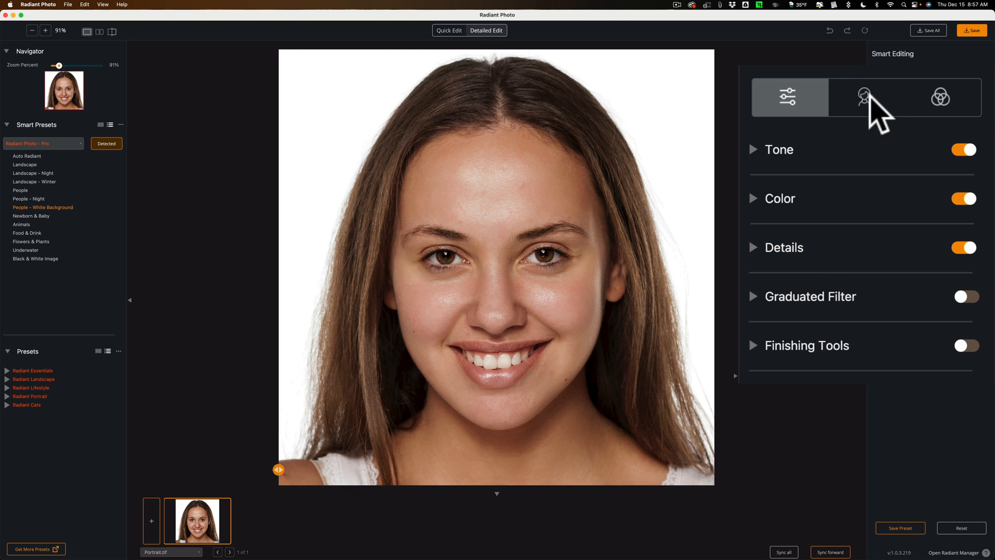
# Open the face/portrait tab showing Eye Enhance 25 and Dark Circles 28
pyautogui.click(865, 97)
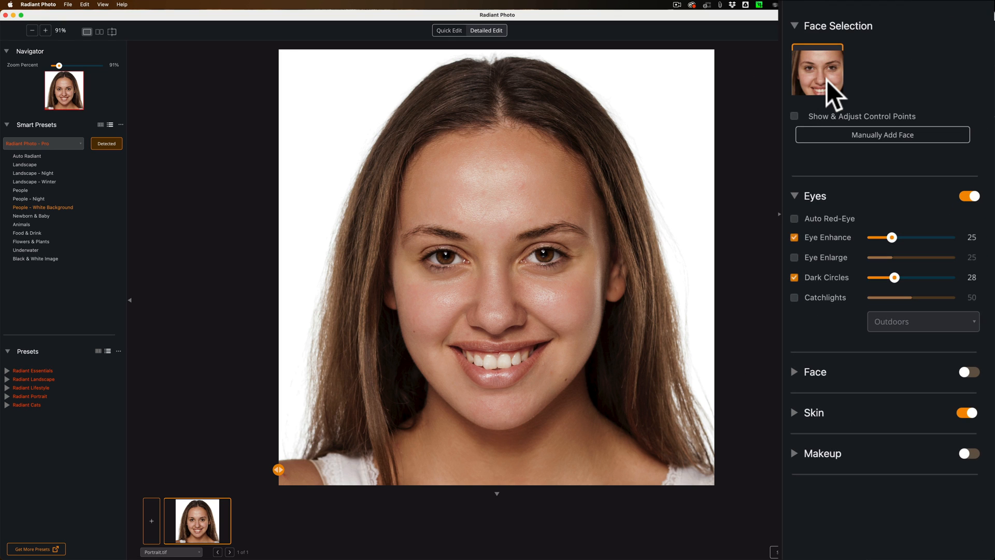
pyautogui.moveTo(854, 95)
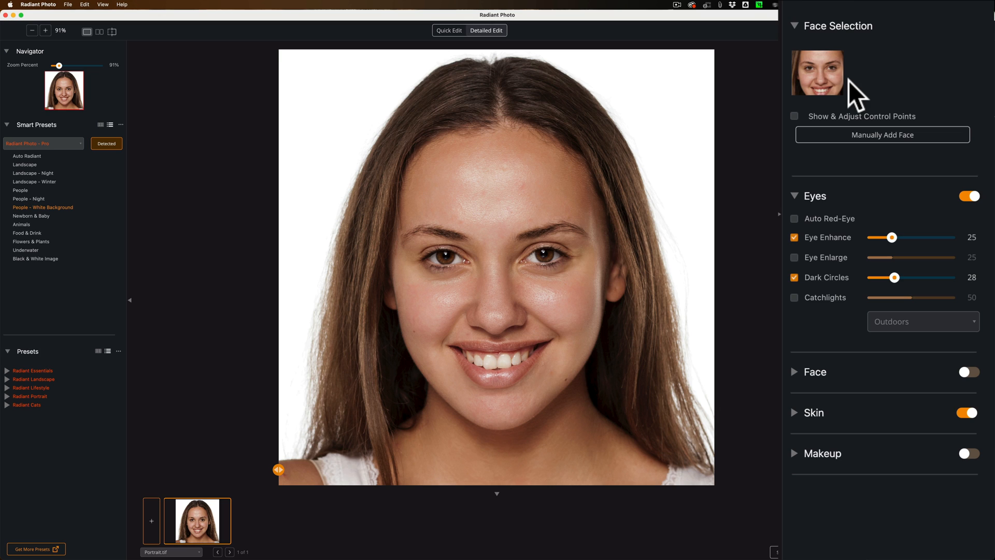
pyautogui.moveTo(874, 147)
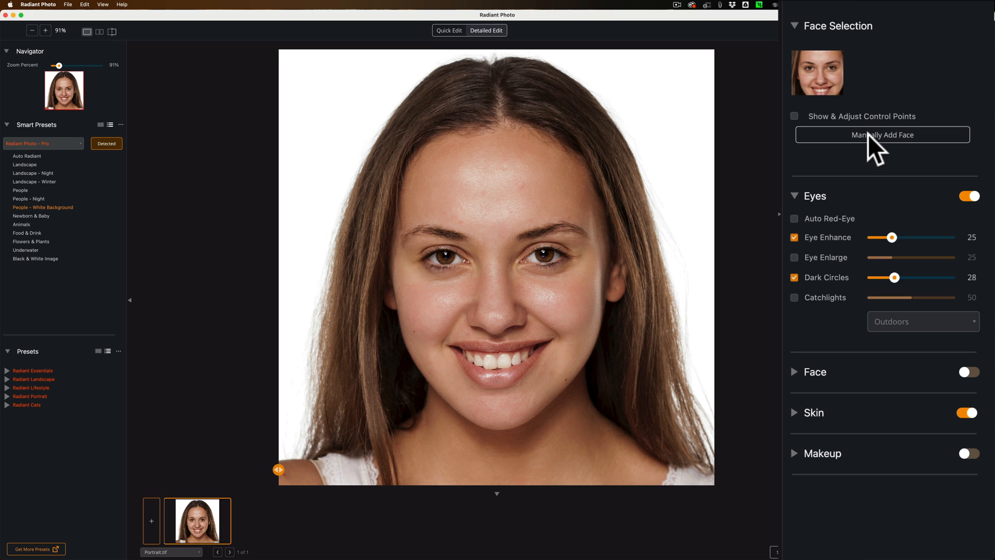
pyautogui.moveTo(881, 135)
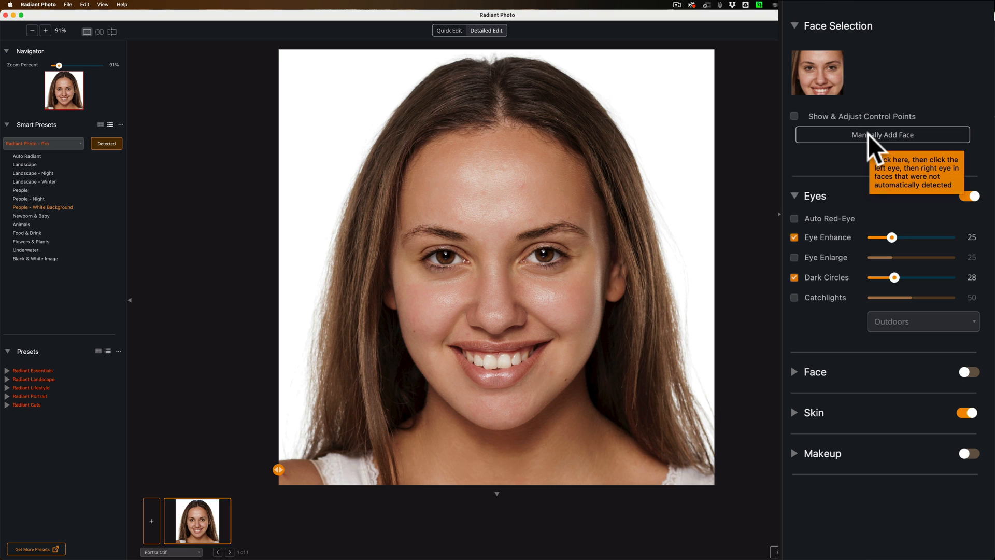
pyautogui.moveTo(868, 147)
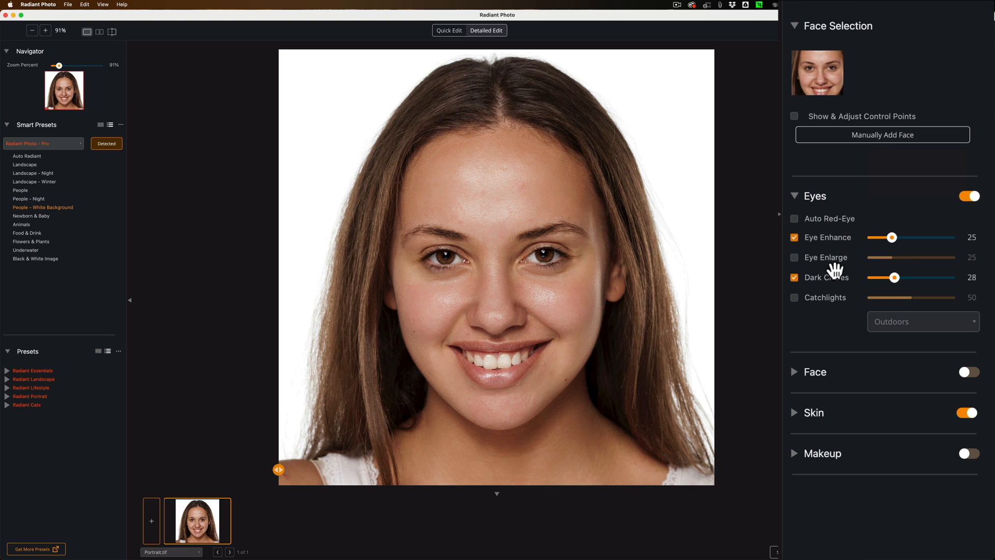
pyautogui.moveTo(431, 253)
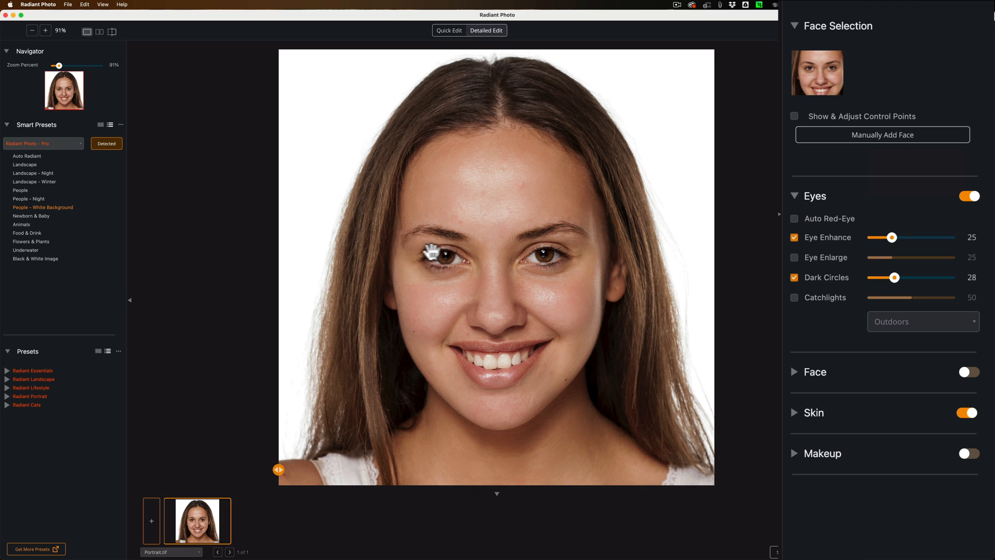
pyautogui.moveTo(802, 127)
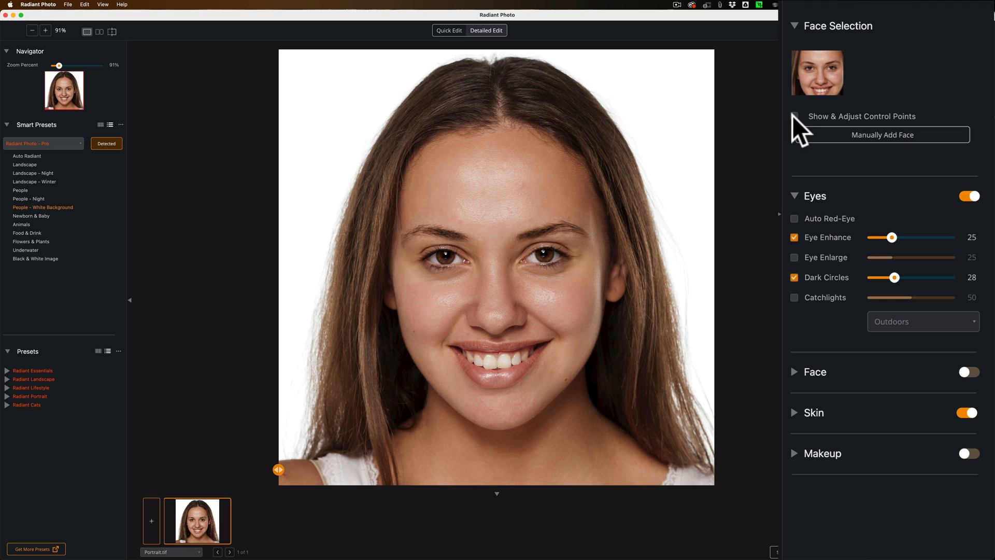
pyautogui.click(795, 116)
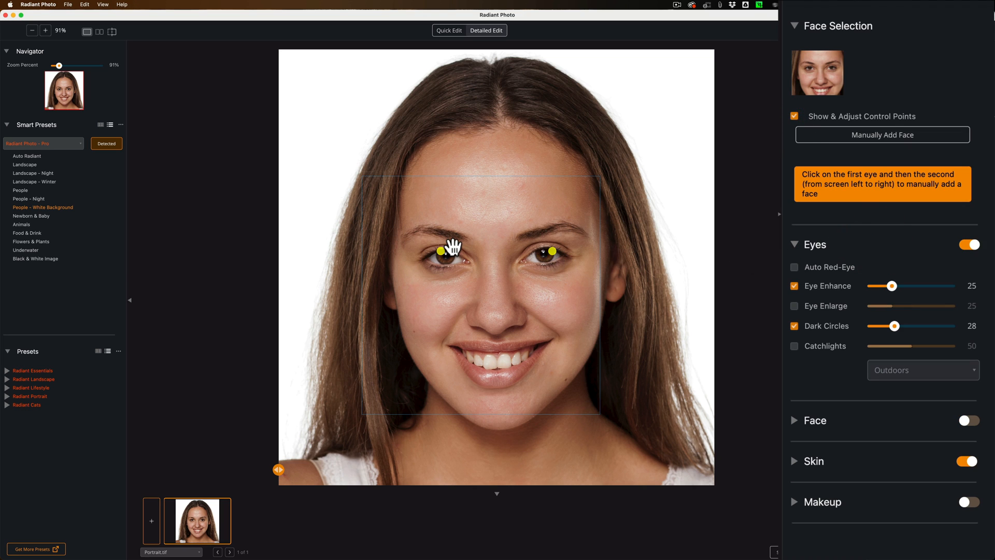
pyautogui.moveTo(455, 255)
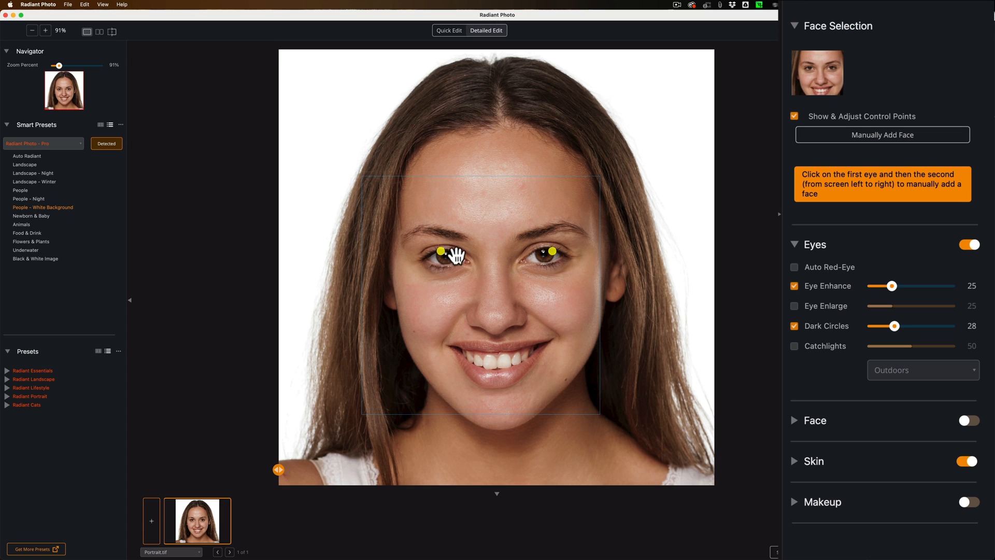
pyautogui.moveTo(528, 260)
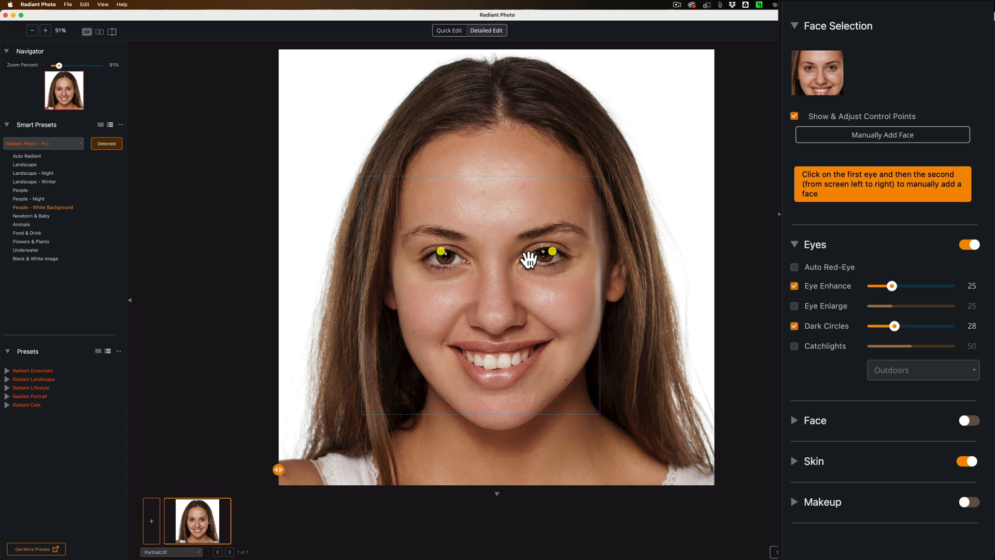
pyautogui.moveTo(505, 249)
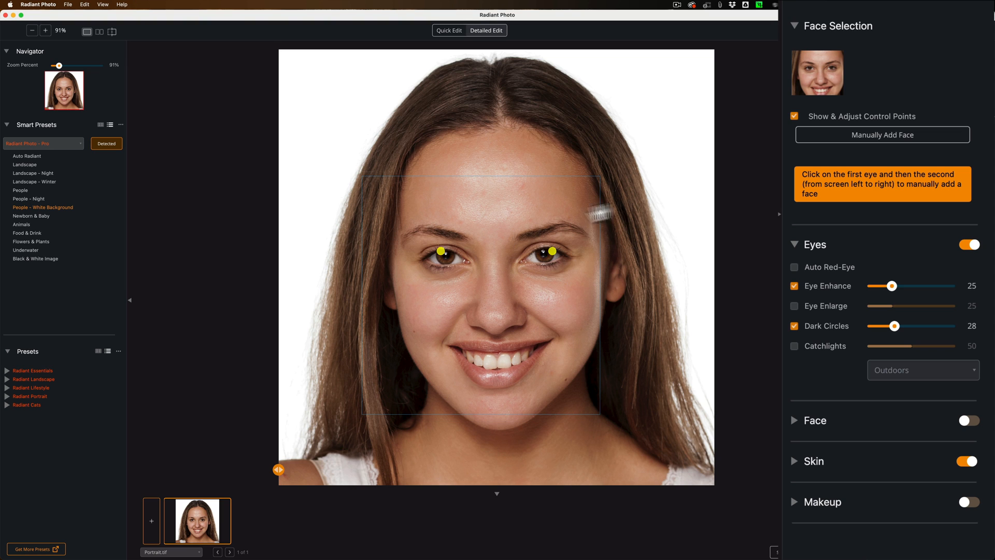
pyautogui.click(794, 116)
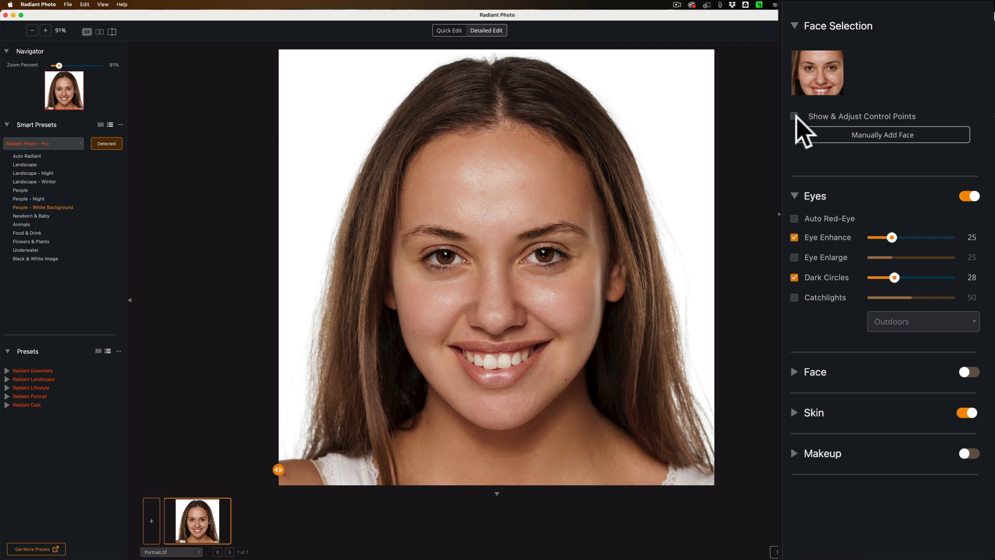
pyautogui.moveTo(805, 207)
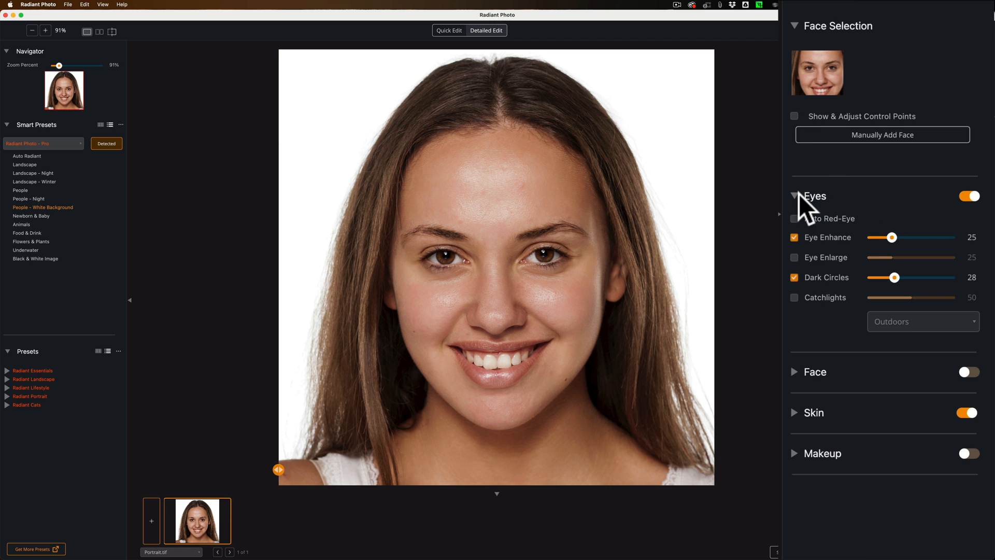
# Collapse and re-expand the Eyes section, keeping Eye Enhance 25 and Dark Circles 28
pyautogui.click(795, 195)
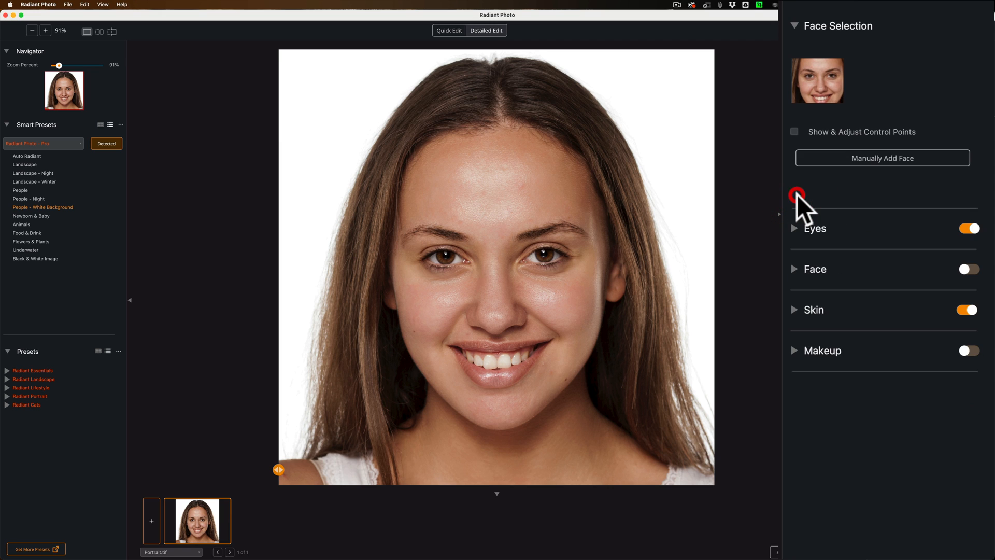
pyautogui.moveTo(851, 260)
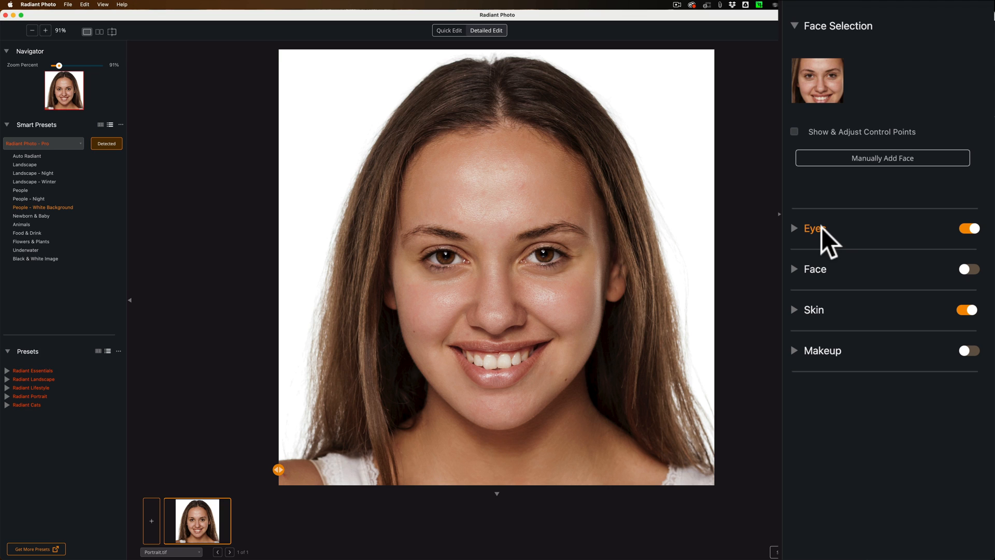
pyautogui.moveTo(815, 274)
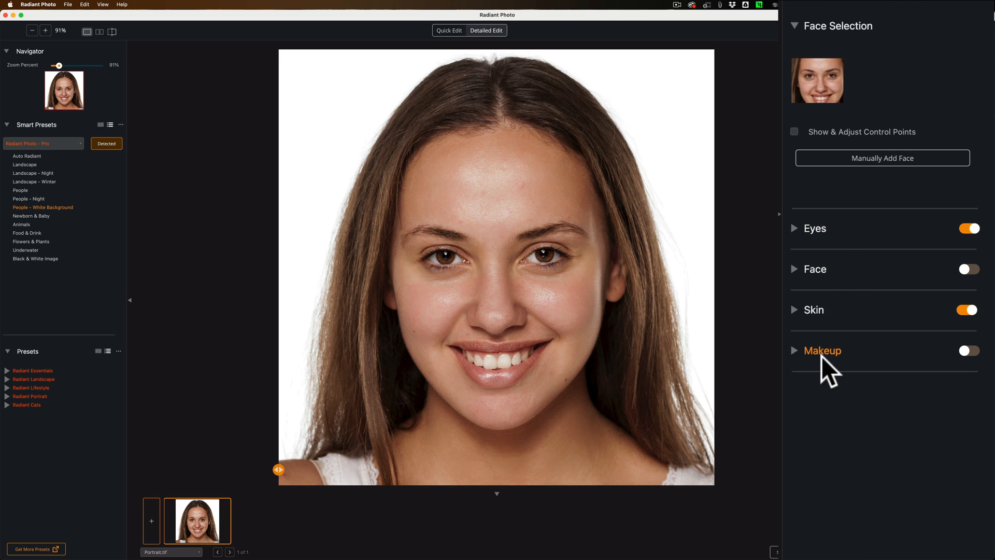
pyautogui.moveTo(805, 244)
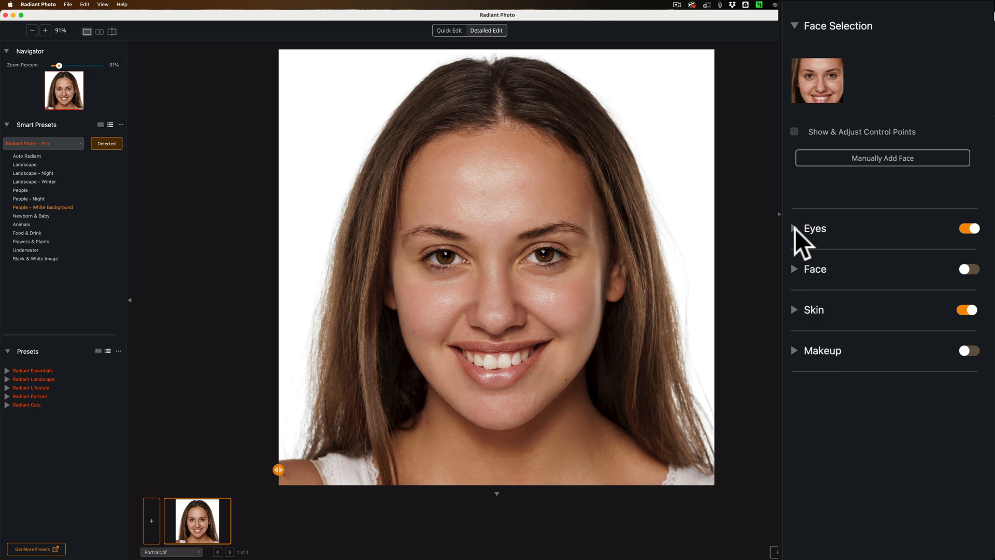
pyautogui.click(814, 229)
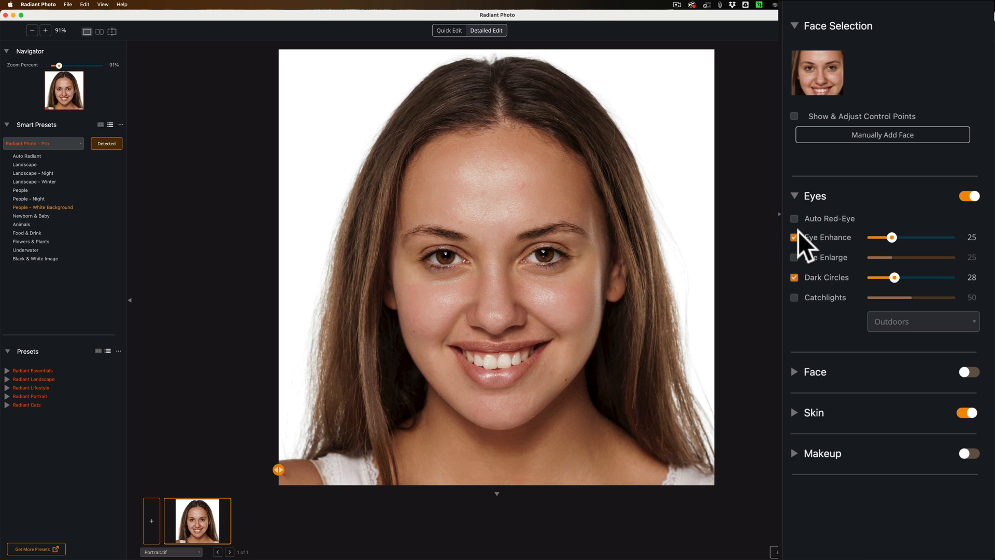
pyautogui.moveTo(803, 232)
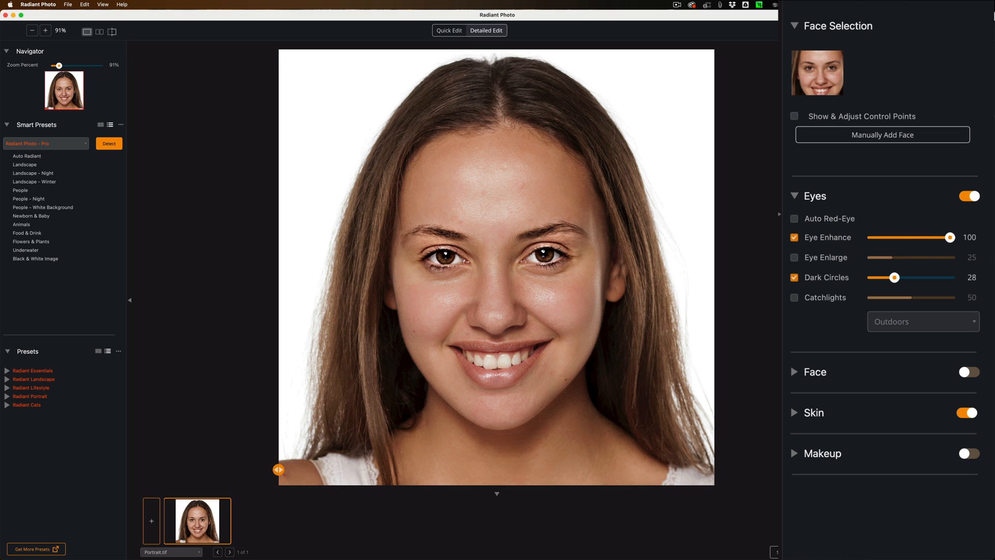
pyautogui.moveTo(895, 248)
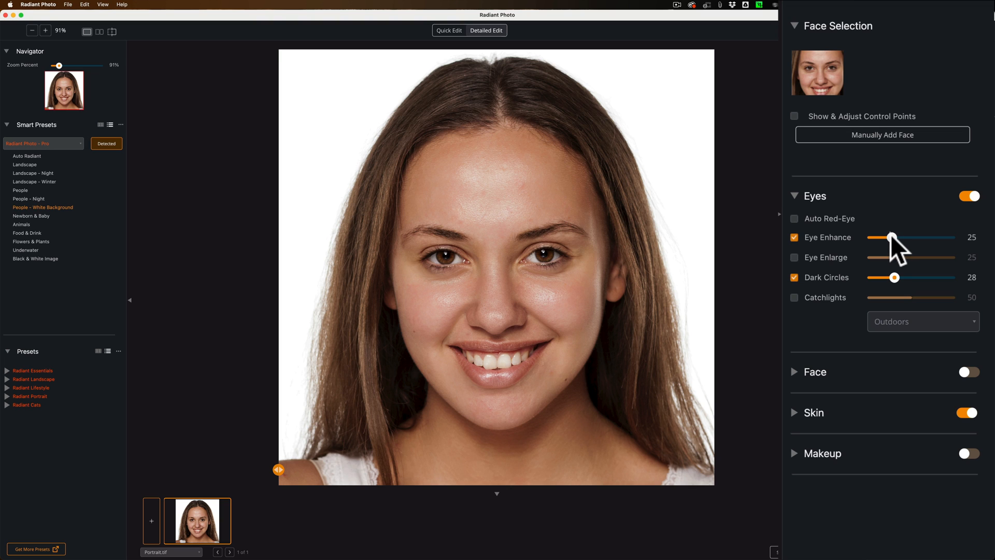
pyautogui.moveTo(802, 272)
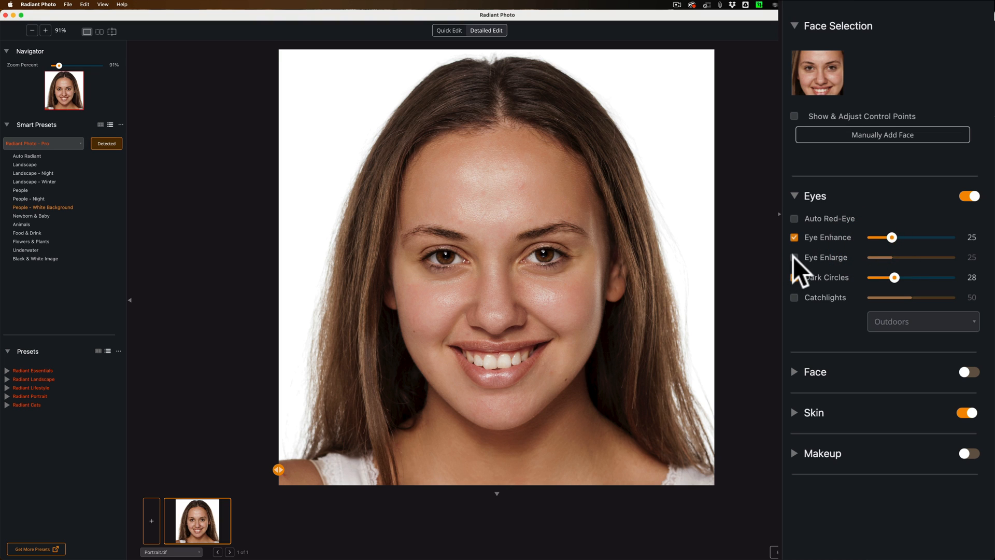
# Try Eye Enlarge at 20, then turn it back off
pyautogui.click(794, 257)
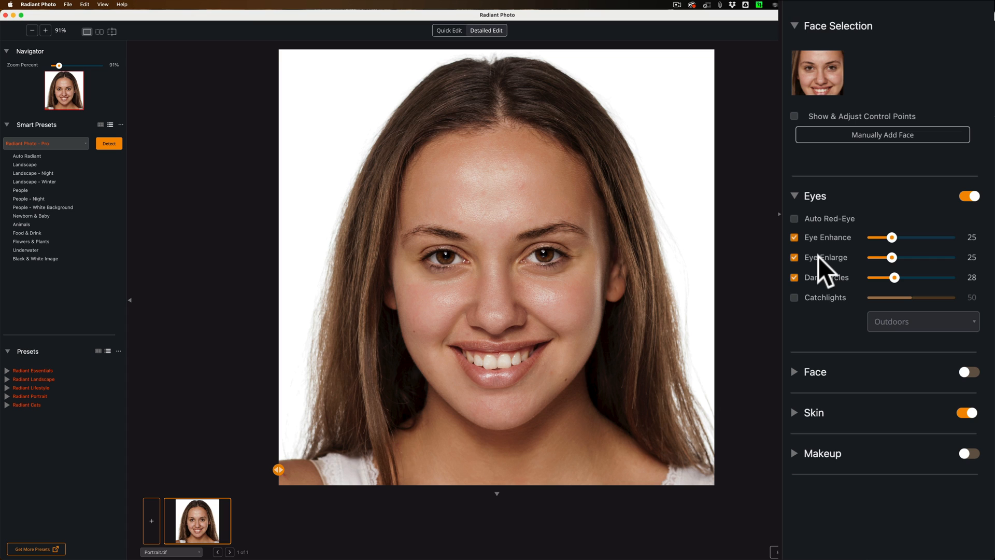
pyautogui.moveTo(899, 269)
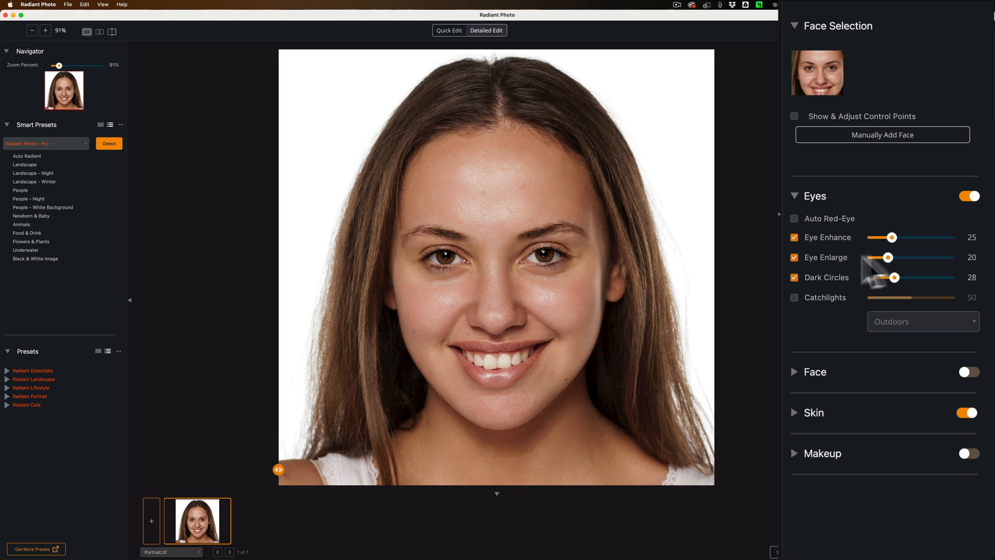
pyautogui.click(794, 257)
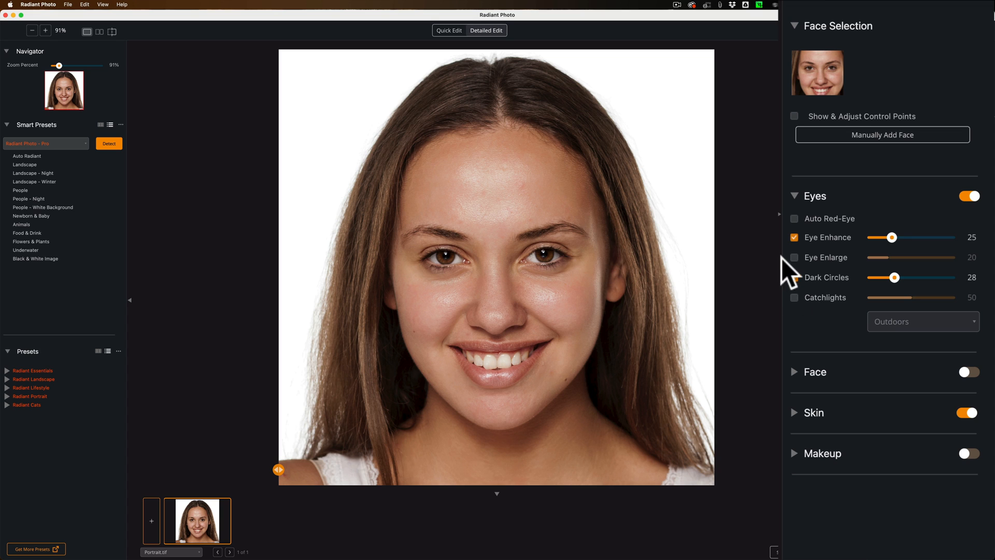
# Preview Dark Circles at 100 before settling it at 39
pyautogui.click(794, 277)
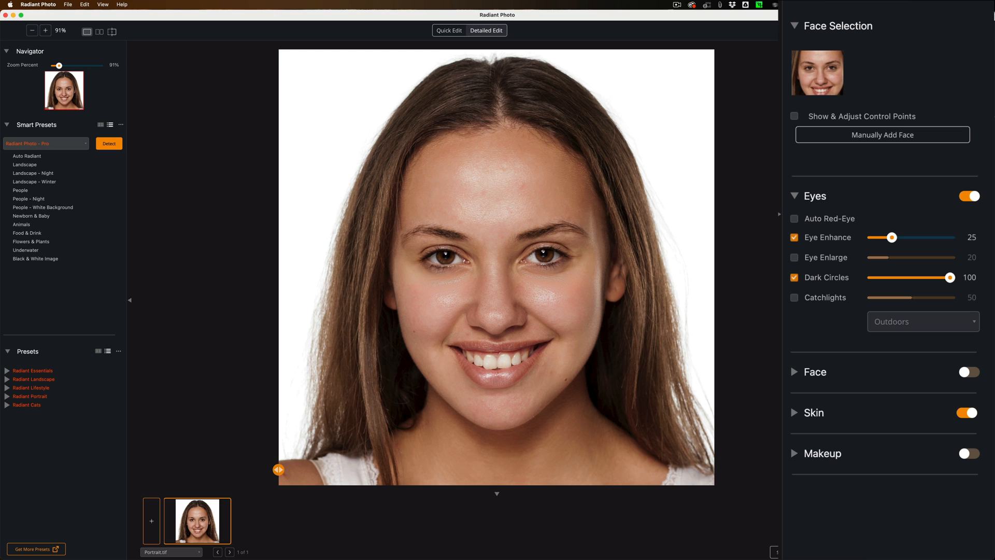
pyautogui.moveTo(554, 274)
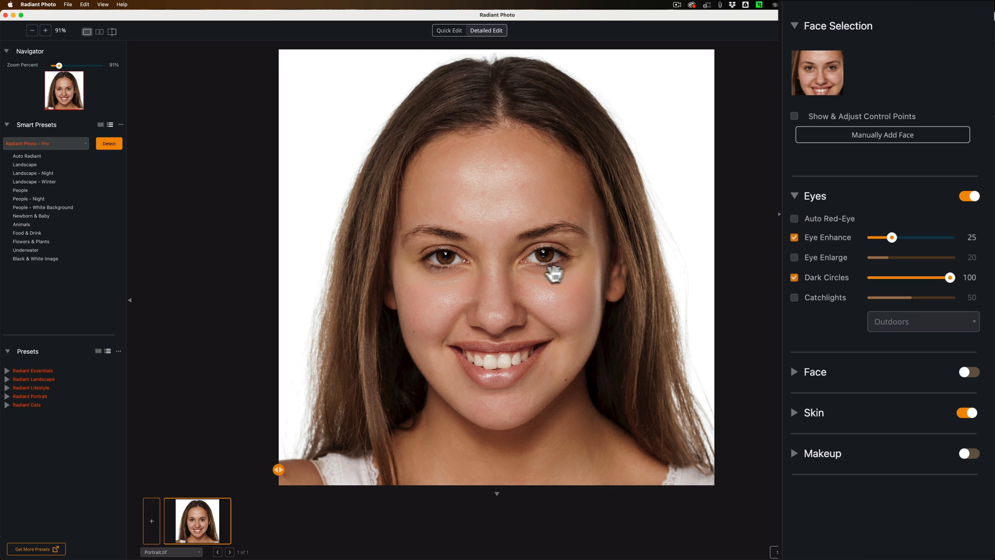
pyautogui.moveTo(900, 285)
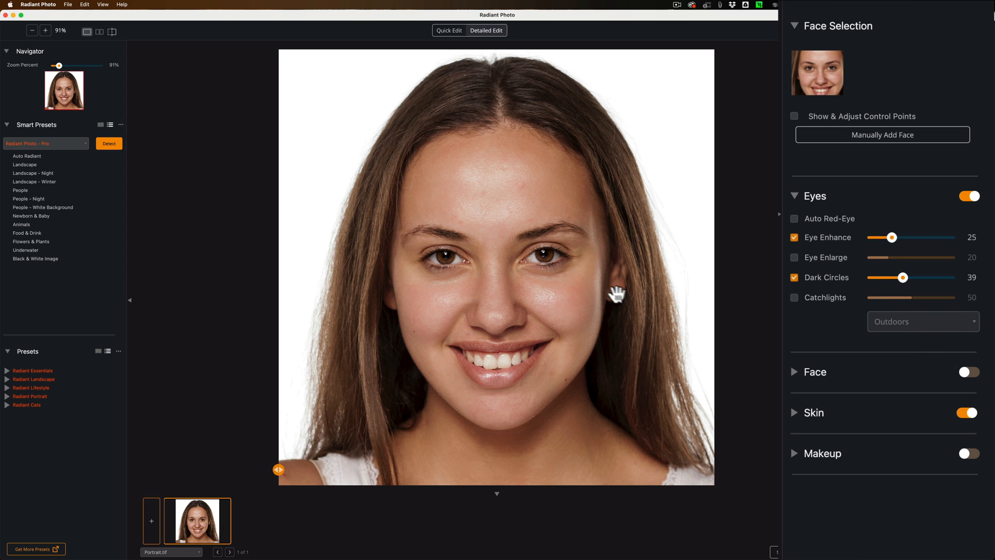
pyautogui.moveTo(782, 333)
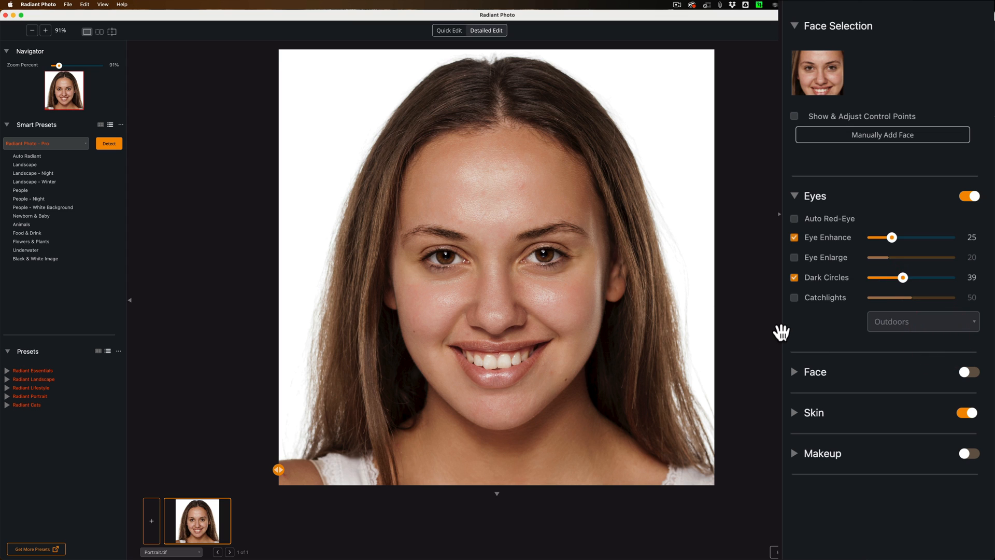
pyautogui.moveTo(452, 263)
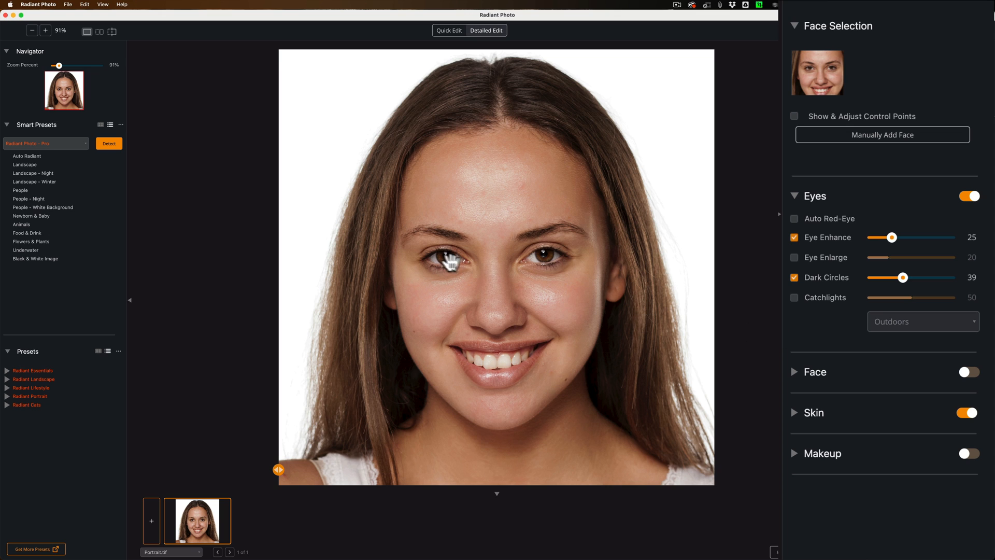
pyautogui.moveTo(548, 257)
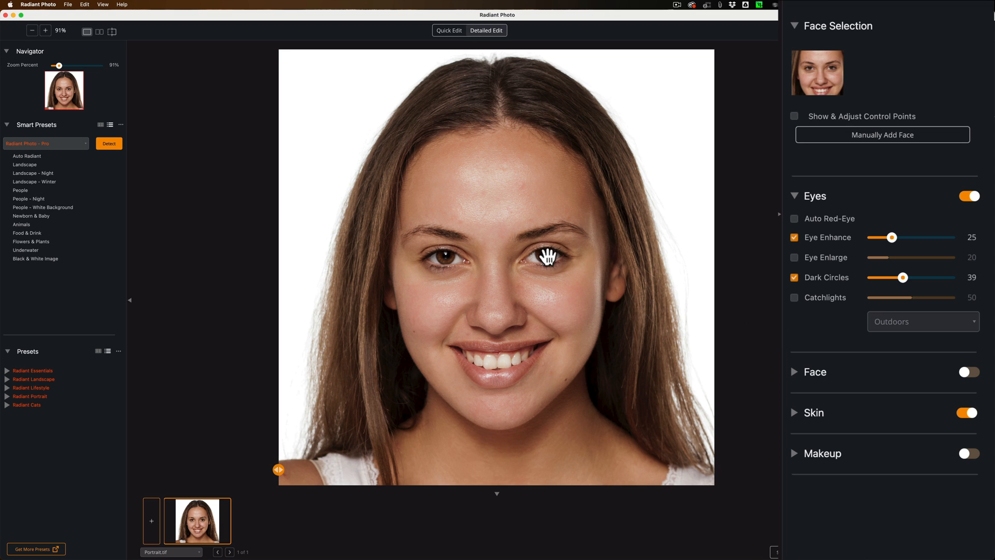
# Enable Catchlights at 100, trying Beauty Dish, Softbox and Ringlight before choosing Umbrella
pyautogui.click(795, 297)
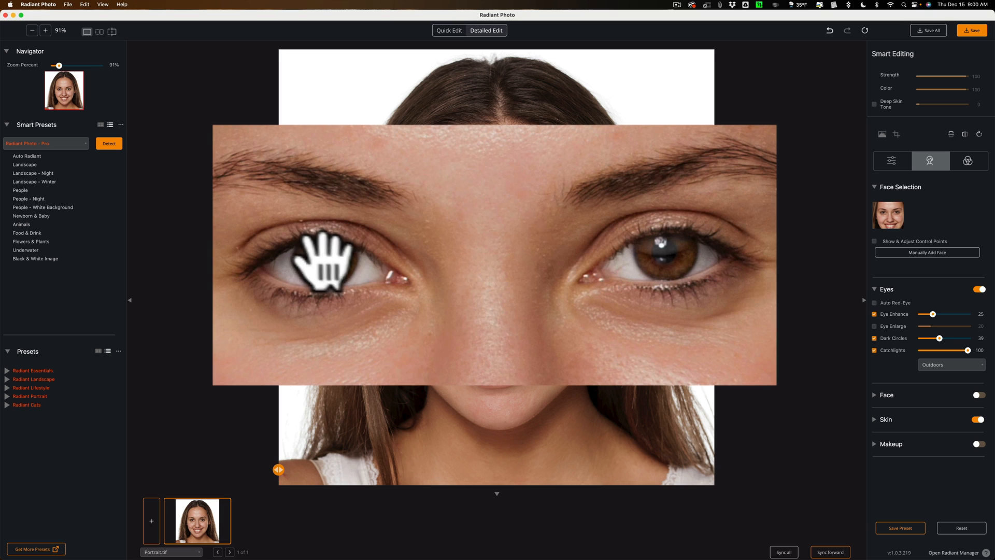
pyautogui.moveTo(951, 375)
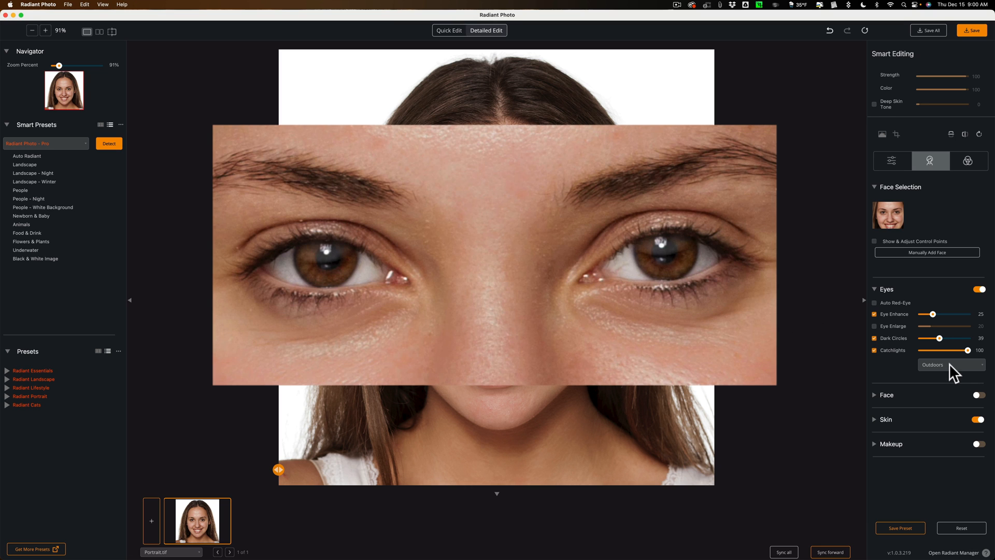
pyautogui.click(947, 364)
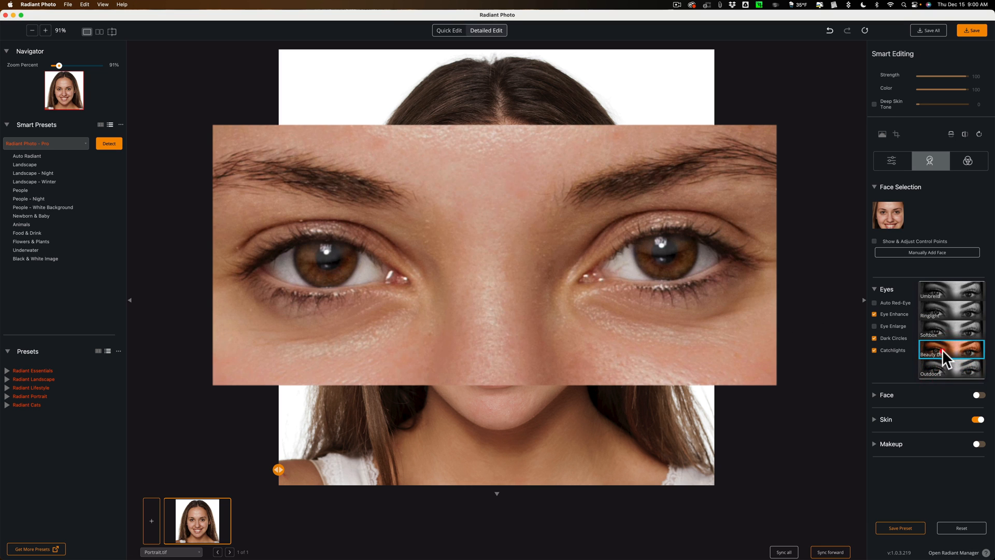
pyautogui.click(951, 354)
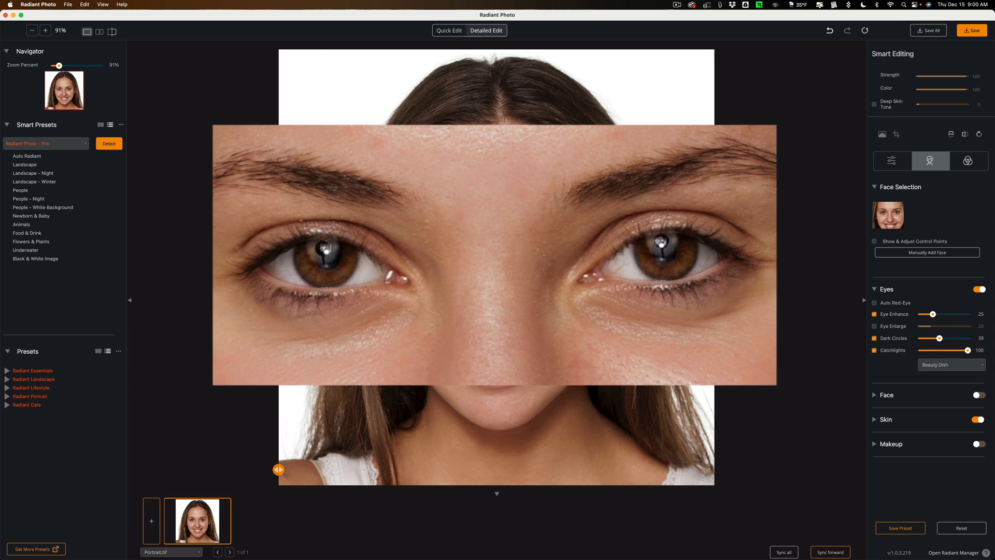
pyautogui.click(950, 364)
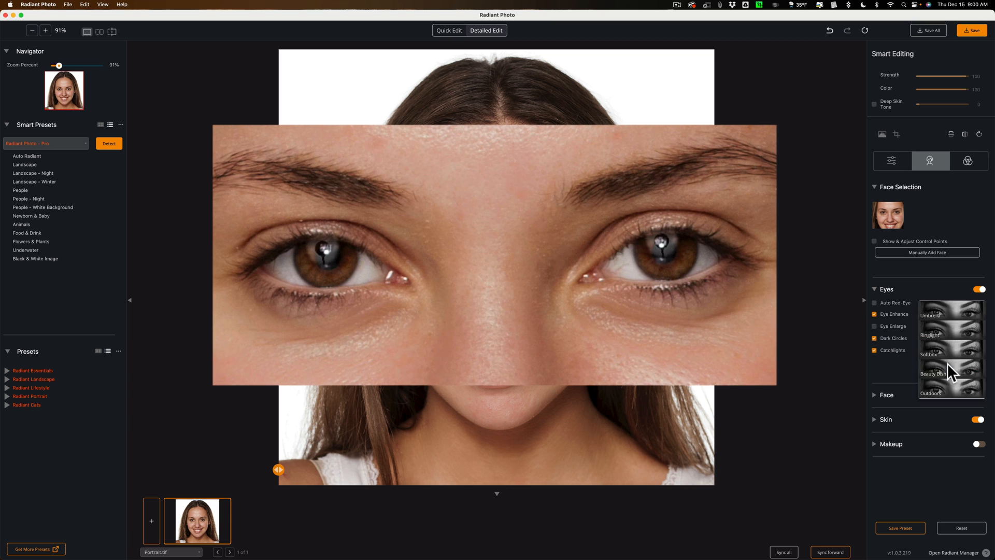
pyautogui.click(929, 355)
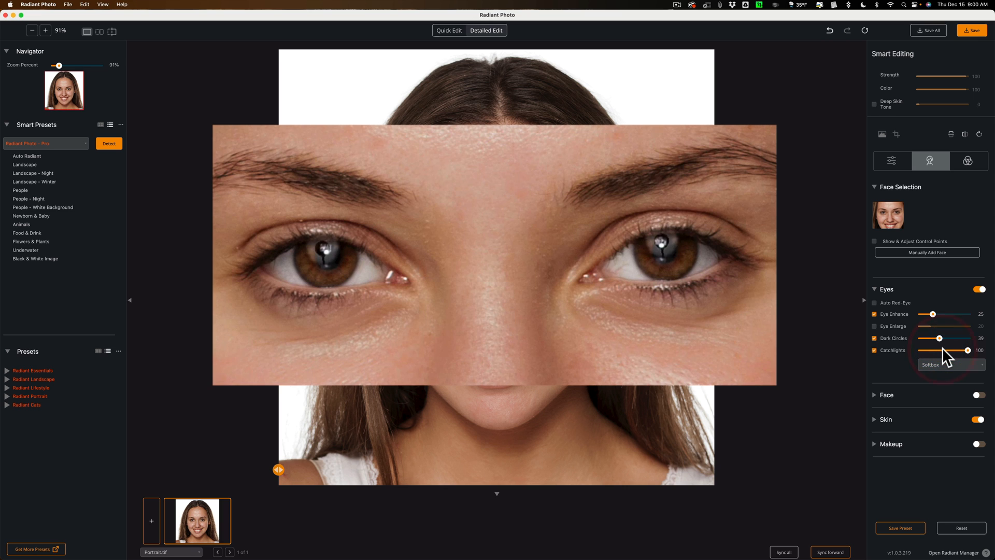
pyautogui.click(951, 364)
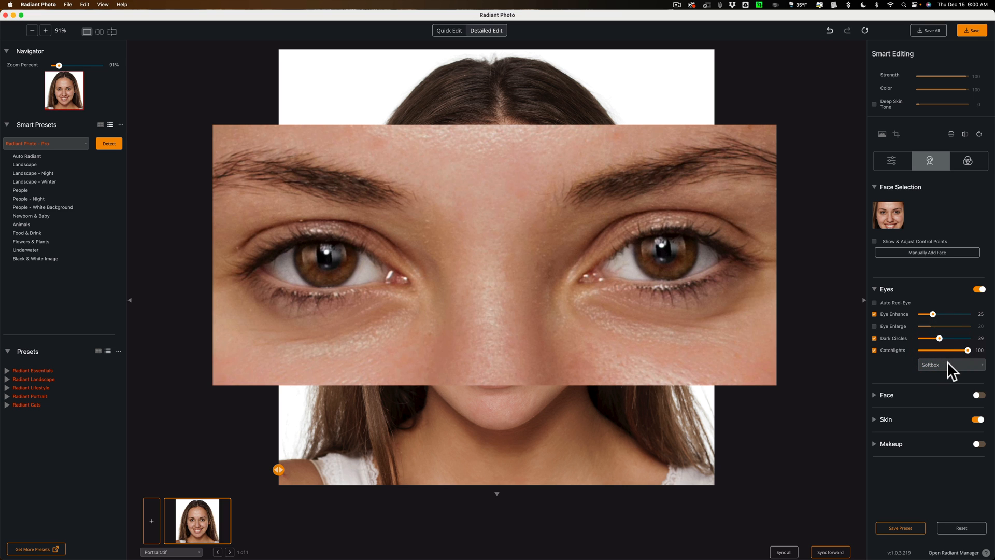
pyautogui.click(950, 364)
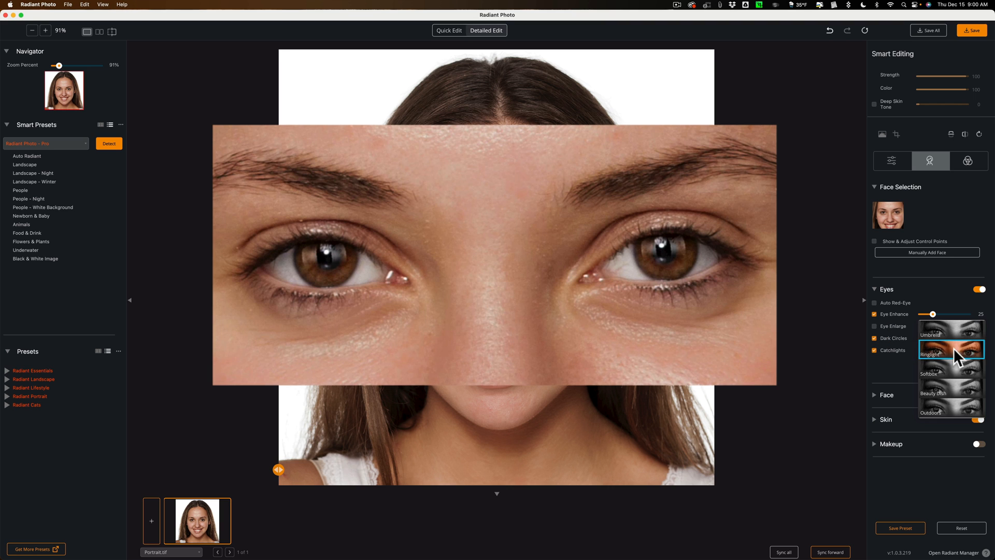
pyautogui.click(950, 354)
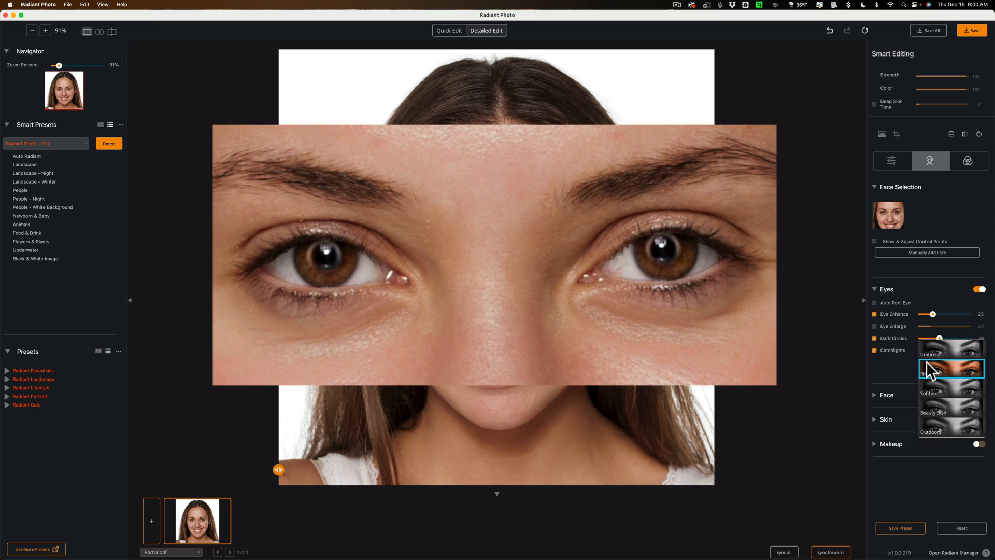
pyautogui.click(951, 367)
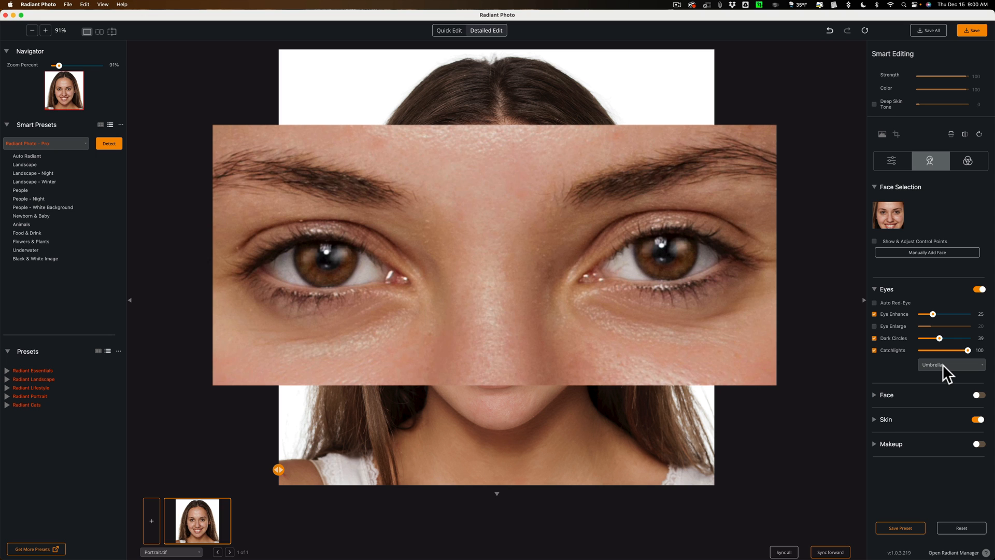
pyautogui.moveTo(650, 238)
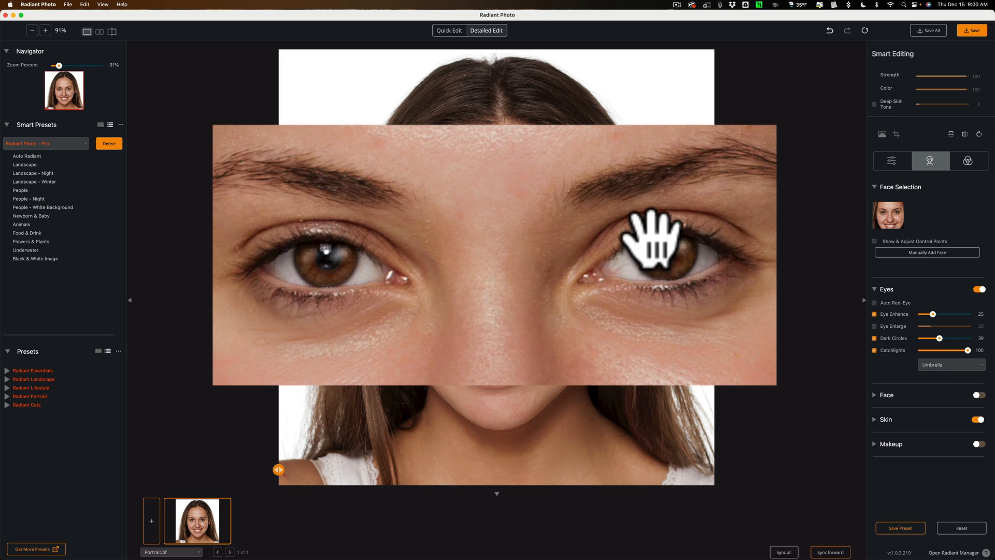
pyautogui.moveTo(330, 263)
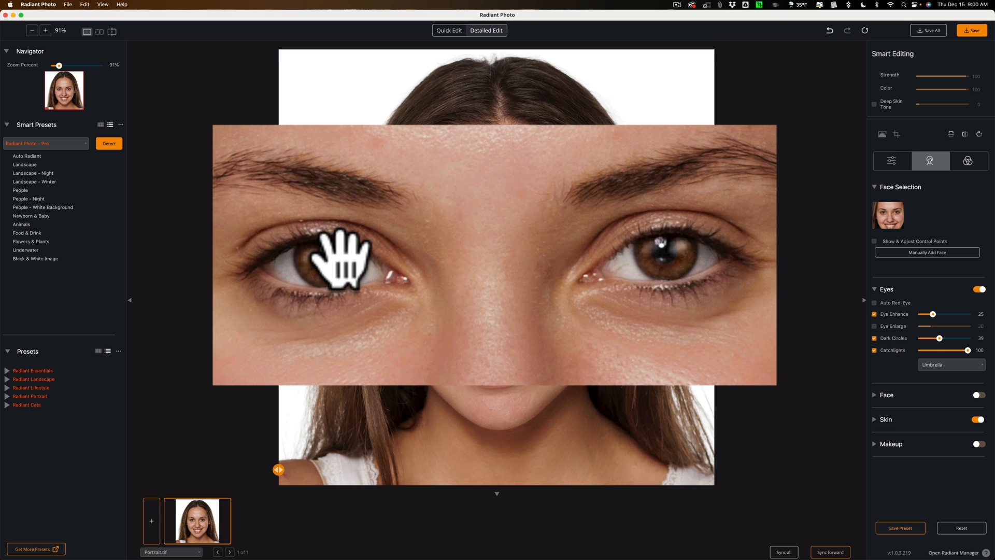
pyautogui.moveTo(311, 279)
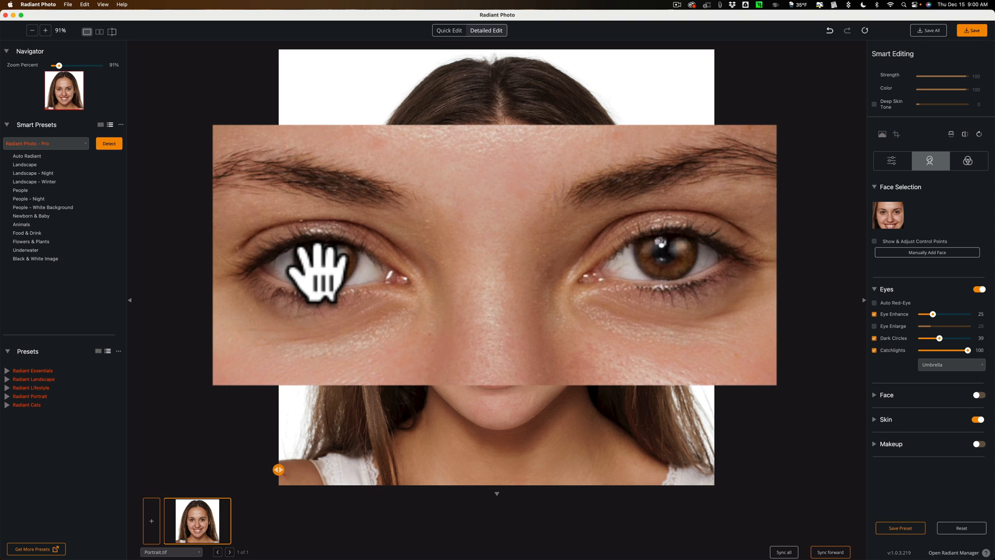
pyautogui.moveTo(667, 260)
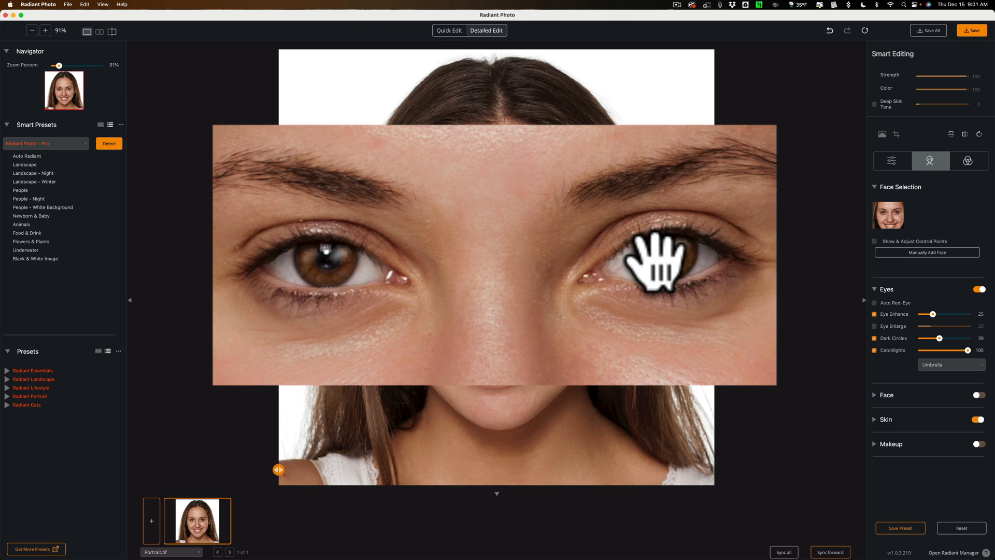
pyautogui.moveTo(938, 359)
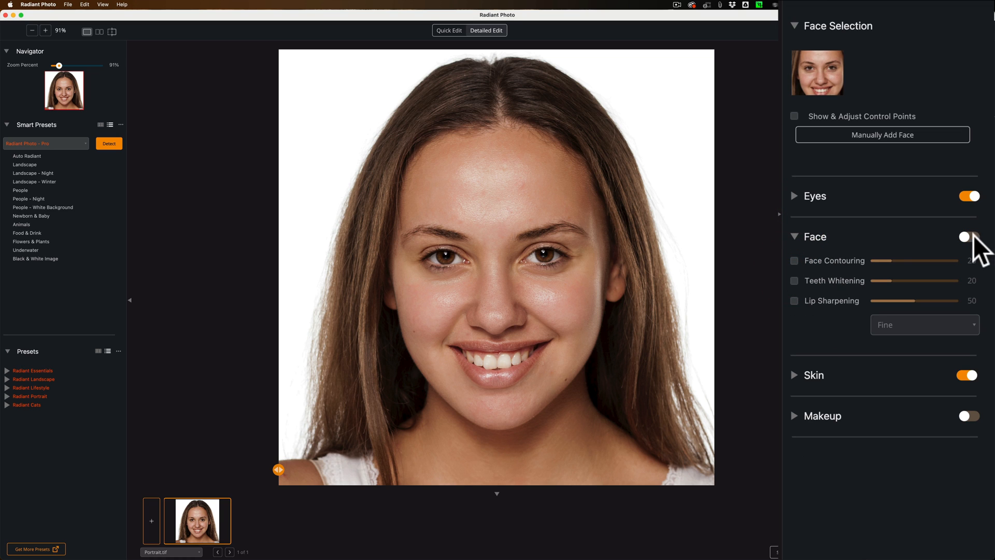
# Turn on Face retouching, disable Face Contouring at 0, and enable Teeth Whitening at 20
pyautogui.click(969, 237)
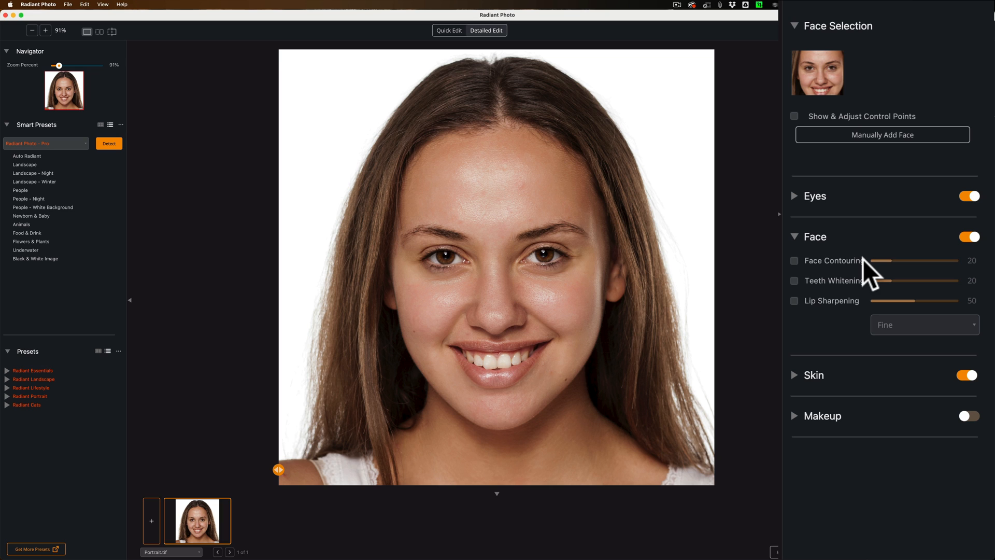
pyautogui.moveTo(800, 273)
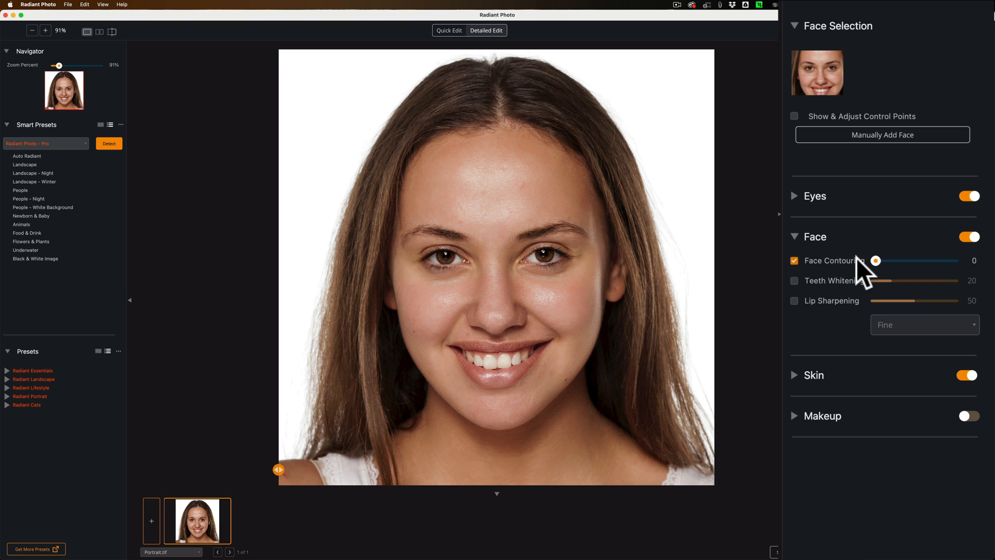
pyautogui.click(794, 261)
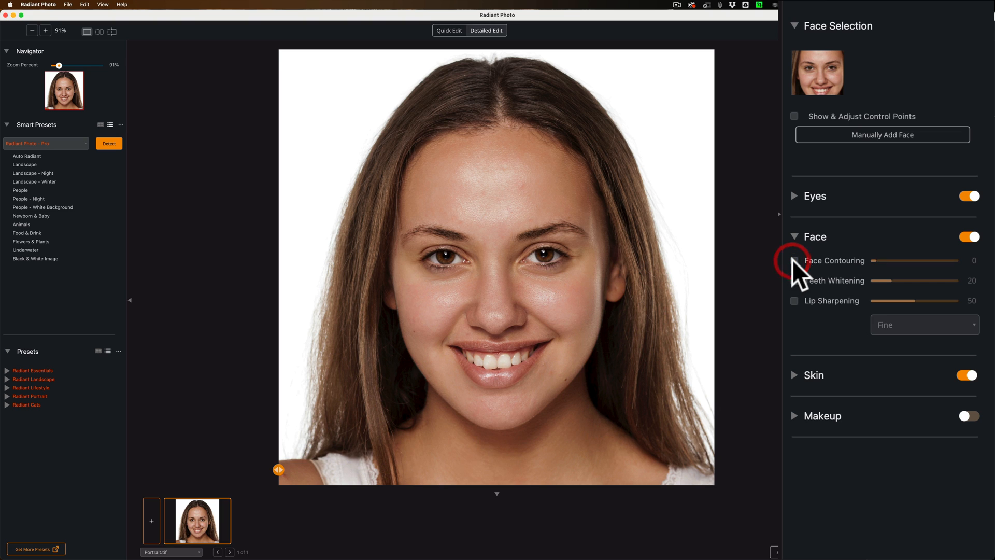
pyautogui.moveTo(882, 273)
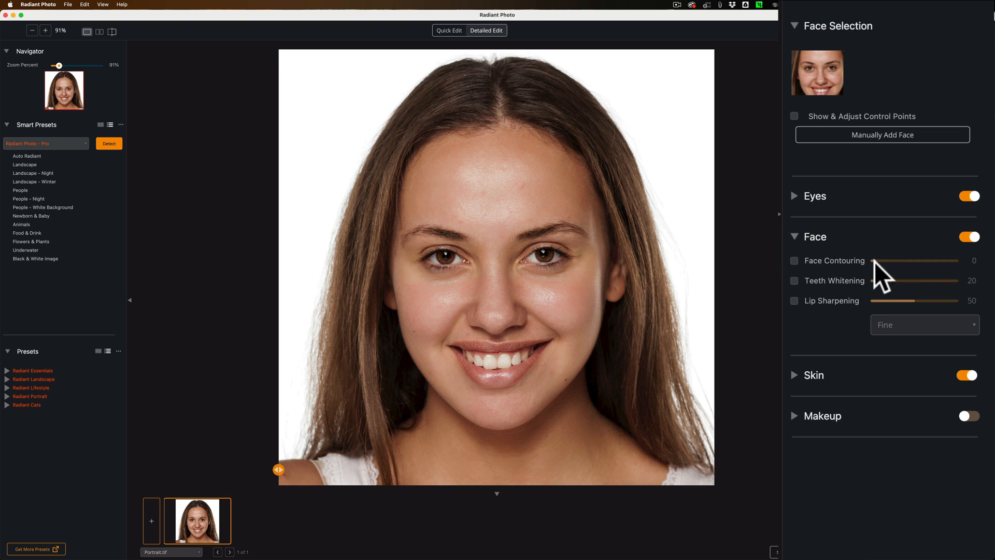
pyautogui.moveTo(813, 285)
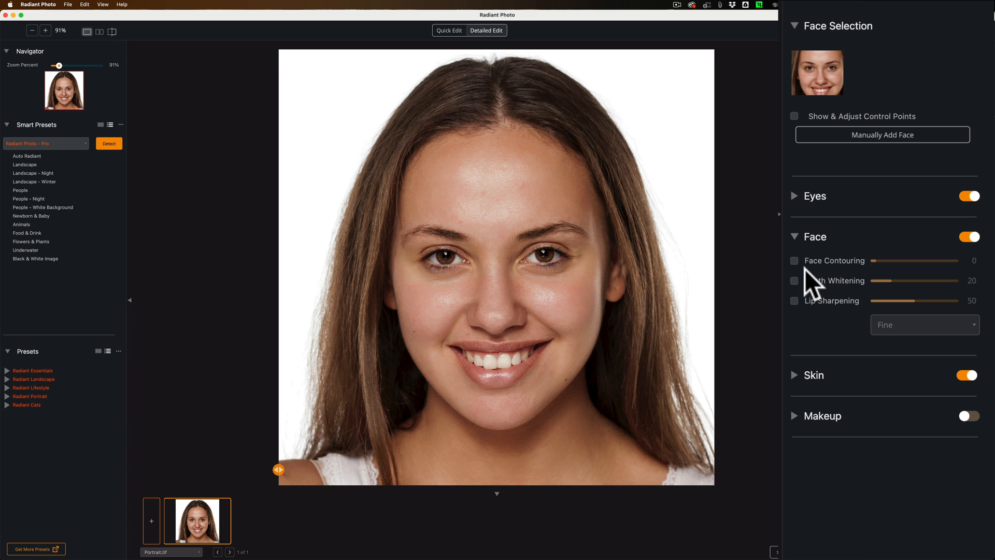
pyautogui.click(794, 280)
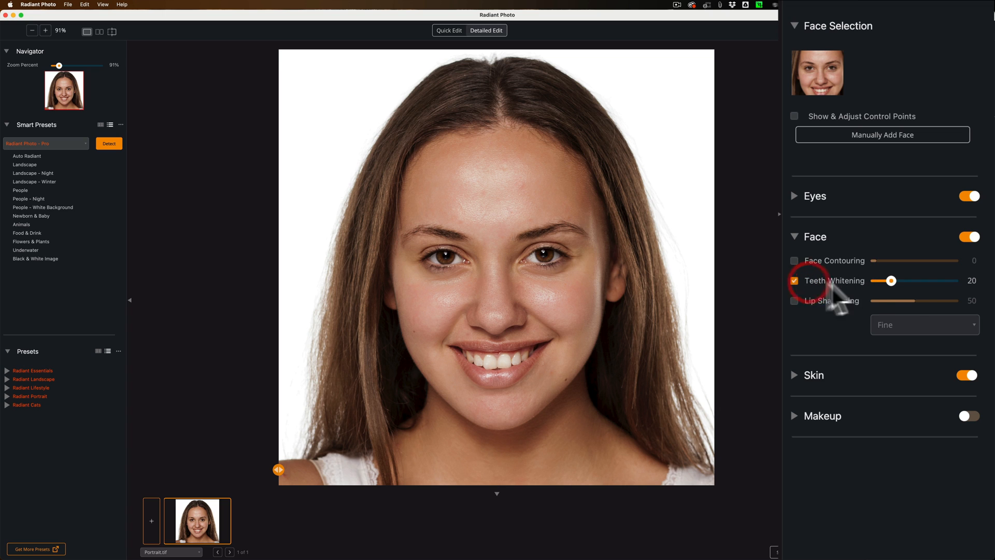
pyautogui.moveTo(892, 289)
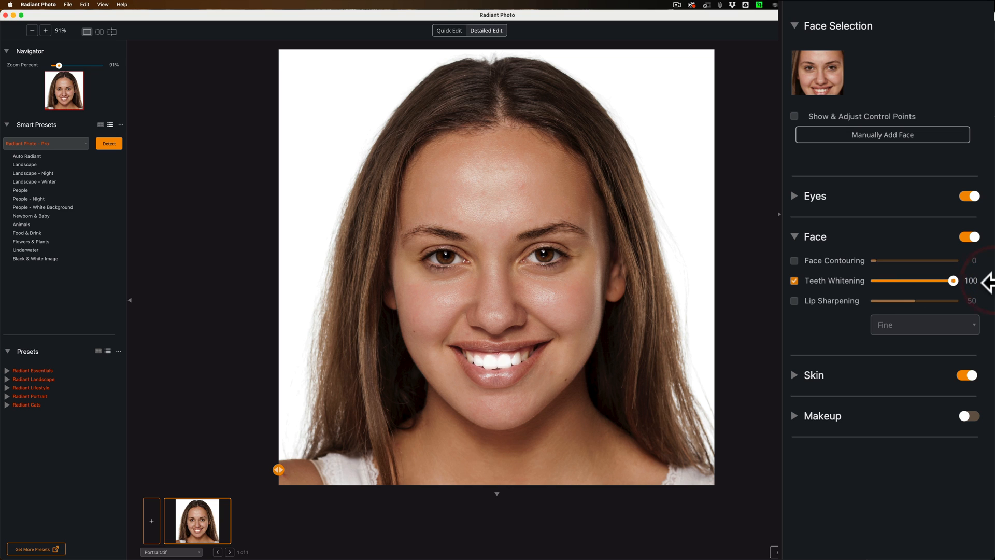
pyautogui.moveTo(910, 292)
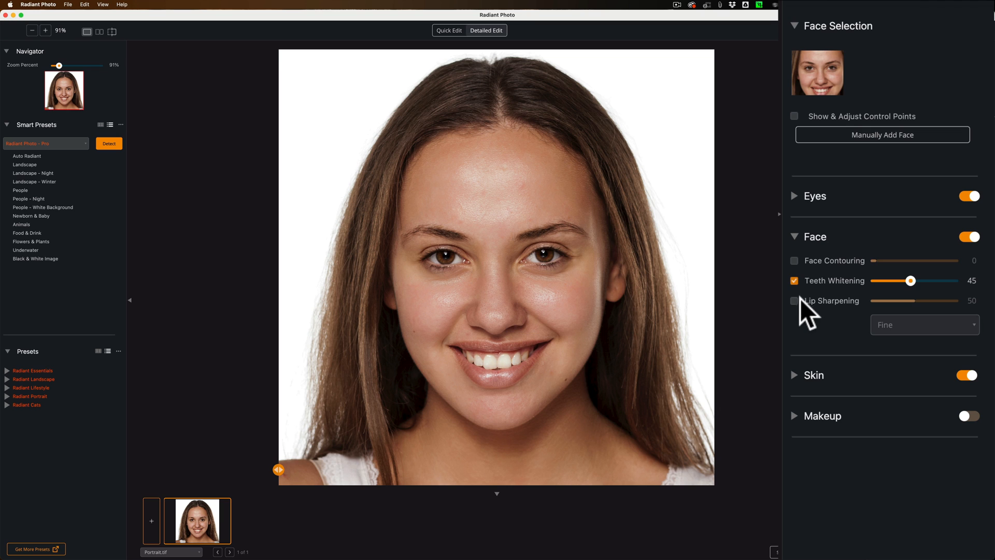
# Set Teeth Whitening to 45 and enable Lip Sharpening at 50
pyautogui.click(794, 301)
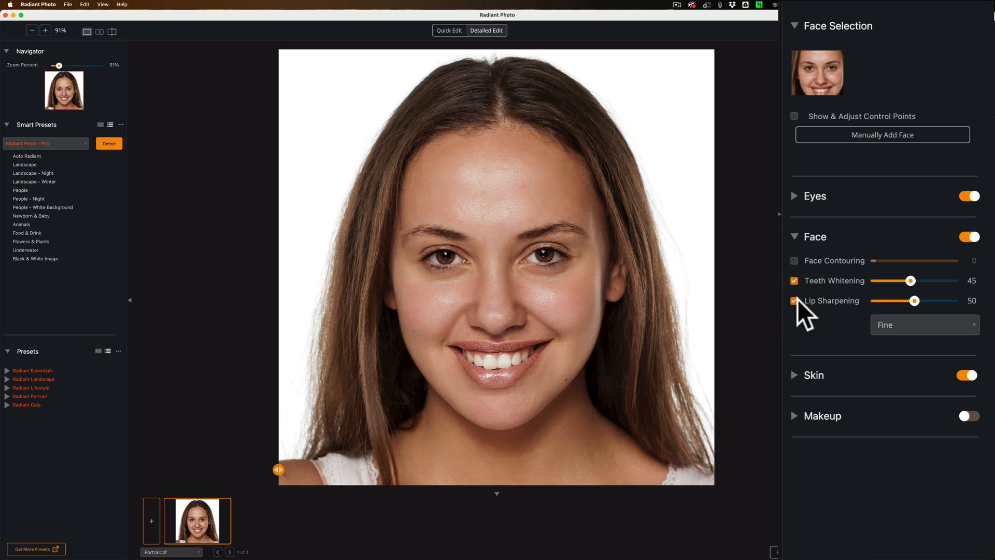
pyautogui.moveTo(471, 357)
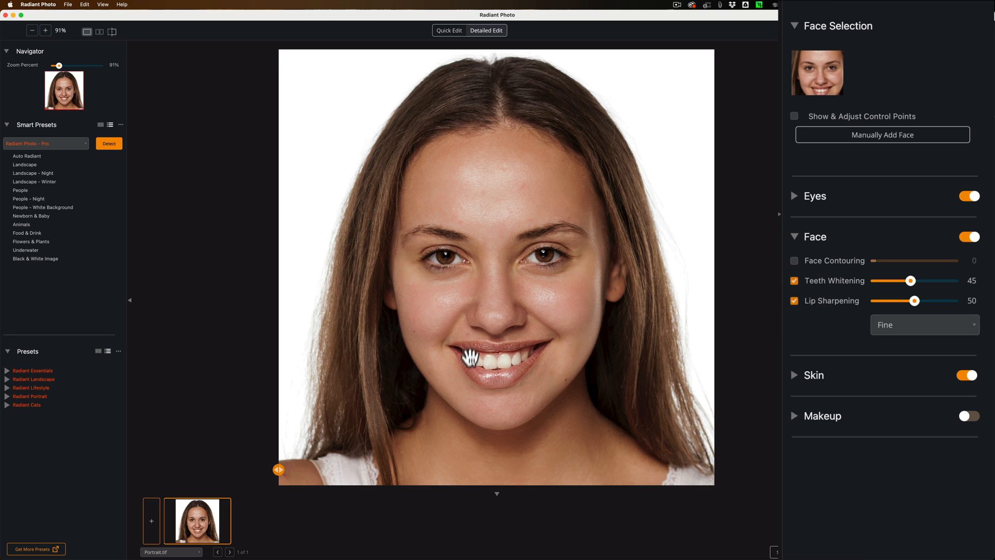
pyautogui.moveTo(491, 349)
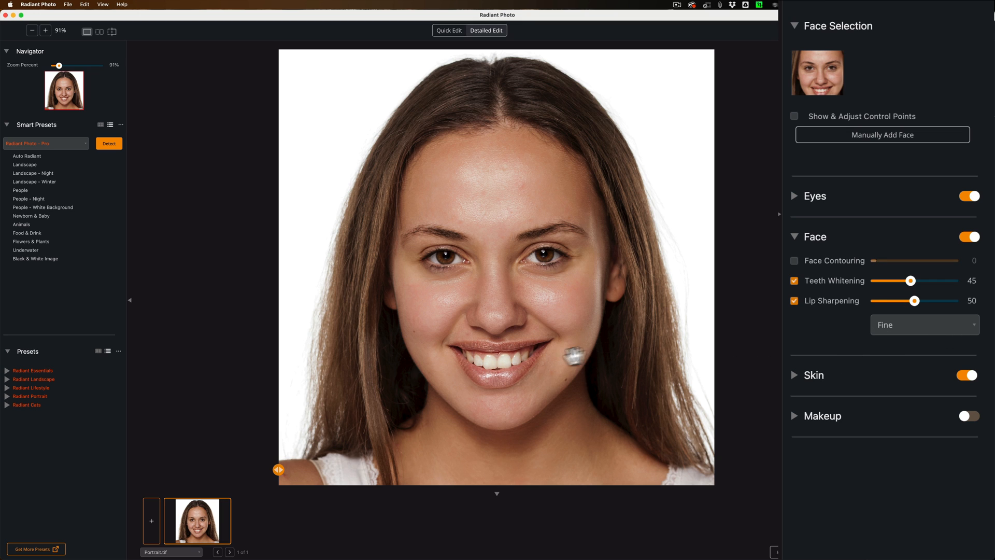
pyautogui.moveTo(475, 345)
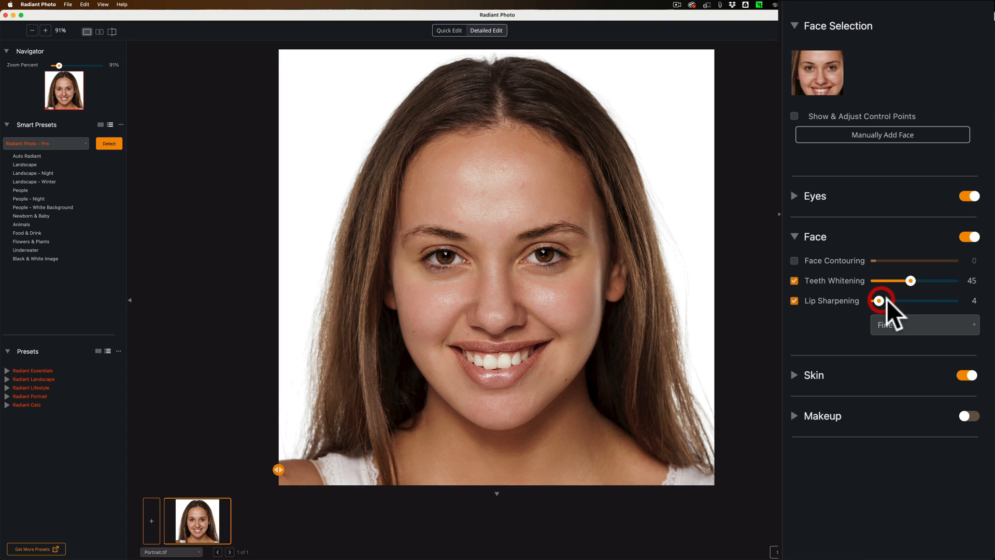
pyautogui.moveTo(844, 311)
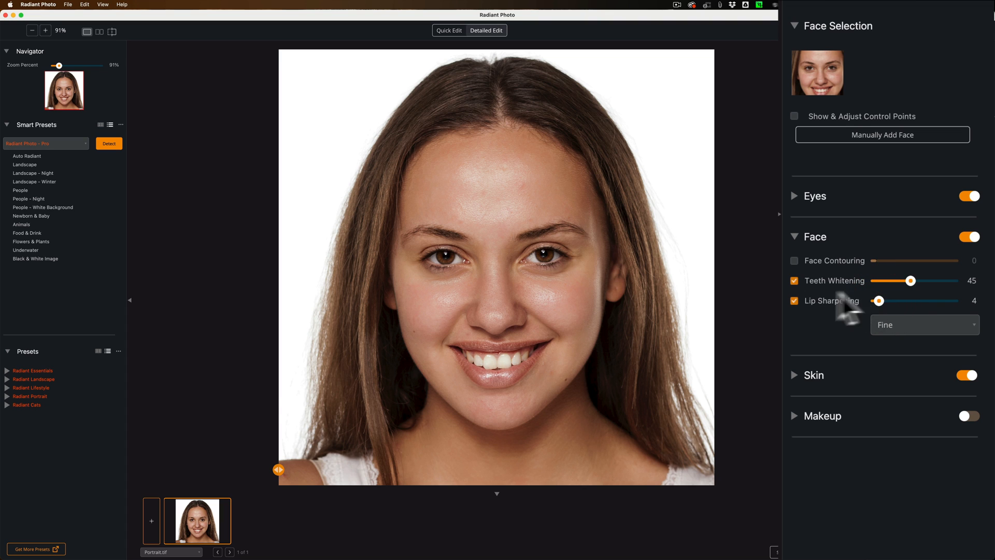
pyautogui.moveTo(808, 316)
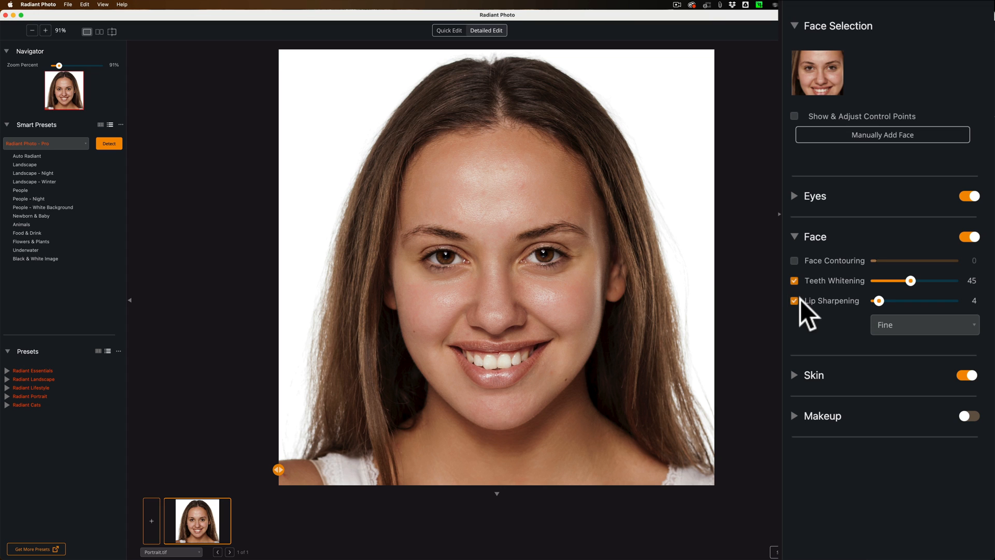
# Compare Lip Sharpening on/off and Coarse/Medium textures, settling on 29 with Fine
pyautogui.click(795, 301)
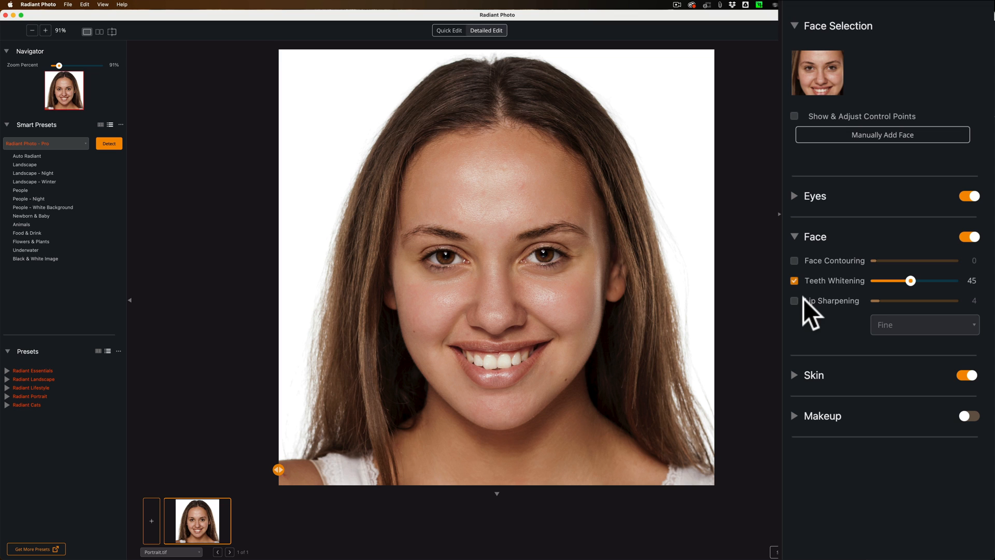
pyautogui.click(794, 301)
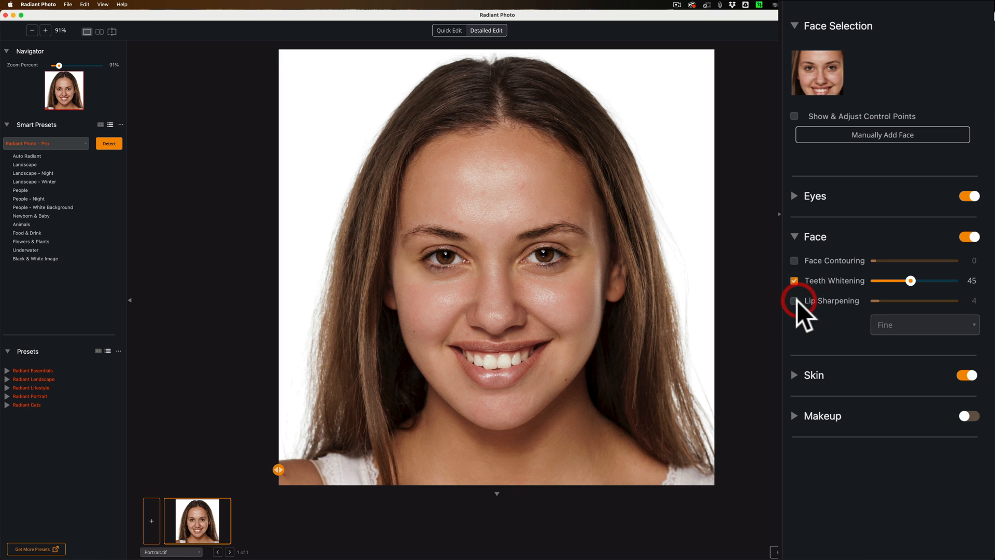
pyautogui.click(794, 300)
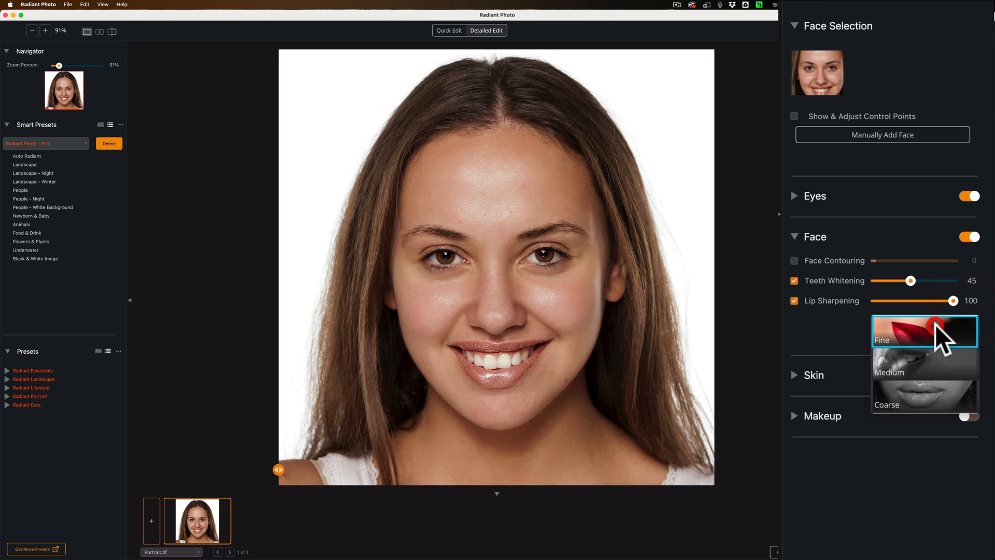
pyautogui.moveTo(924, 372)
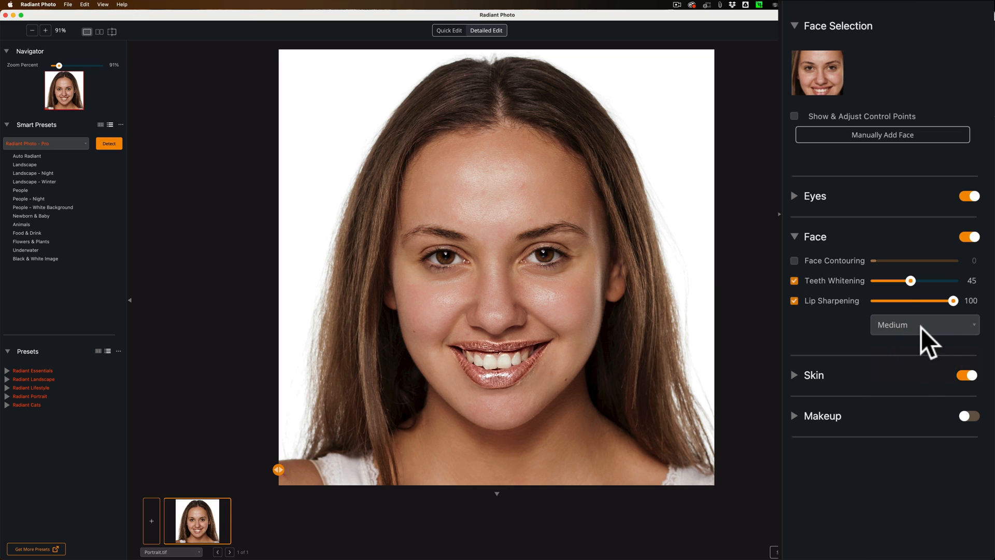
pyautogui.click(924, 324)
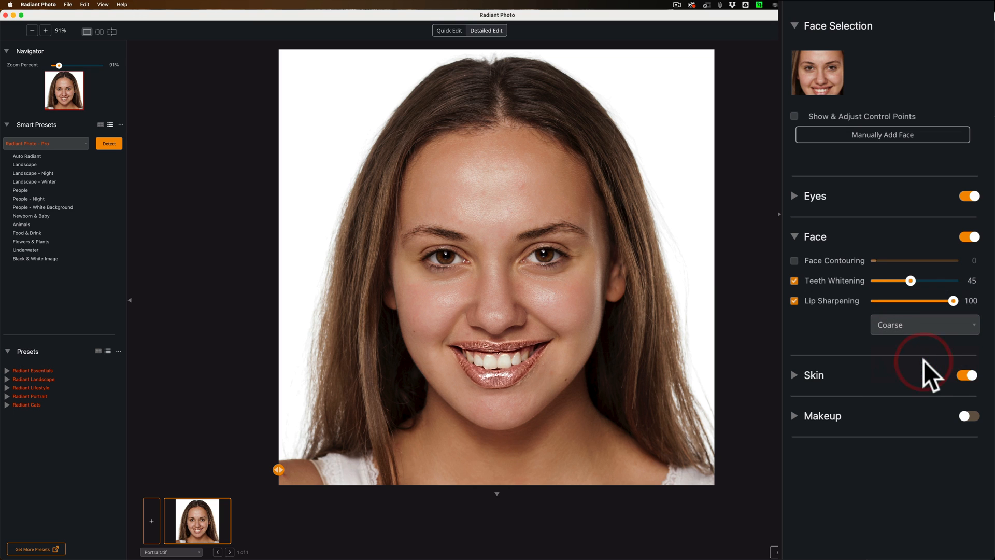
pyautogui.moveTo(895, 311)
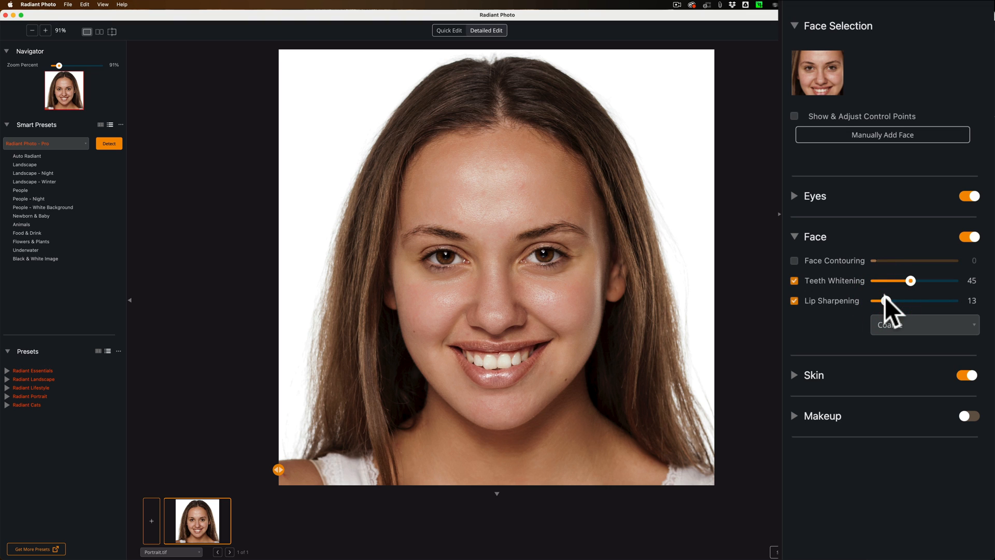
pyautogui.click(923, 325)
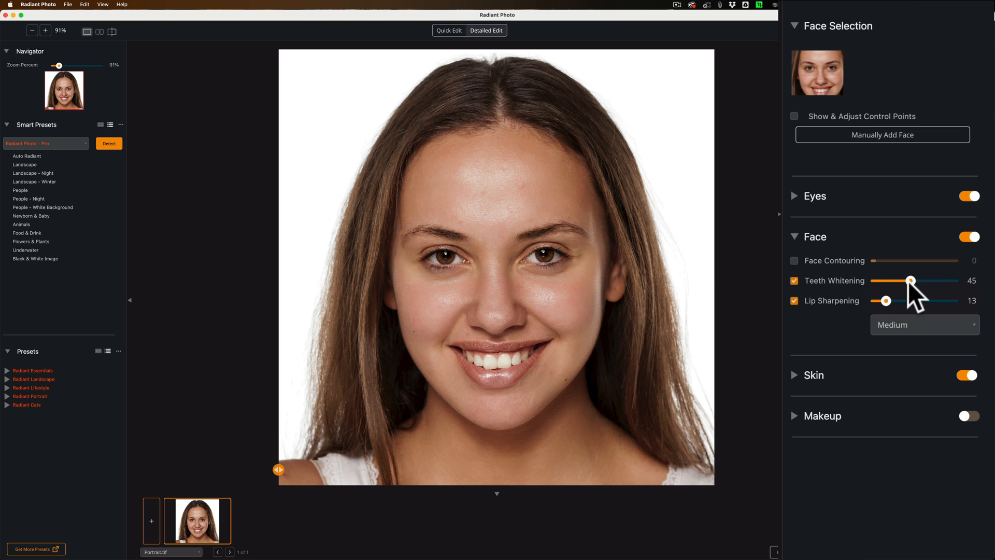
pyautogui.click(924, 325)
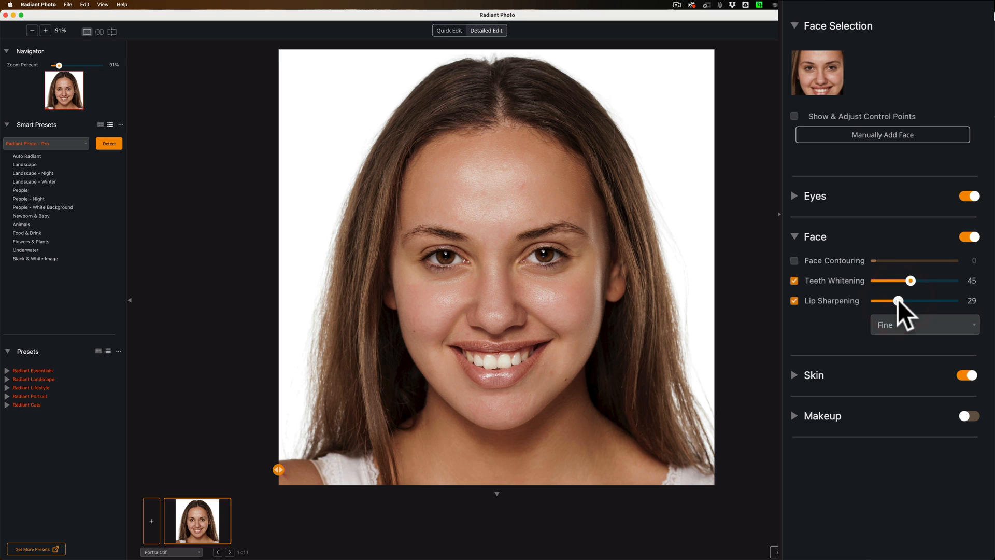
pyautogui.moveTo(939, 330)
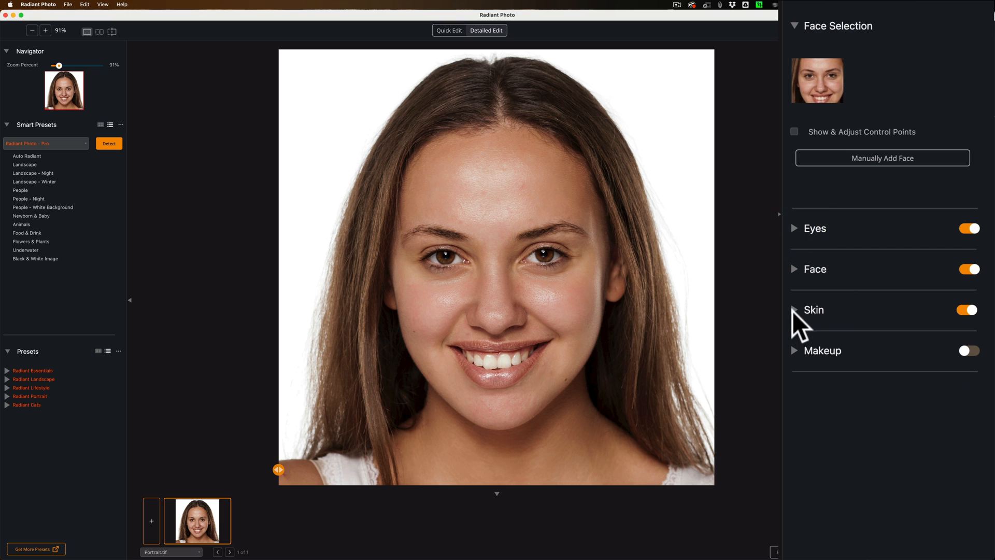
# Expand Skin, compare Smooth 25 off and on, and set Smooth Area to Full Body
pyautogui.click(794, 310)
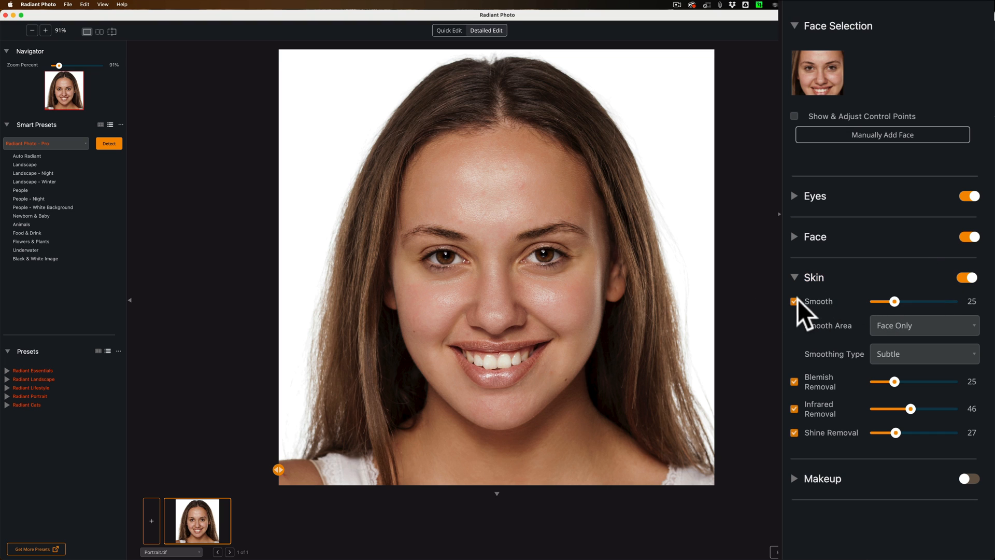
pyautogui.click(795, 301)
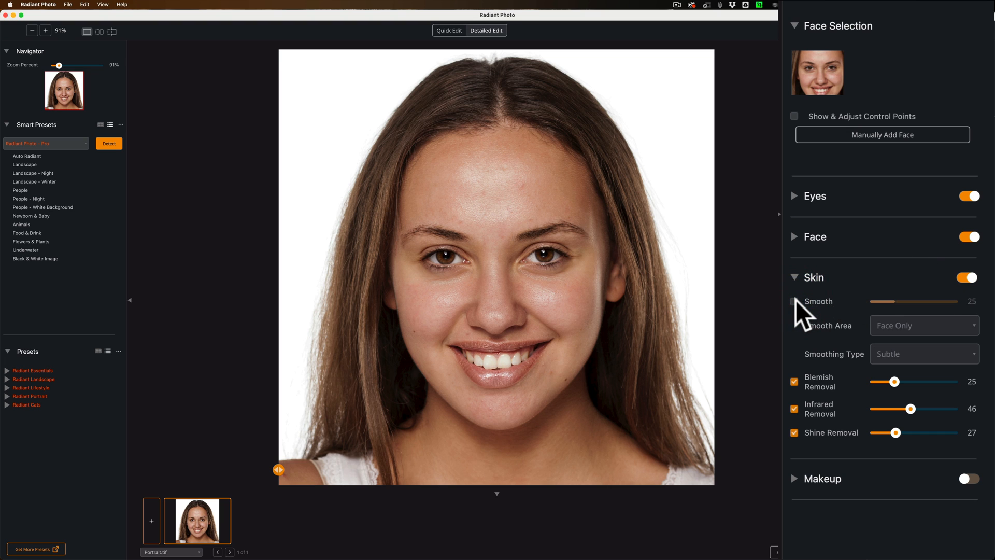
pyautogui.click(795, 301)
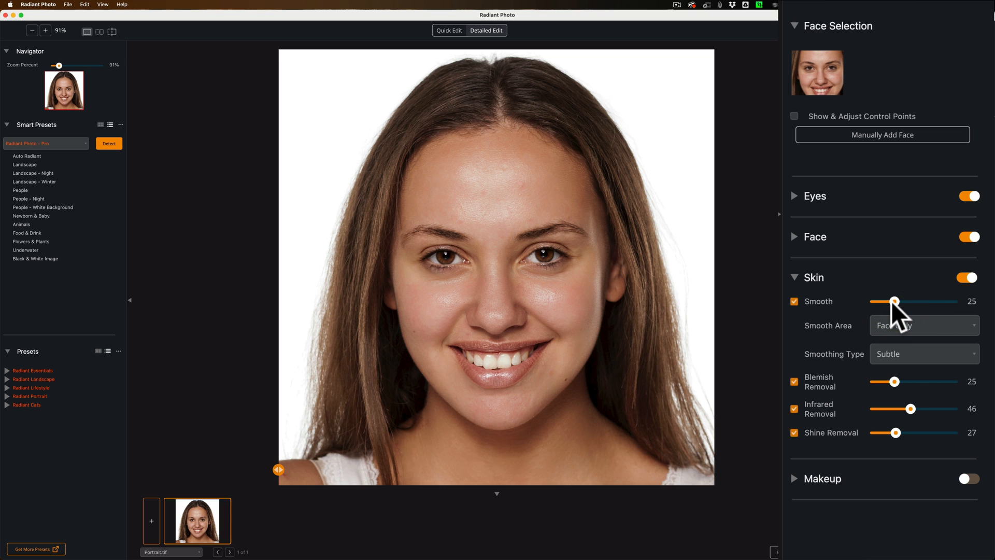
pyautogui.click(923, 325)
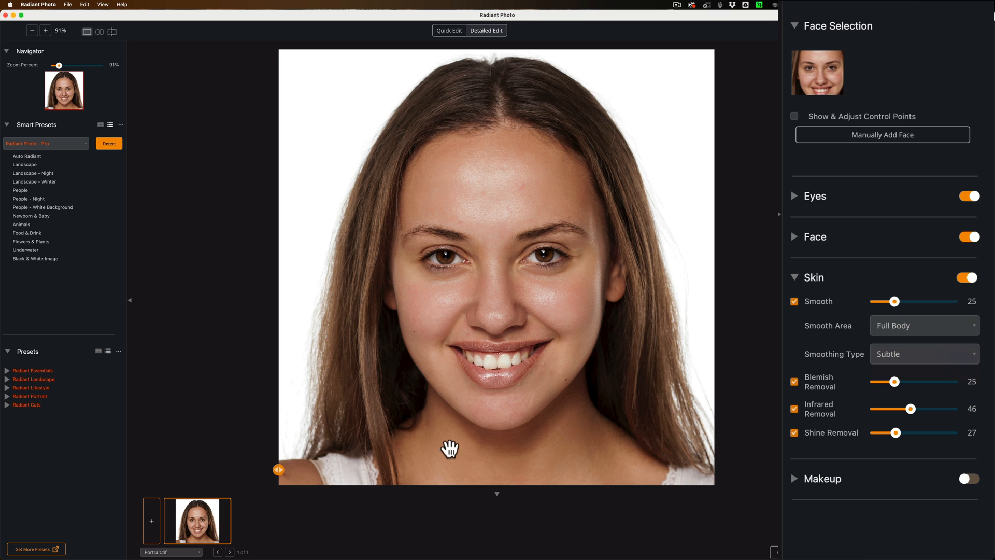
pyautogui.moveTo(896, 365)
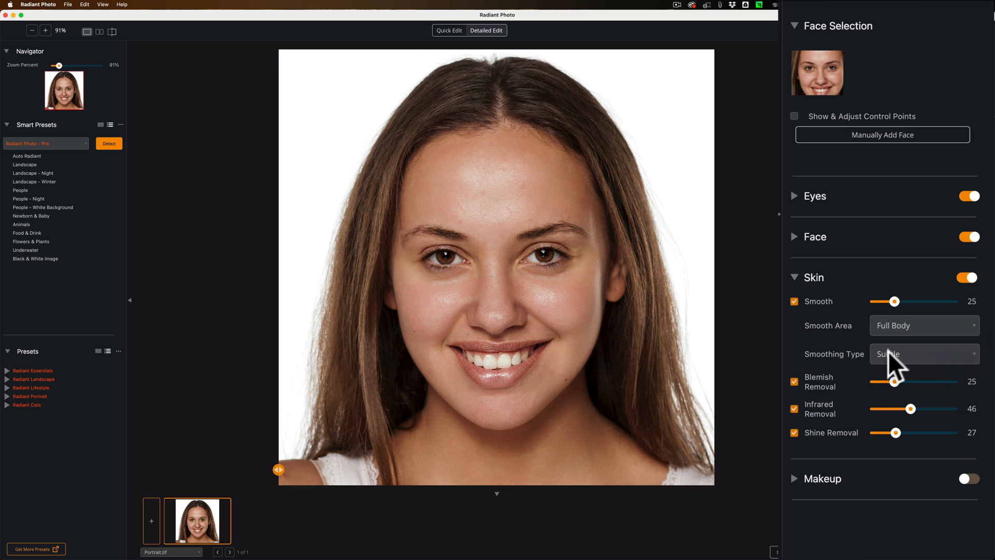
pyautogui.click(922, 353)
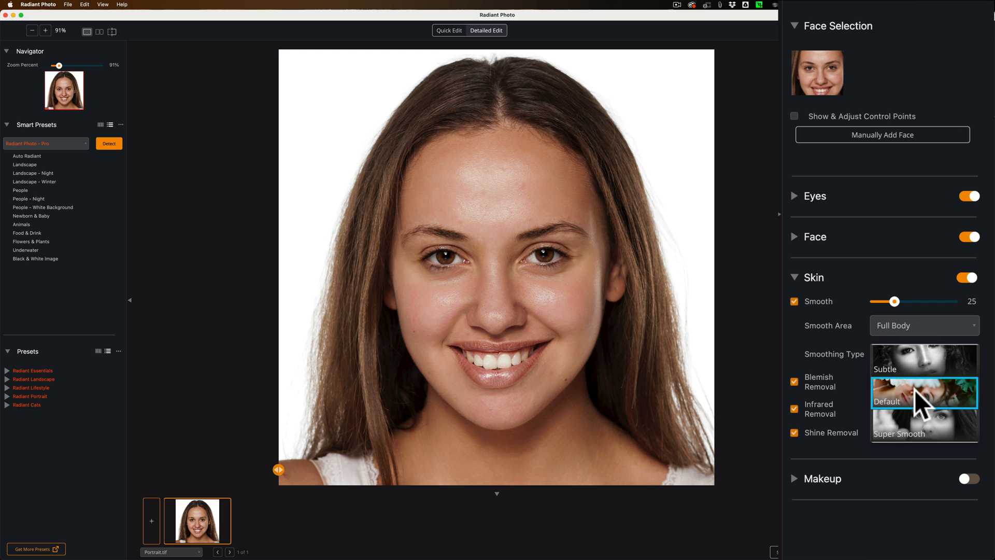
pyautogui.click(924, 402)
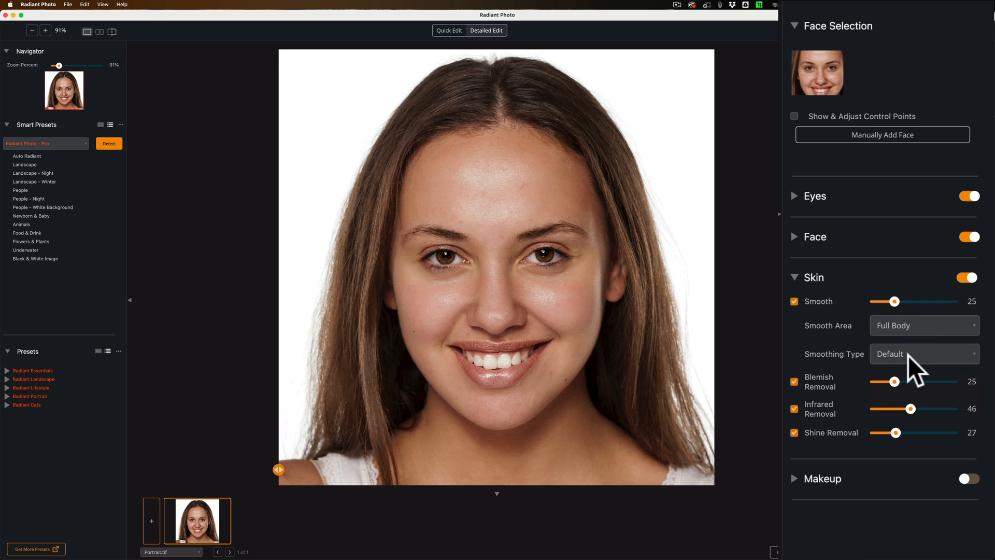
pyautogui.click(924, 354)
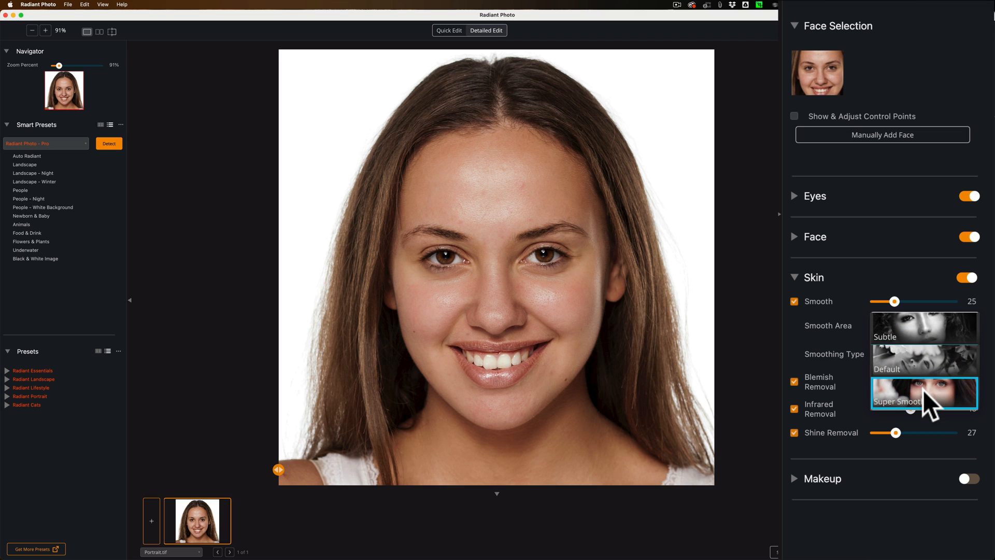
pyautogui.click(924, 401)
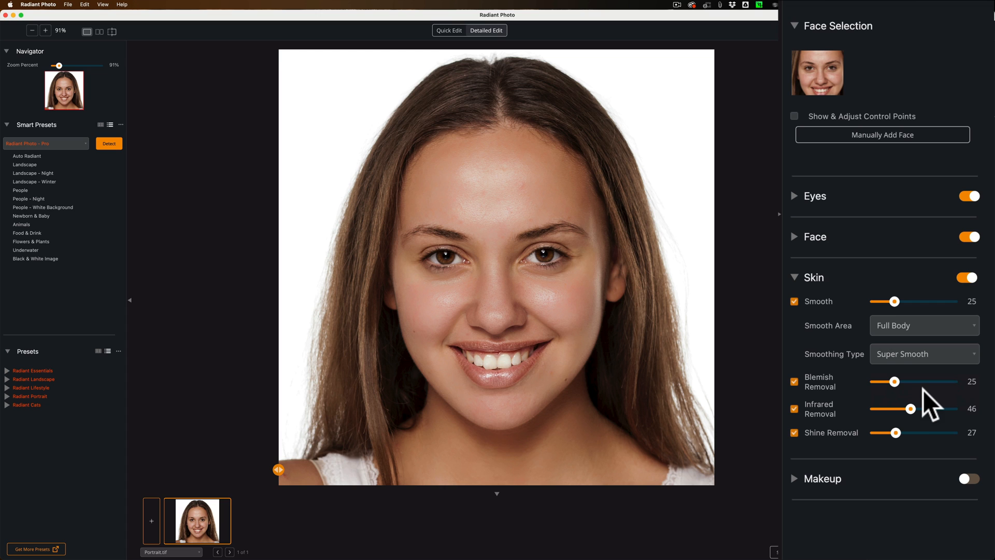
pyautogui.moveTo(927, 381)
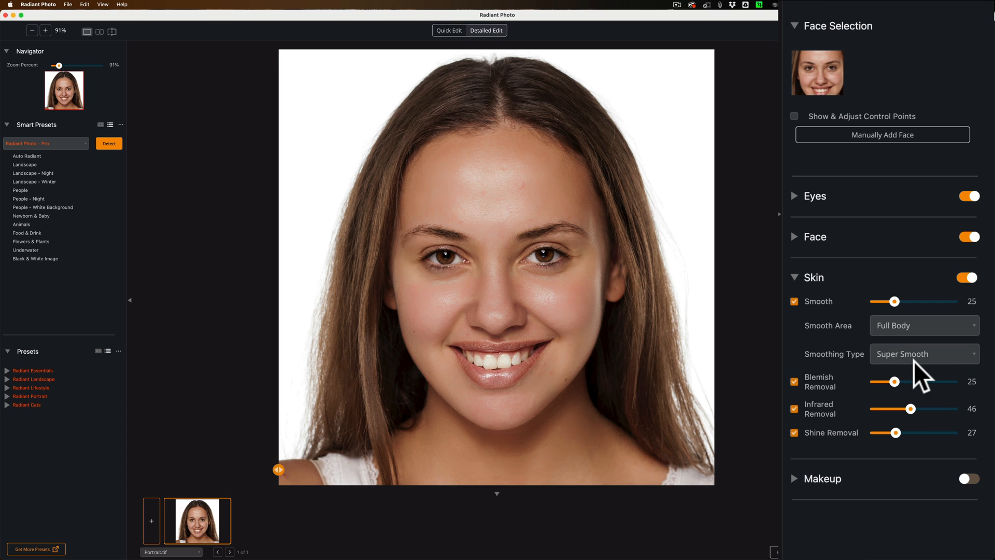
pyautogui.click(923, 353)
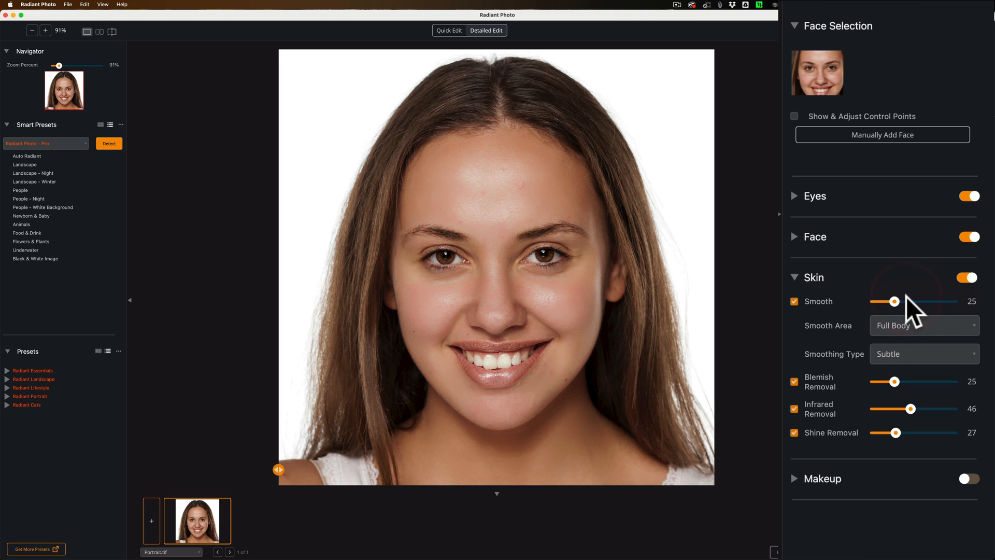
pyautogui.click(924, 354)
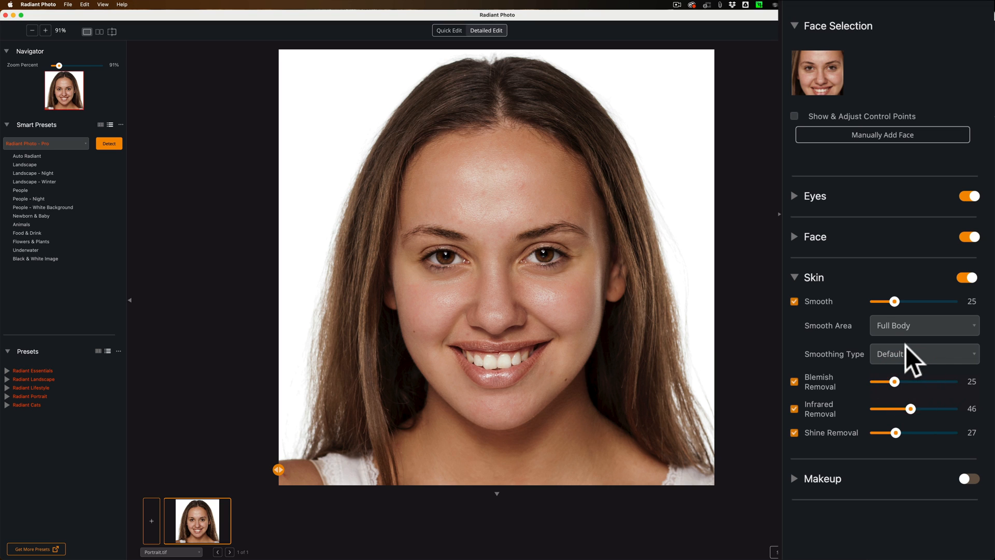
pyautogui.click(924, 354)
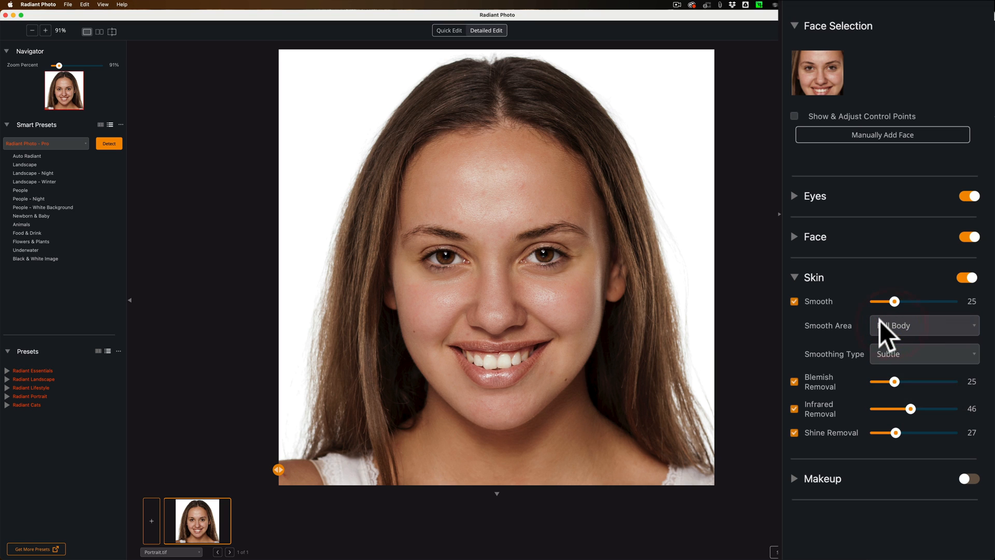
pyautogui.moveTo(803, 397)
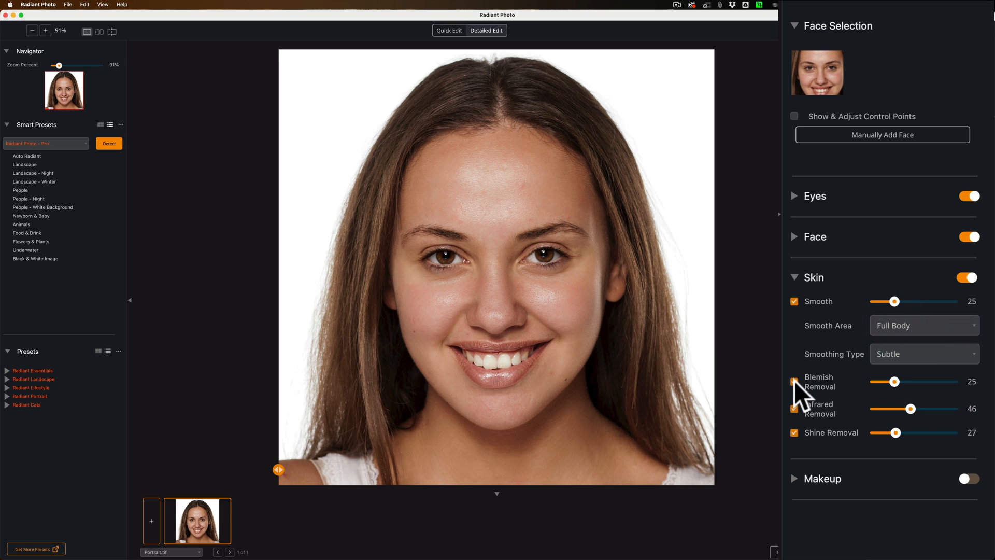
# Raise Blemish Removal from 25 to 30, keeping Smoothing Type on Subtle
pyautogui.click(794, 382)
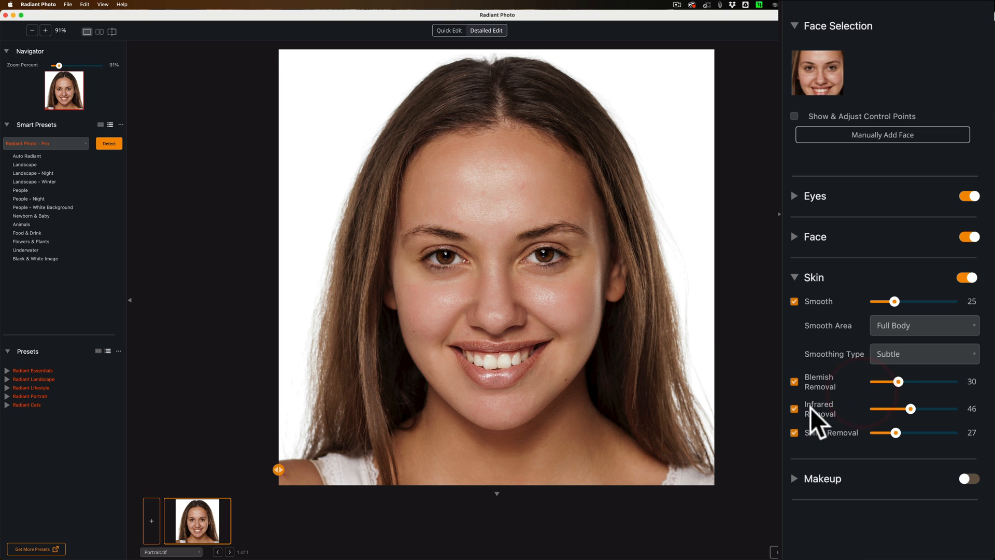
pyautogui.moveTo(828, 429)
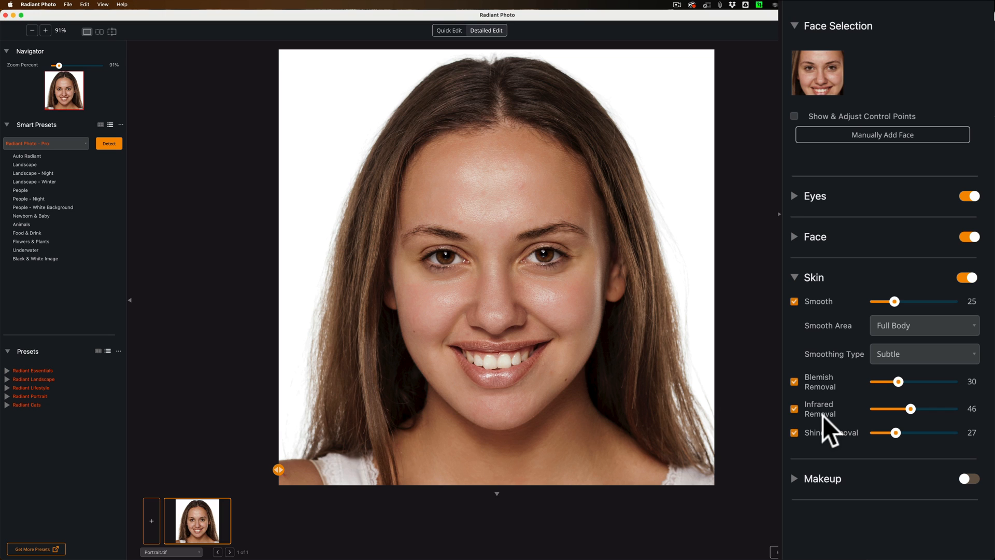
pyautogui.moveTo(916, 419)
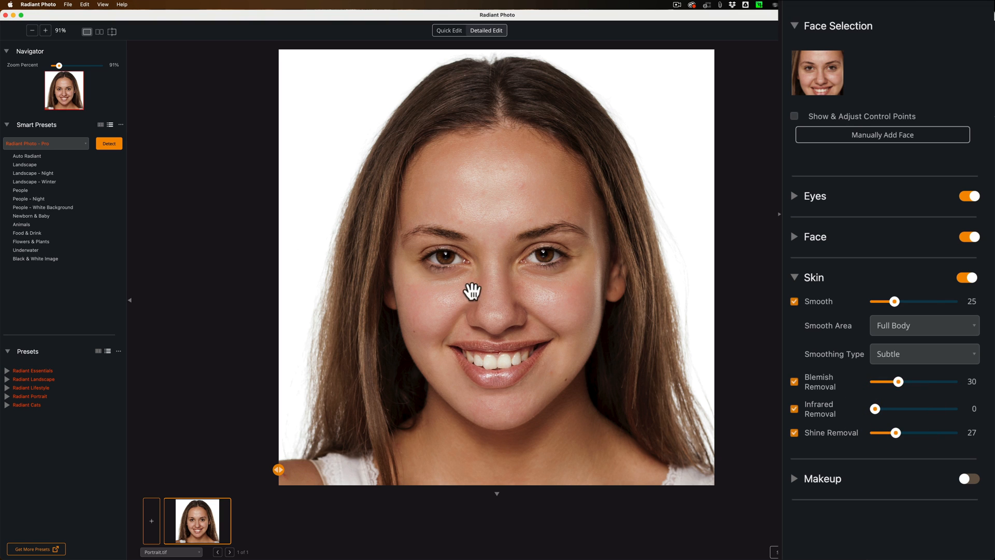
pyautogui.moveTo(877, 315)
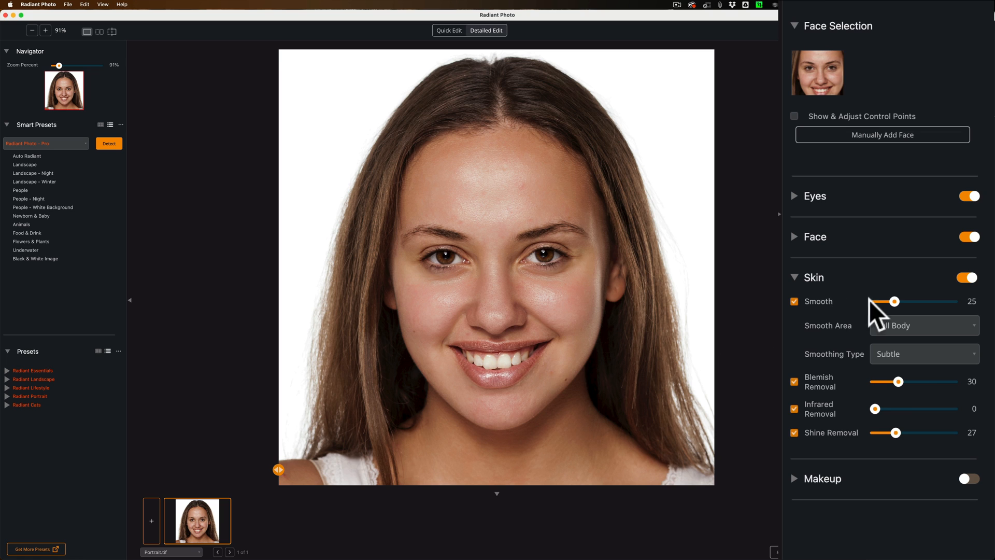
pyautogui.moveTo(882, 422)
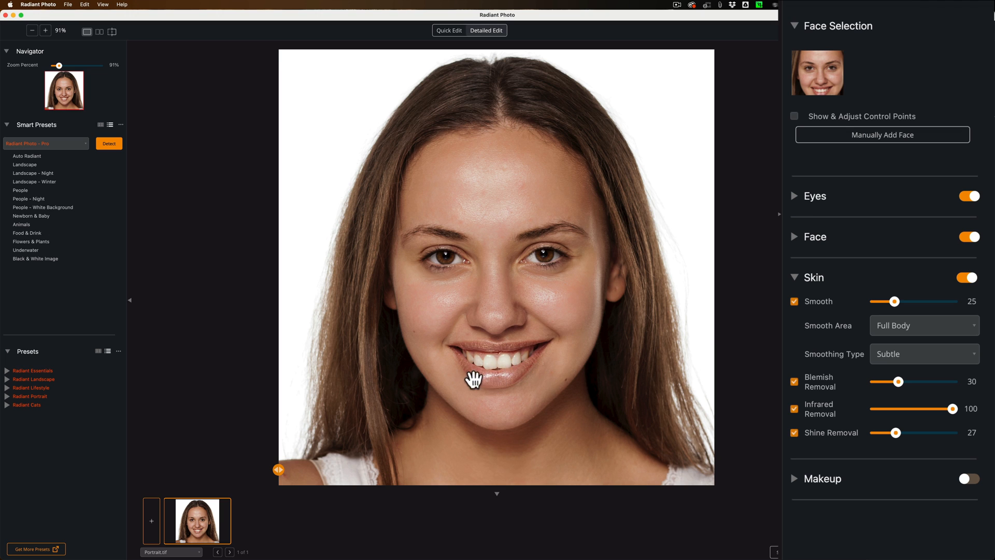
pyautogui.moveTo(533, 352)
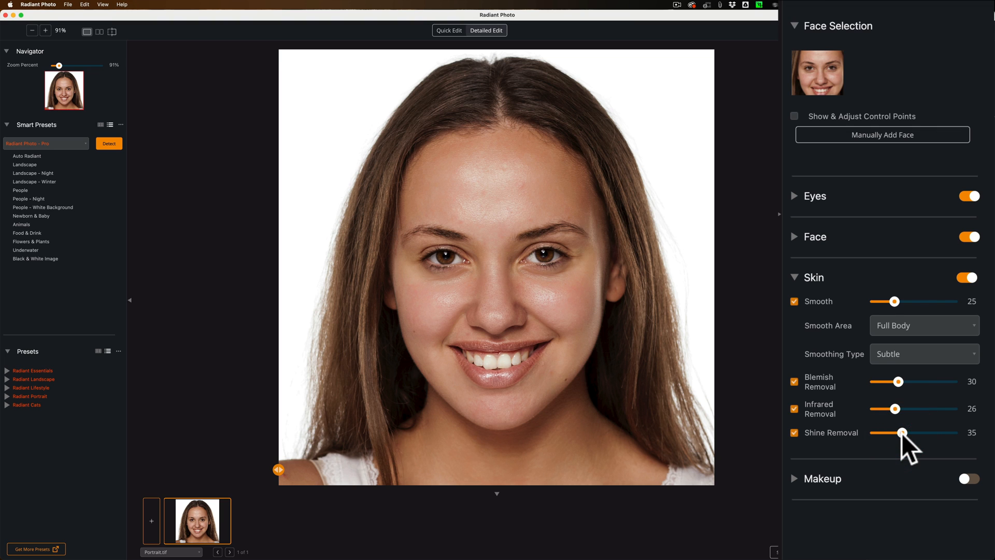
pyautogui.moveTo(801, 289)
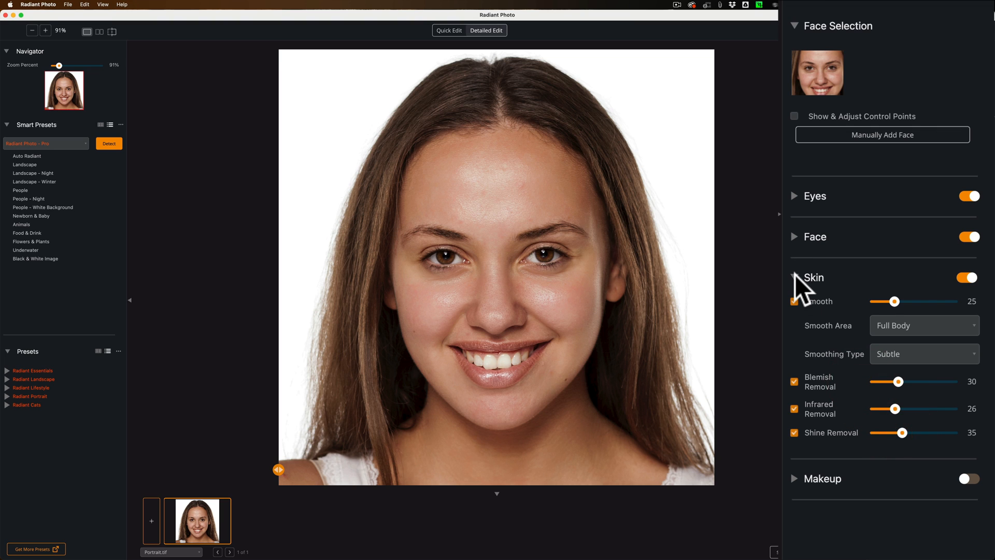
# Collapse Skin, open Makeup, and try Skin Toning at 44, comparing it off and on
pyautogui.click(794, 278)
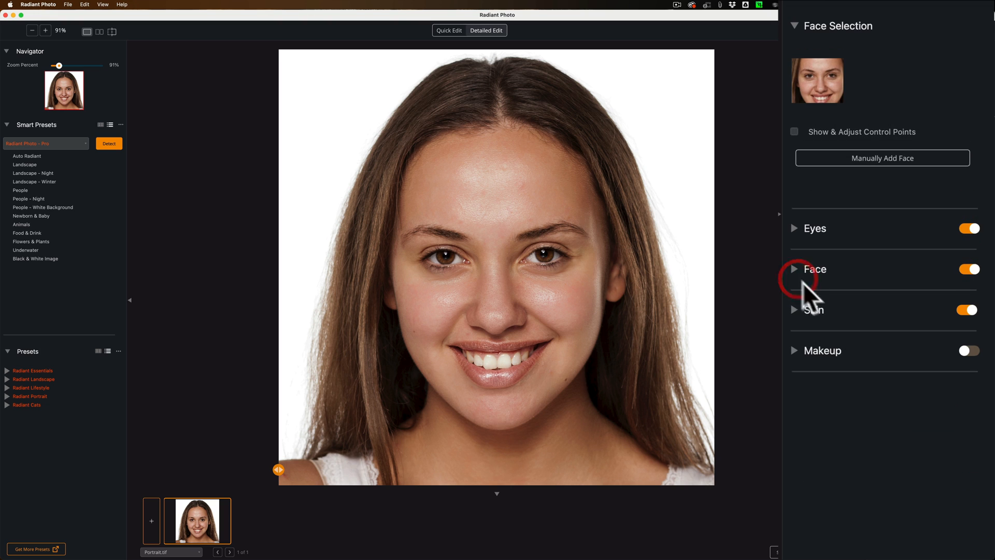
pyautogui.click(794, 350)
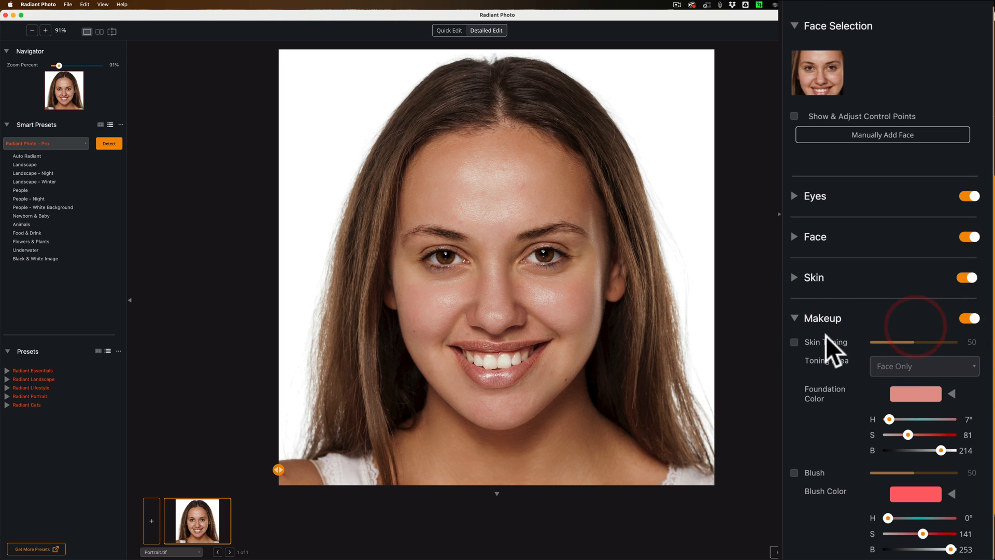
pyautogui.click(794, 341)
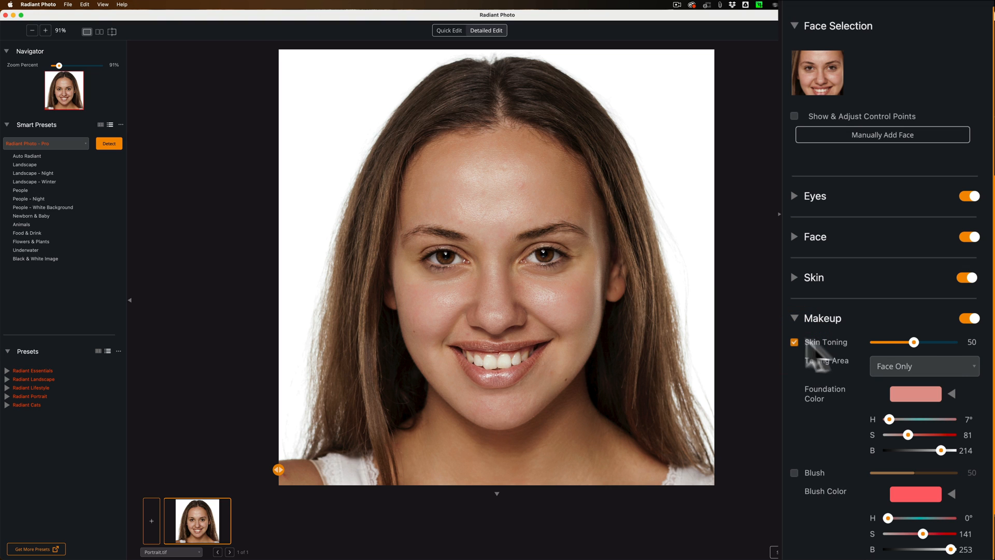
pyautogui.click(924, 366)
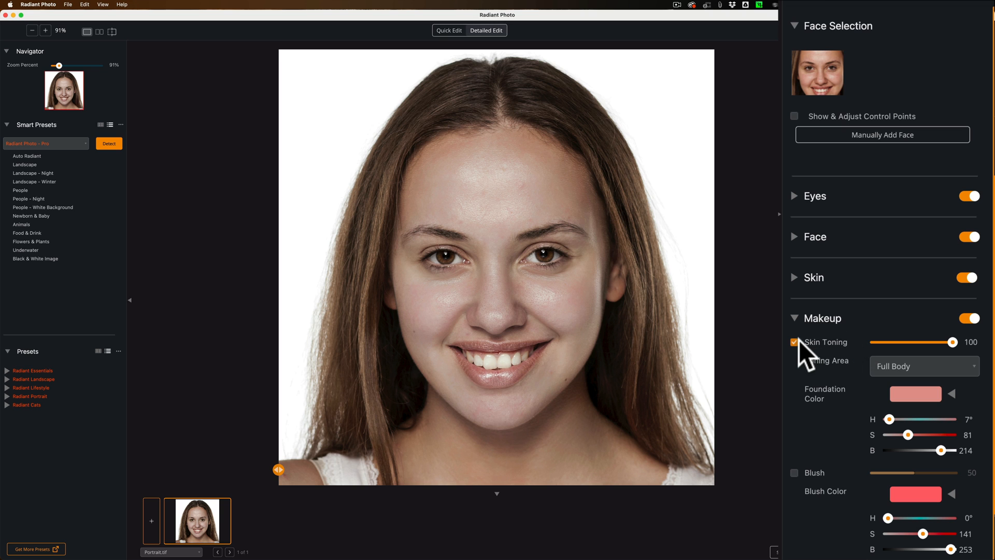
pyautogui.click(794, 342)
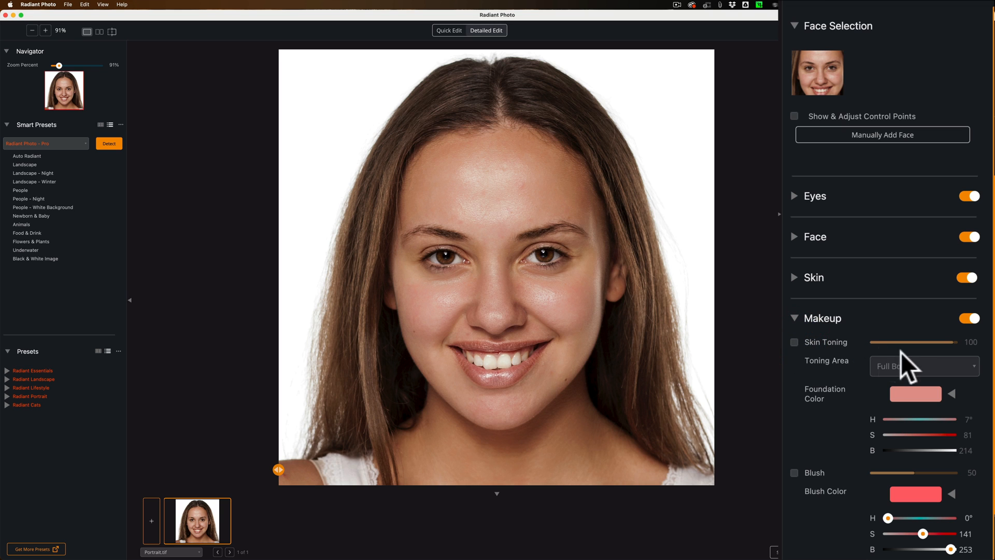
pyautogui.click(794, 342)
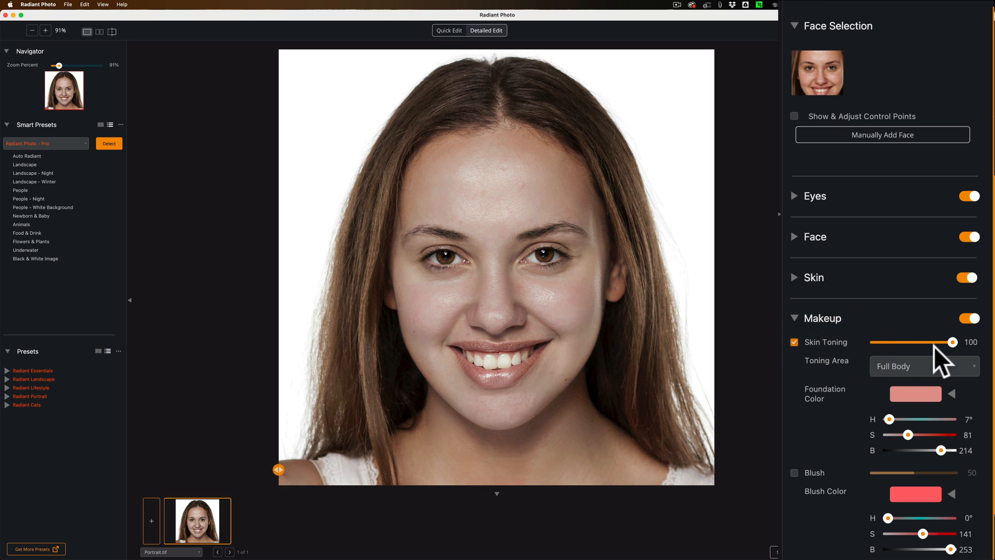
# Try the Tan and preset foundation colours, then switch Skin Toning off
pyautogui.click(915, 394)
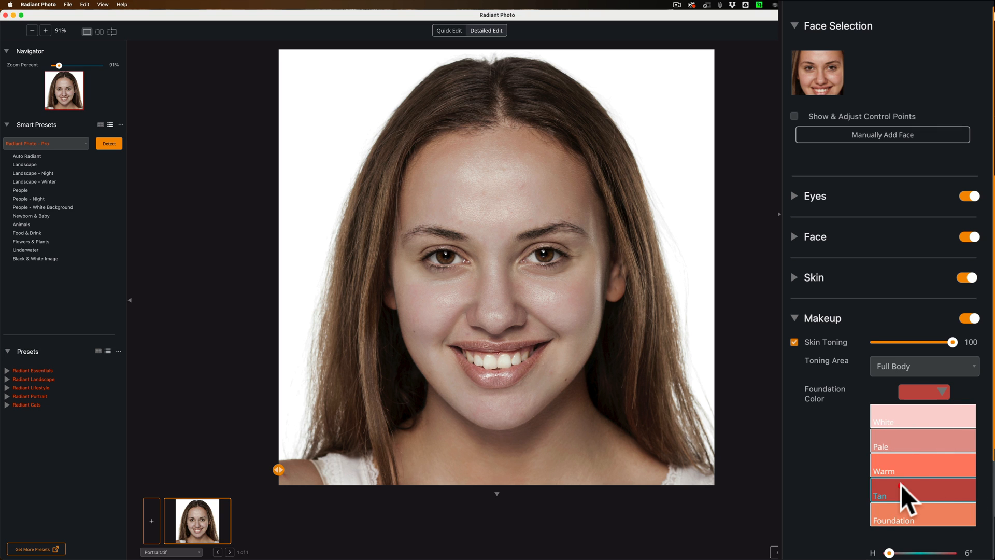
pyautogui.click(922, 496)
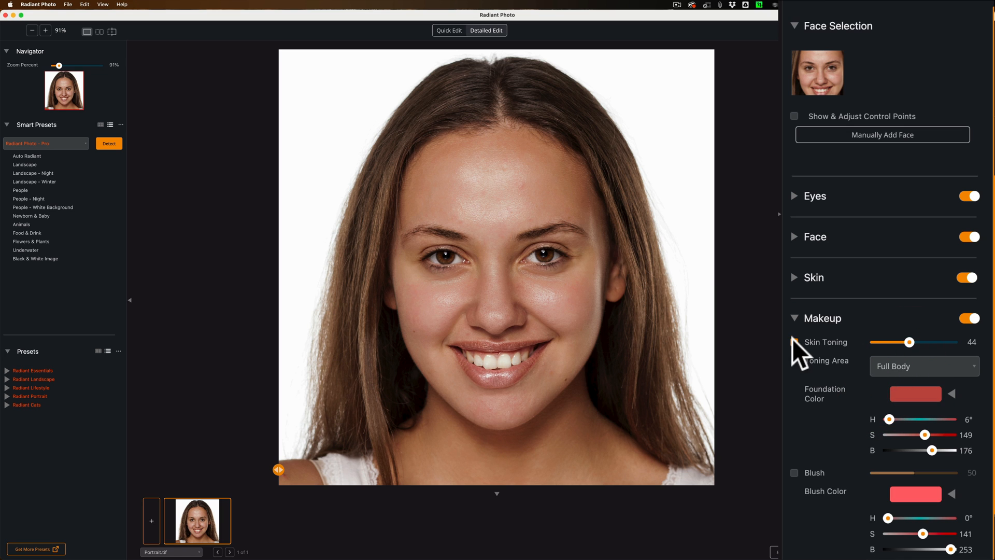
pyautogui.click(794, 342)
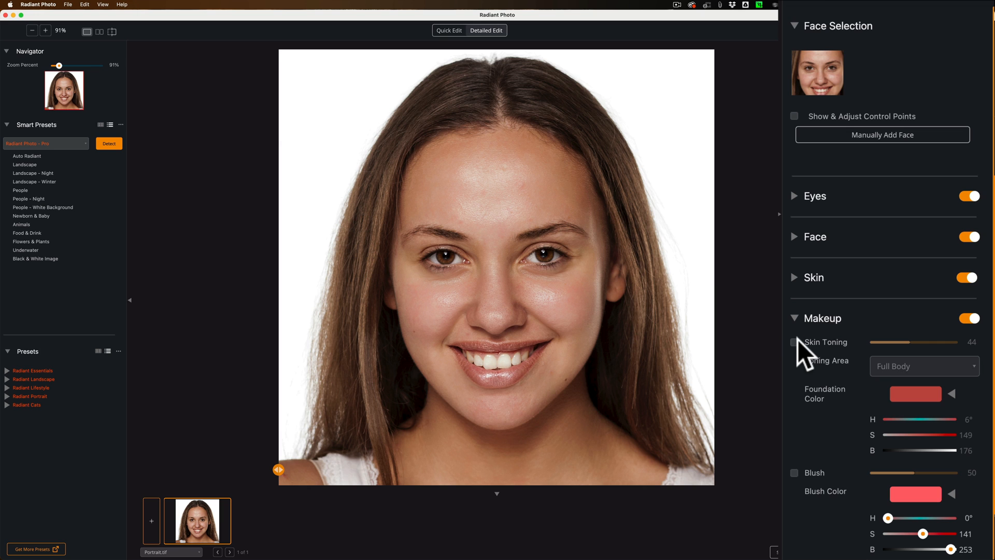
pyautogui.click(794, 342)
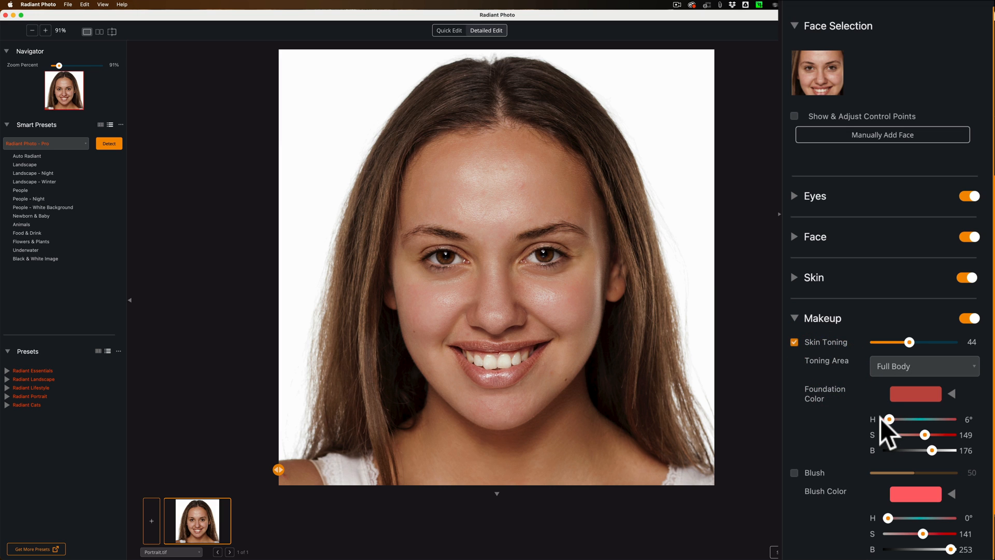
pyautogui.click(916, 394)
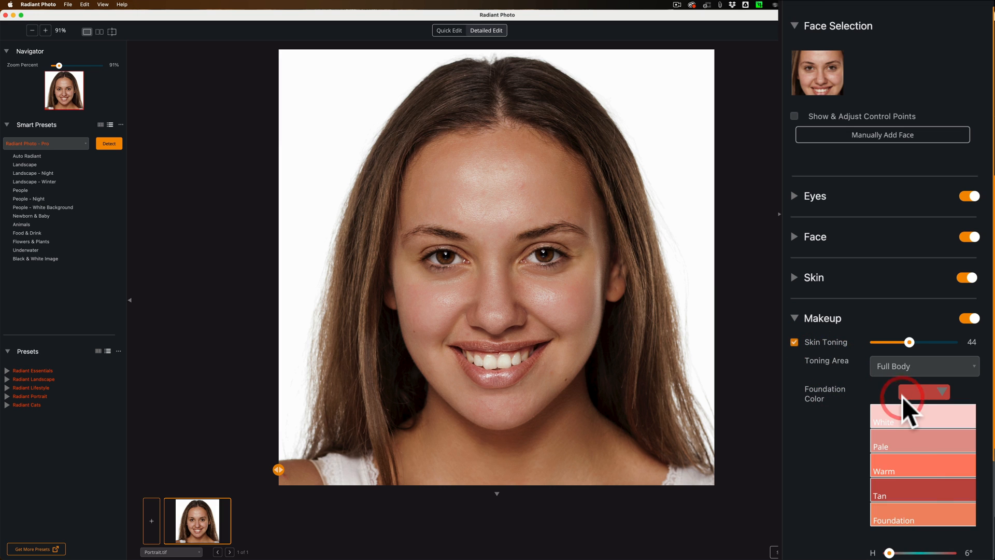
pyautogui.moveTo(863, 450)
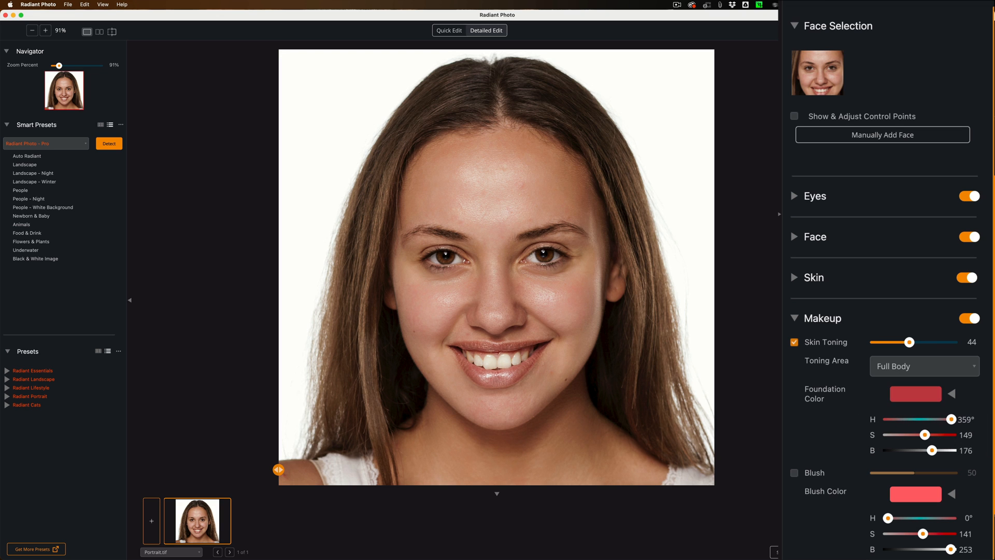
pyautogui.moveTo(924, 444)
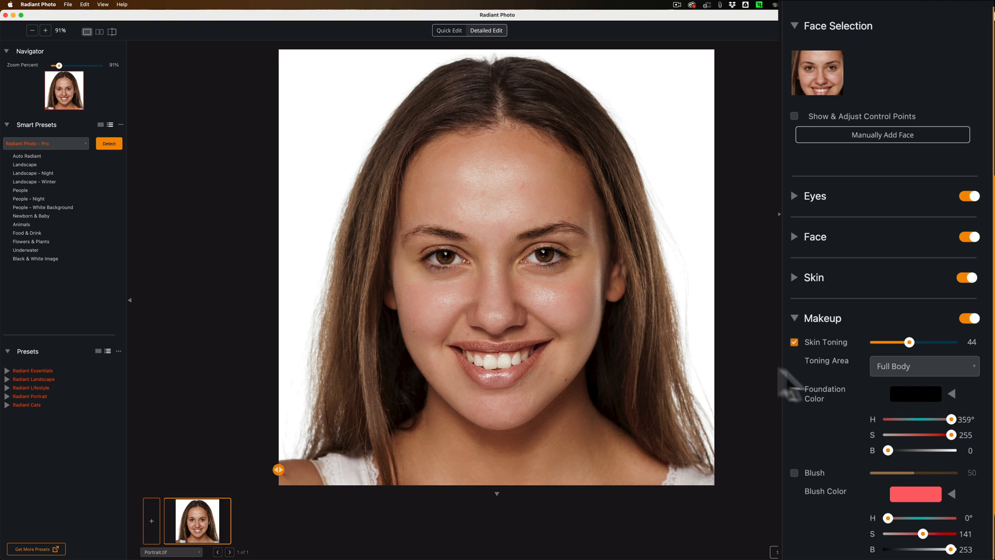
pyautogui.click(794, 342)
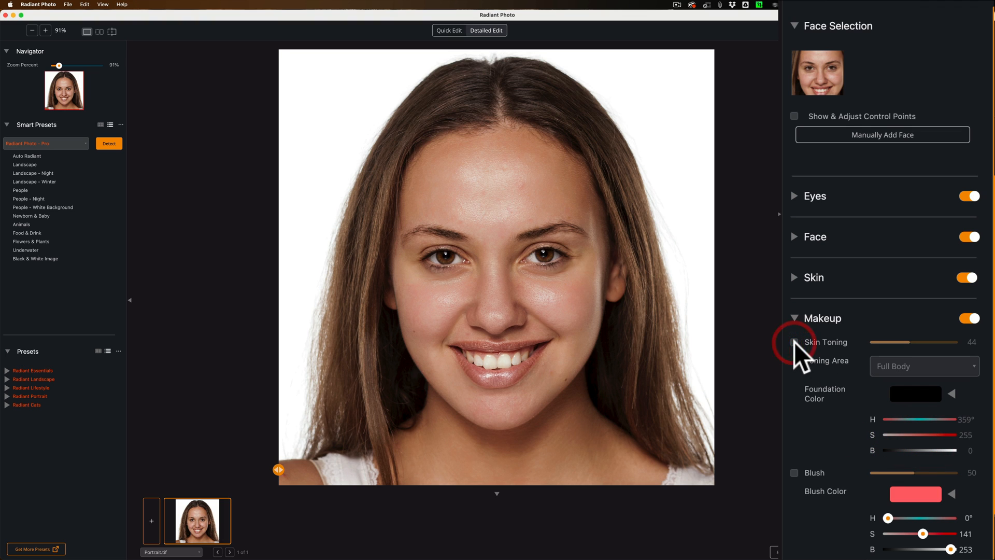
# Enable Blush at 95 and choose a soft reddish-pink blush colour
pyautogui.click(795, 472)
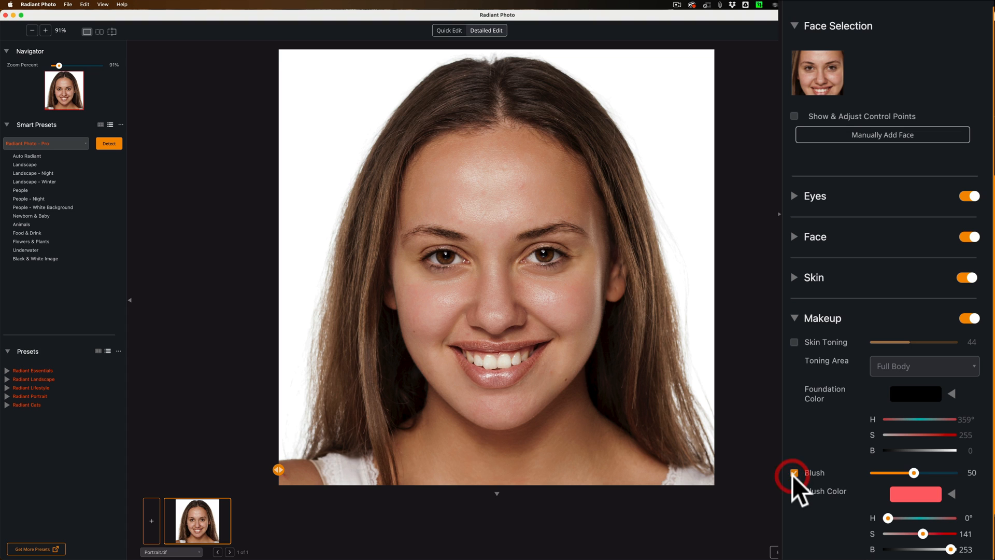
pyautogui.click(794, 472)
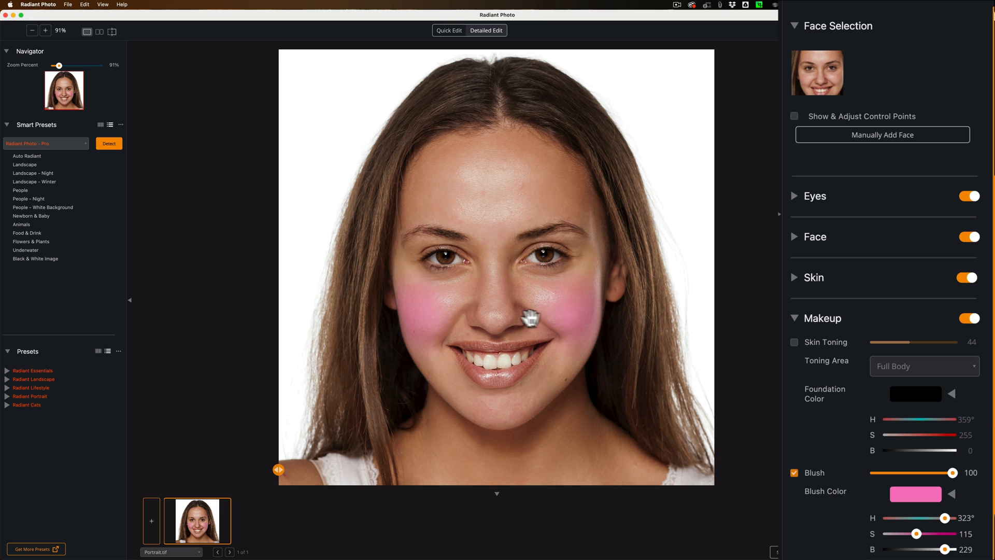
pyautogui.moveTo(965, 479)
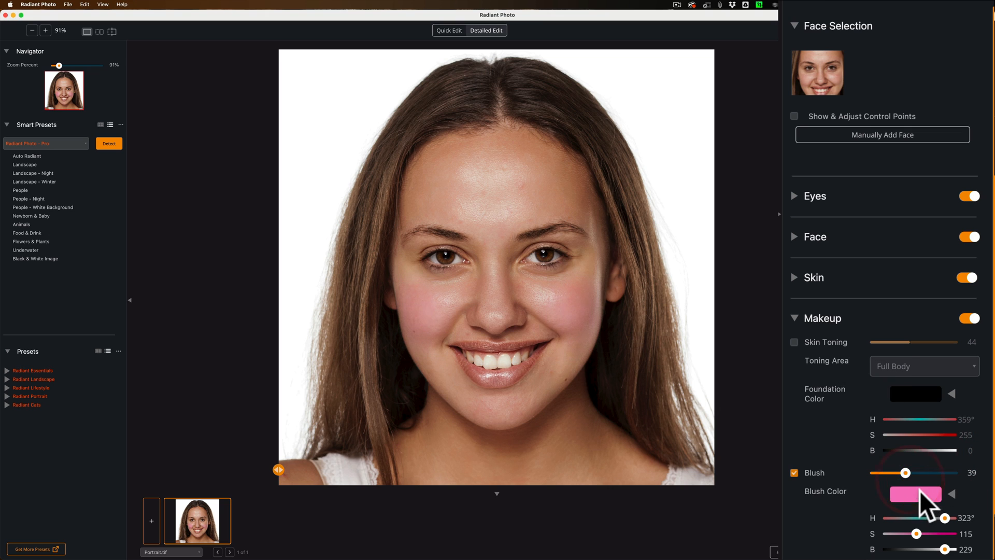
pyautogui.click(950, 494)
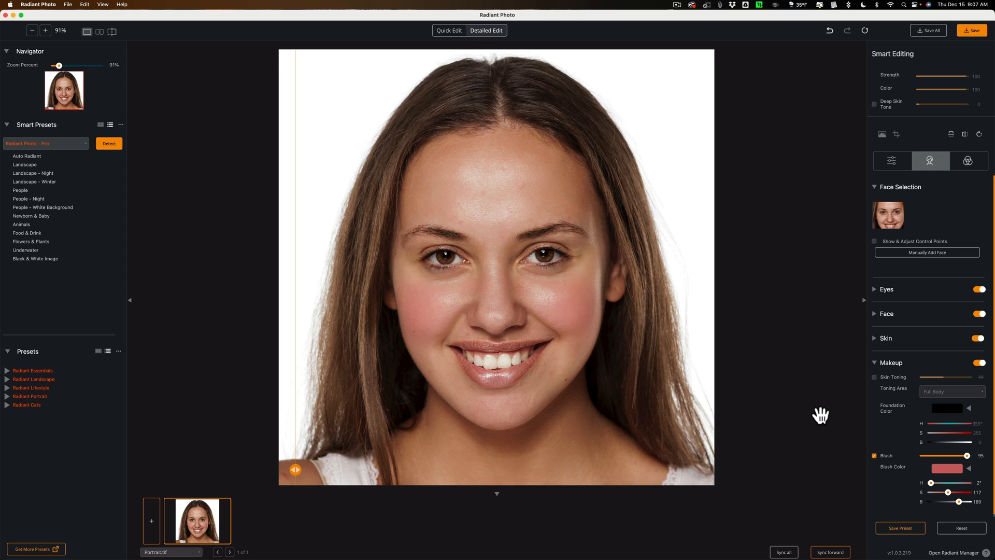
pyautogui.moveTo(508, 379)
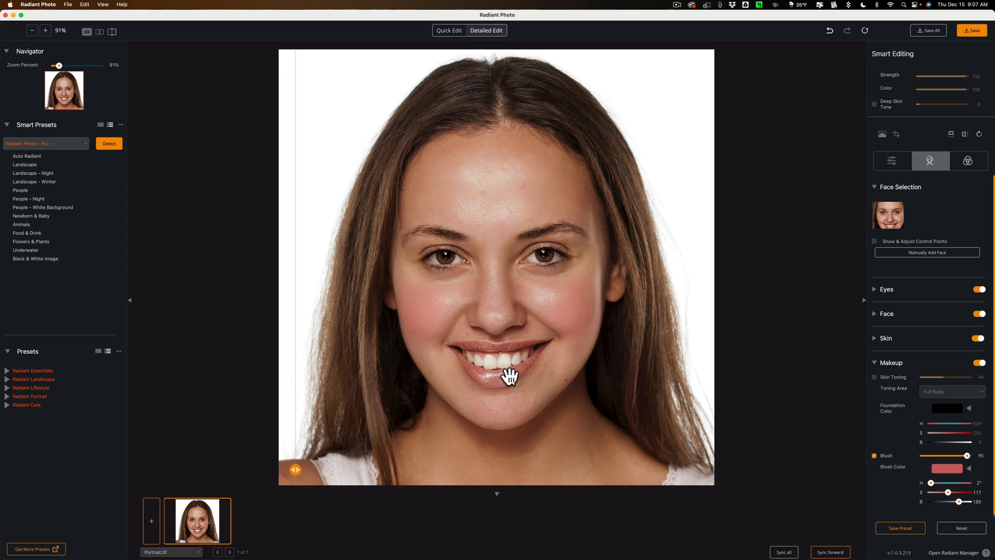
pyautogui.moveTo(438, 274)
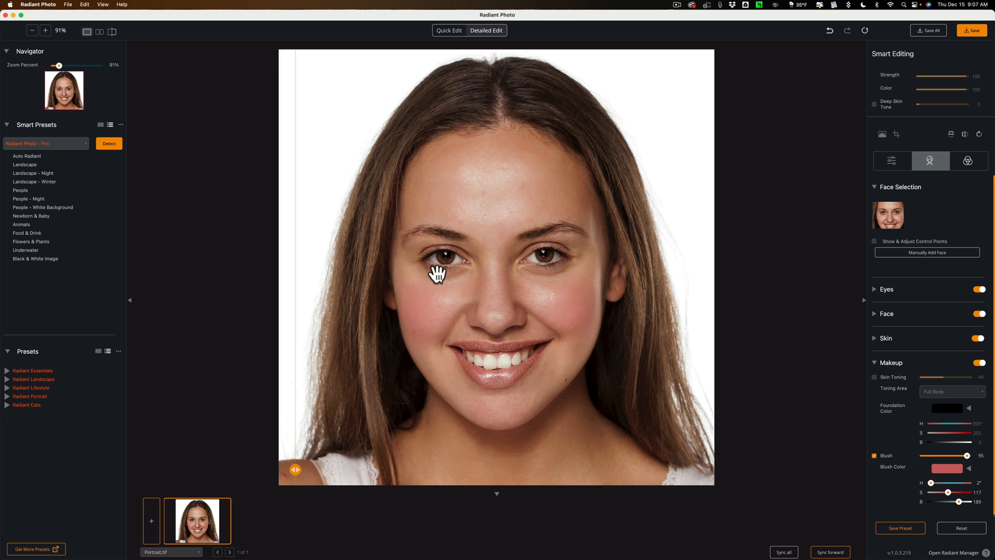
pyautogui.moveTo(534, 261)
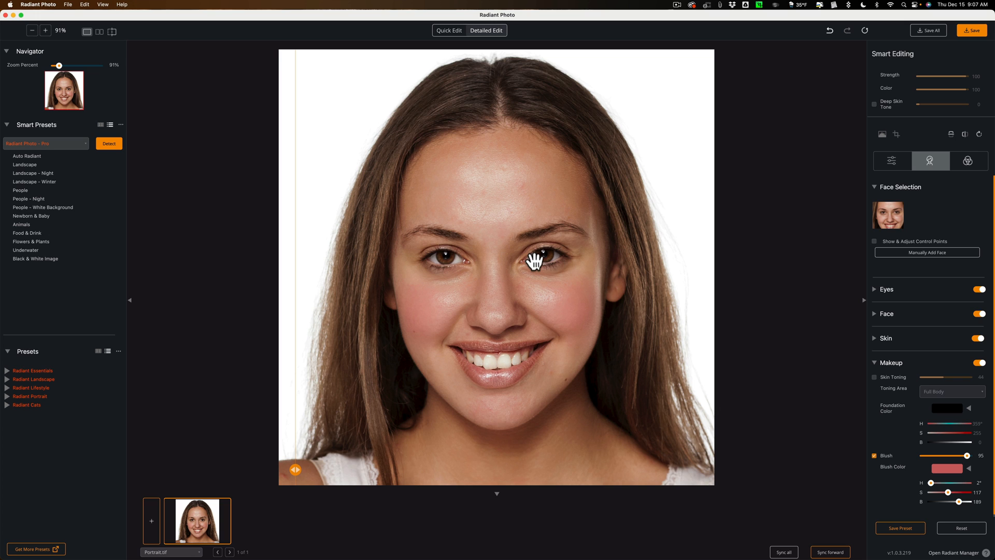
pyautogui.moveTo(523, 269)
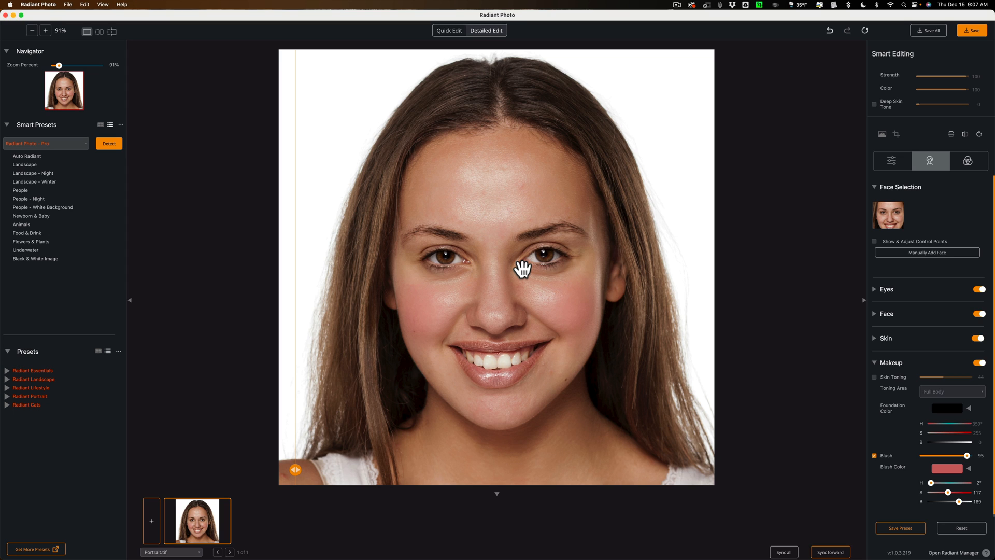
pyautogui.moveTo(808, 272)
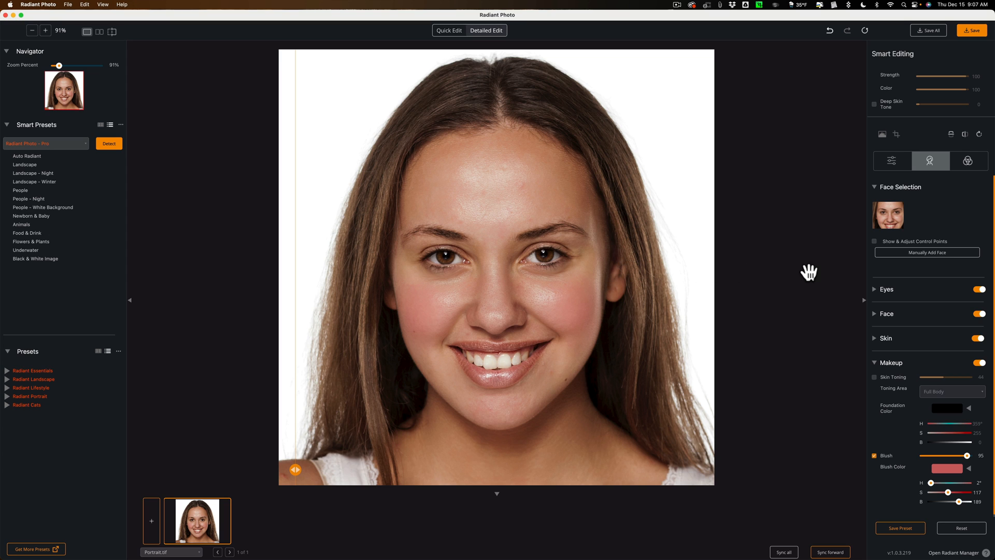
# Expand the Eyes section showing Eye Enhance 25 and Dark Circles 39
pyautogui.click(876, 289)
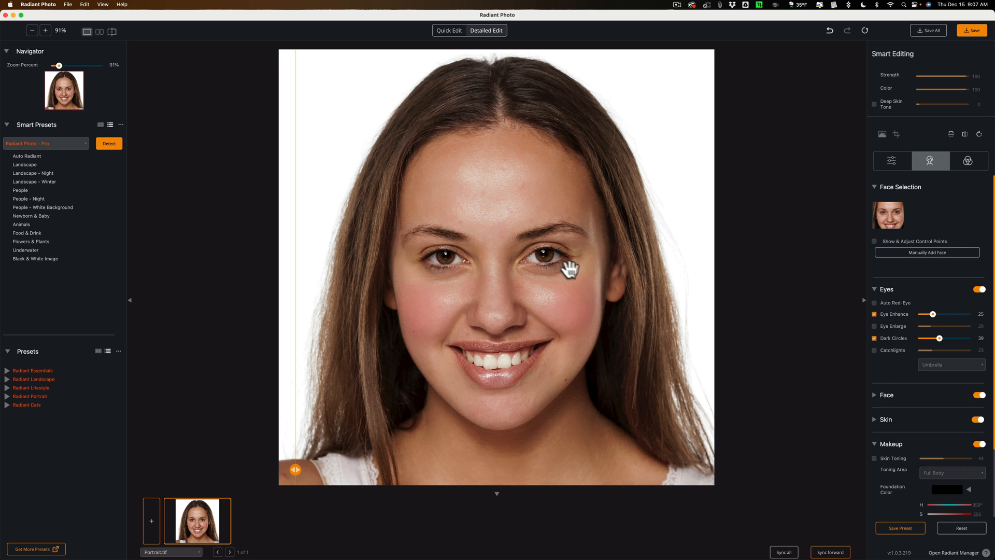
pyautogui.moveTo(545, 259)
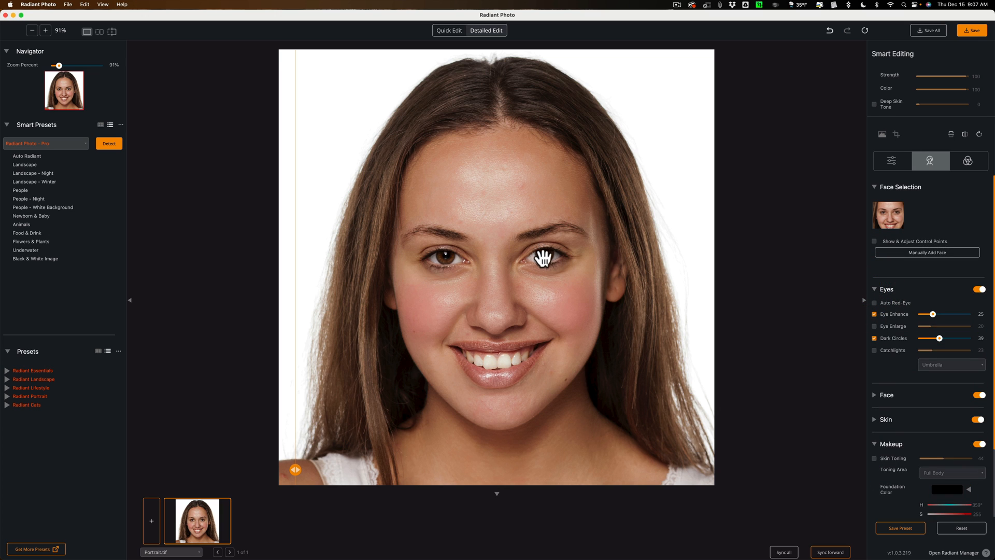
pyautogui.moveTo(535, 257)
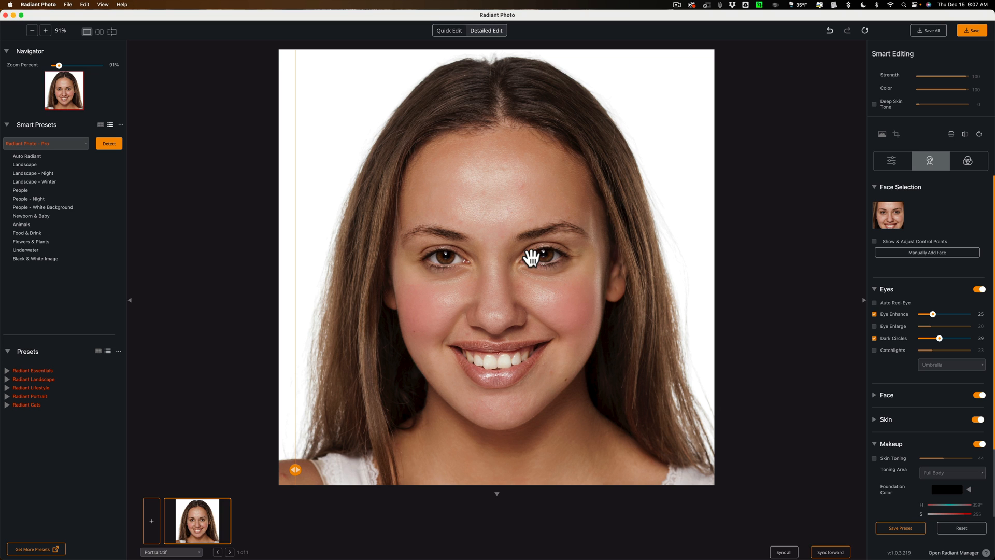
pyautogui.moveTo(561, 258)
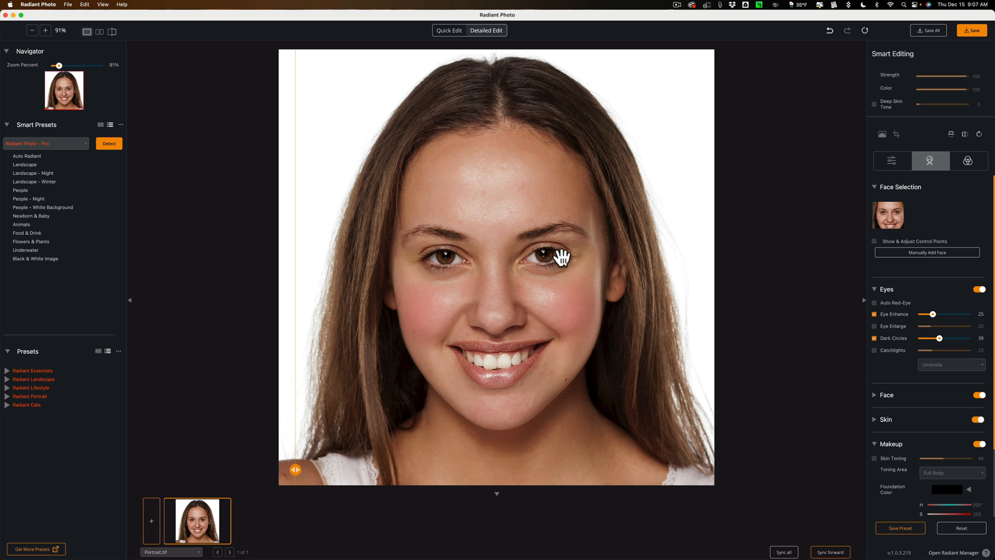
pyautogui.moveTo(530, 260)
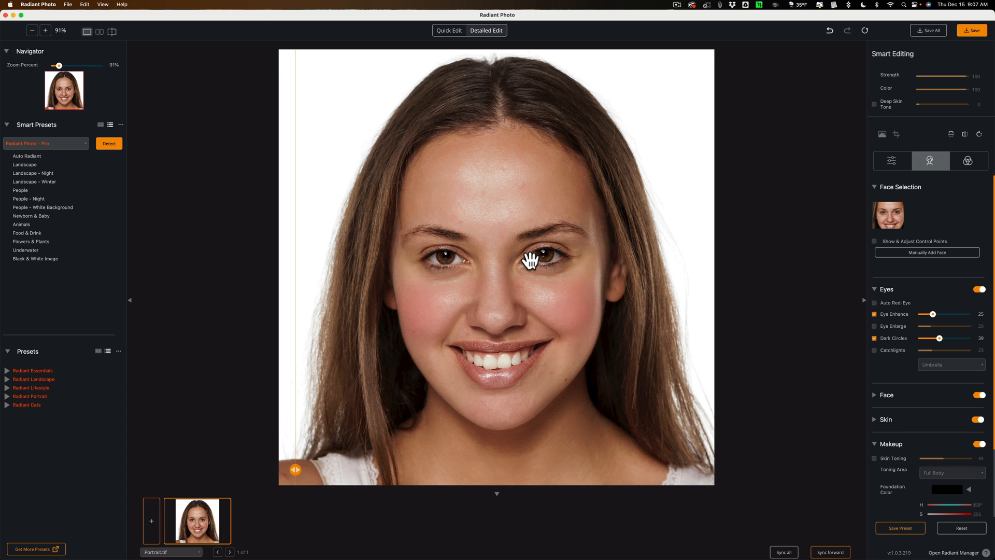
pyautogui.moveTo(539, 246)
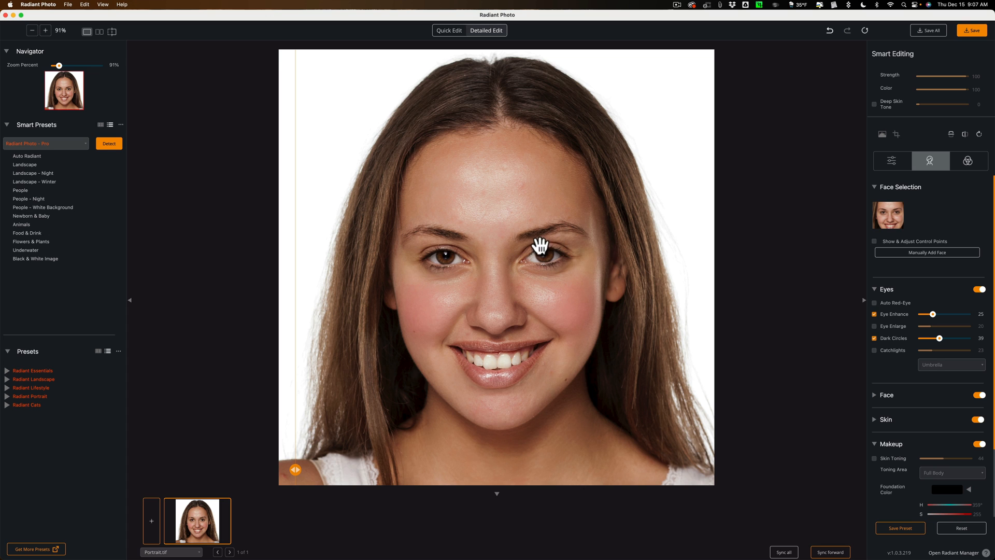
pyautogui.moveTo(547, 245)
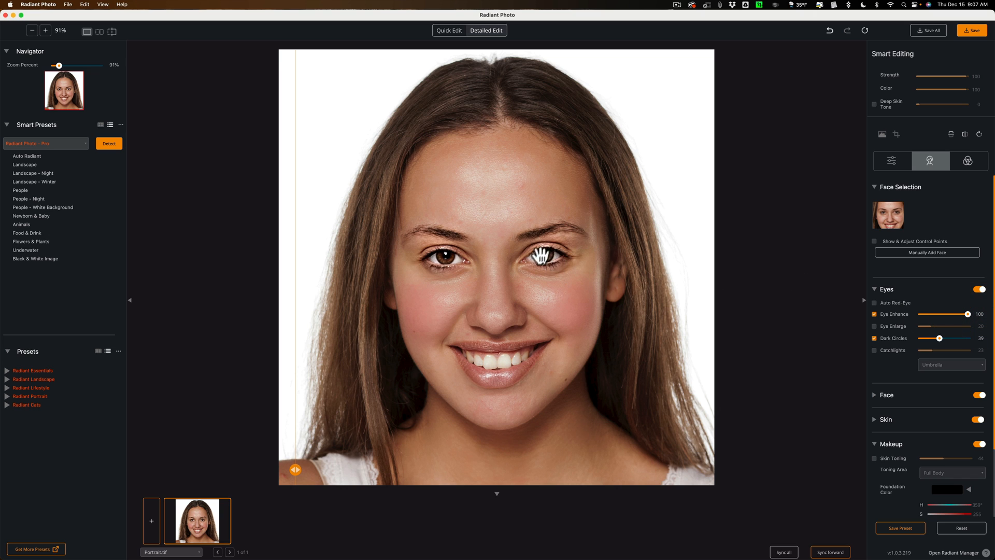
pyautogui.moveTo(562, 242)
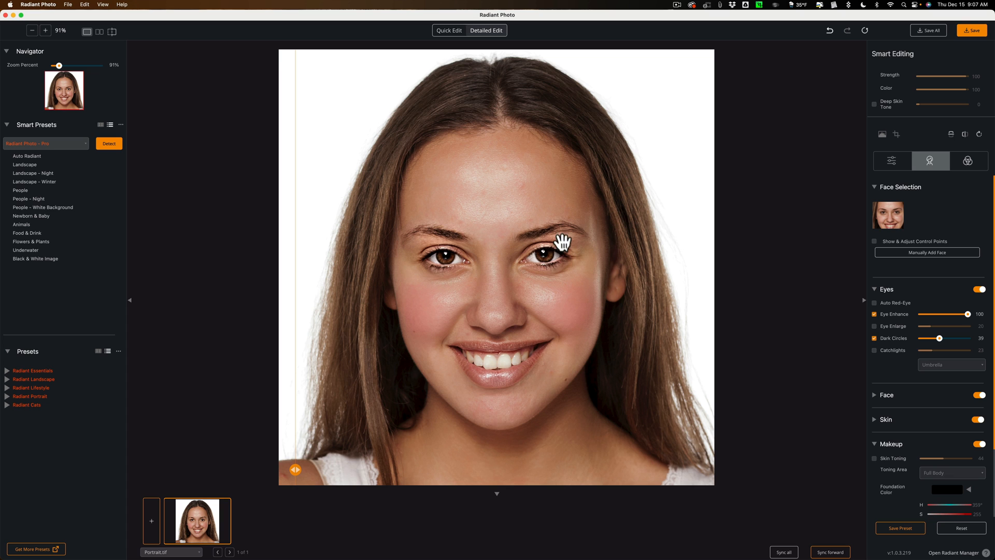
pyautogui.moveTo(447, 233)
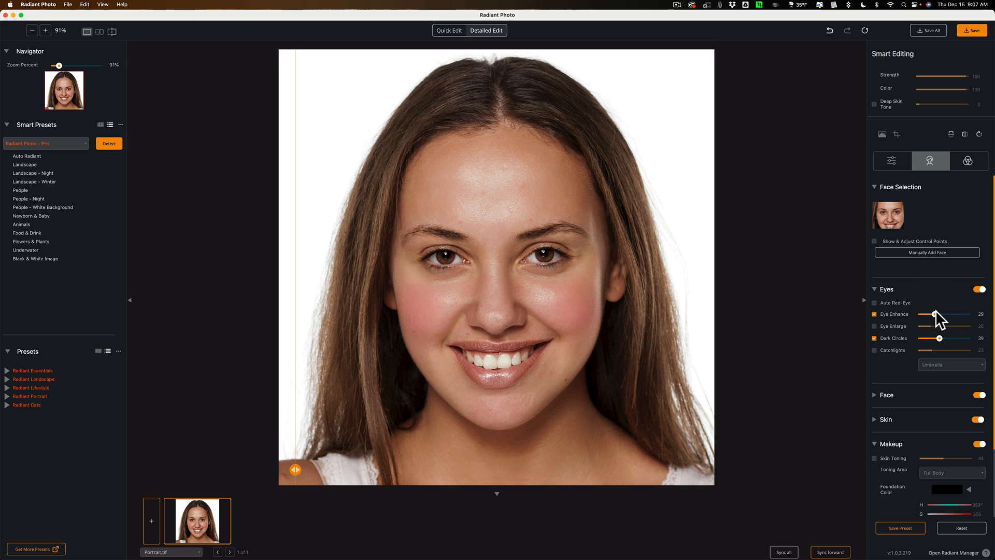
pyautogui.moveTo(940, 320)
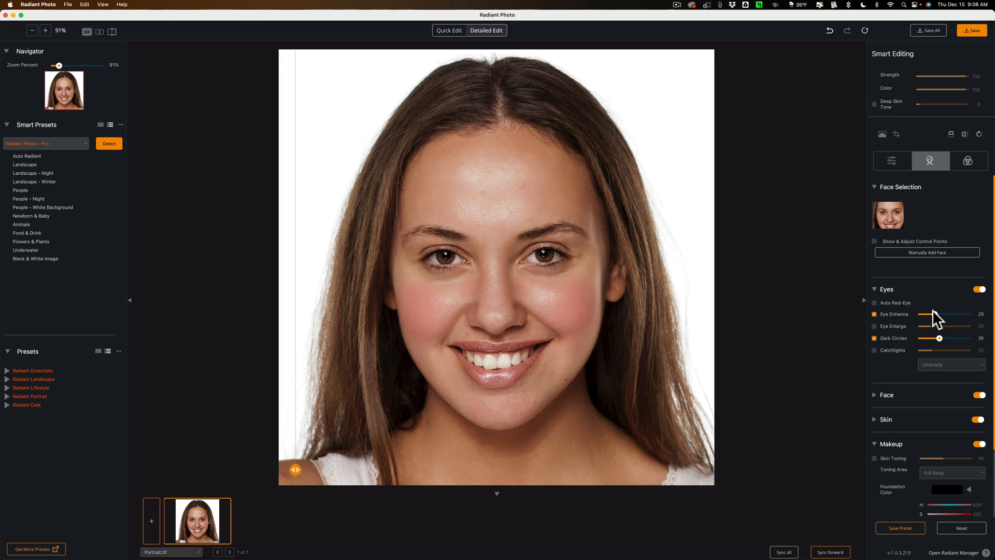
pyautogui.moveTo(939, 322)
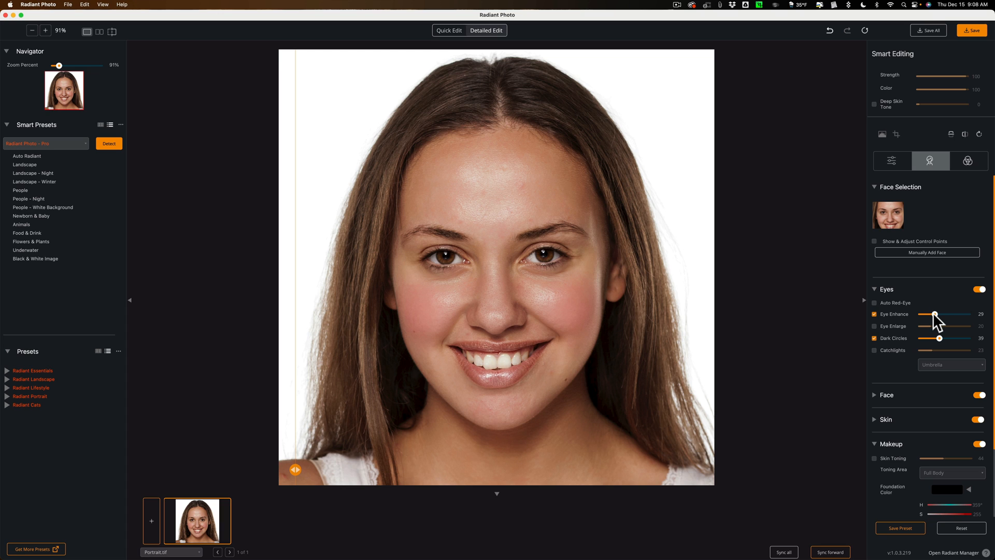